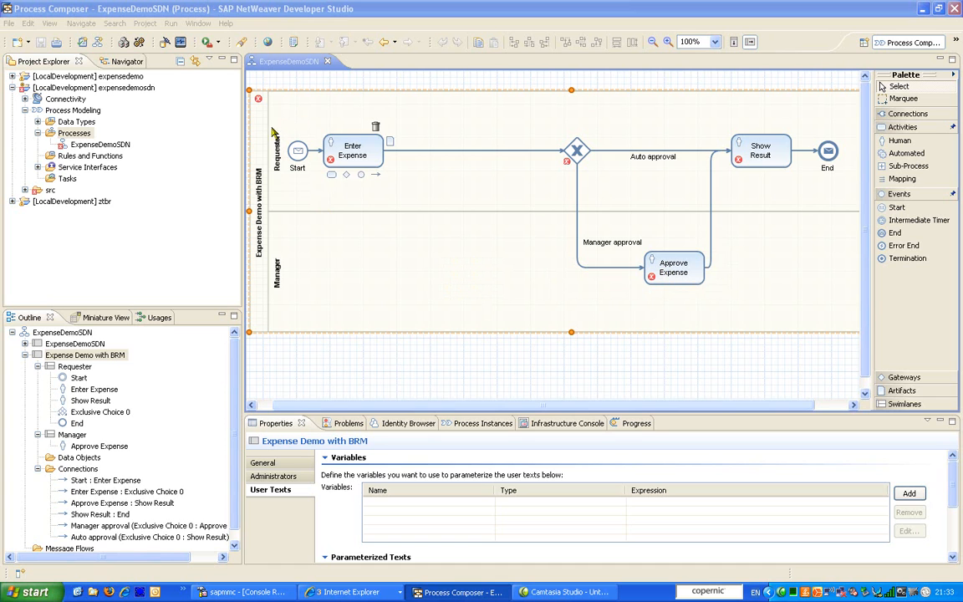
mouse_move(293, 204)
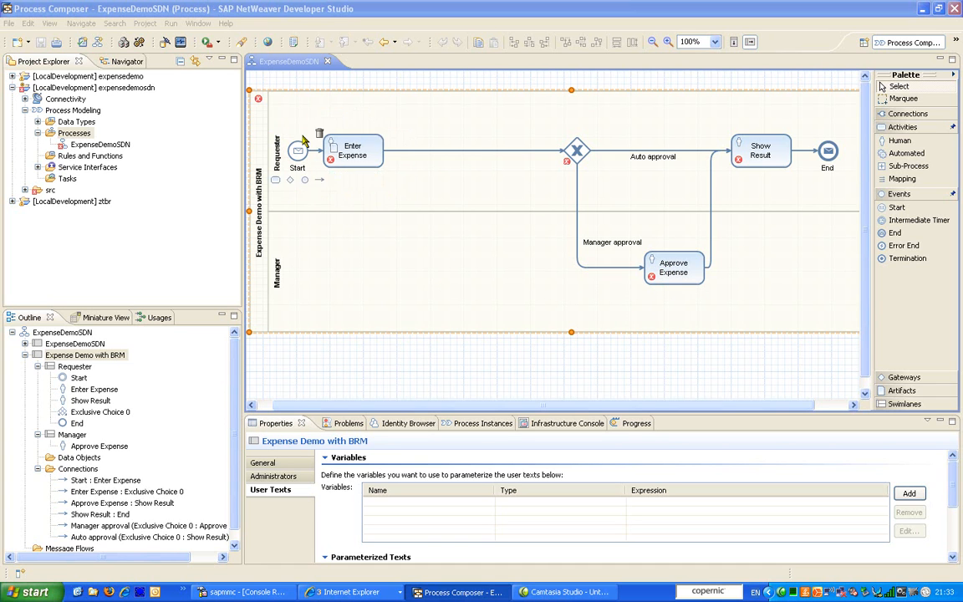
mouse_move(341, 207)
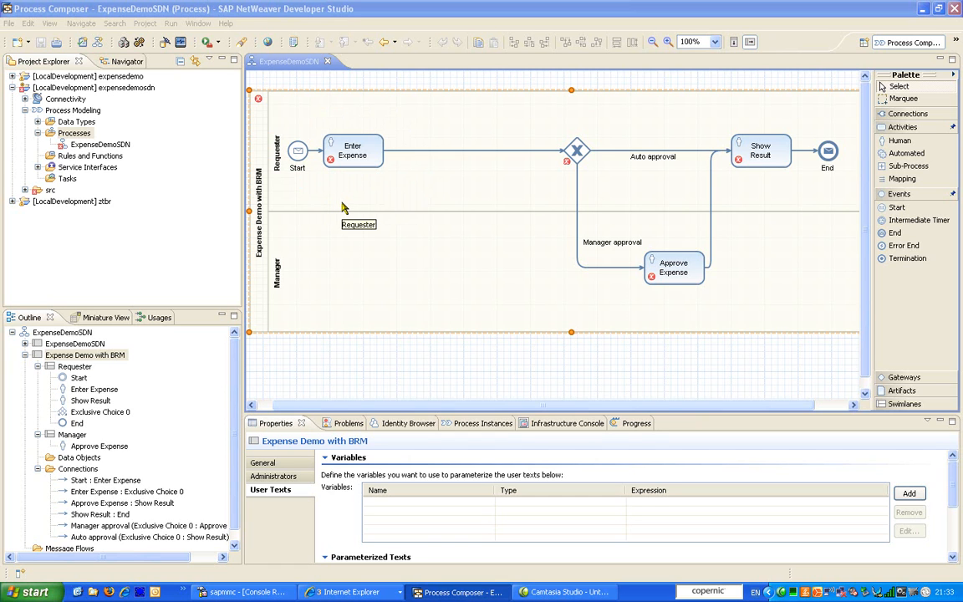
mouse_move(598, 181)
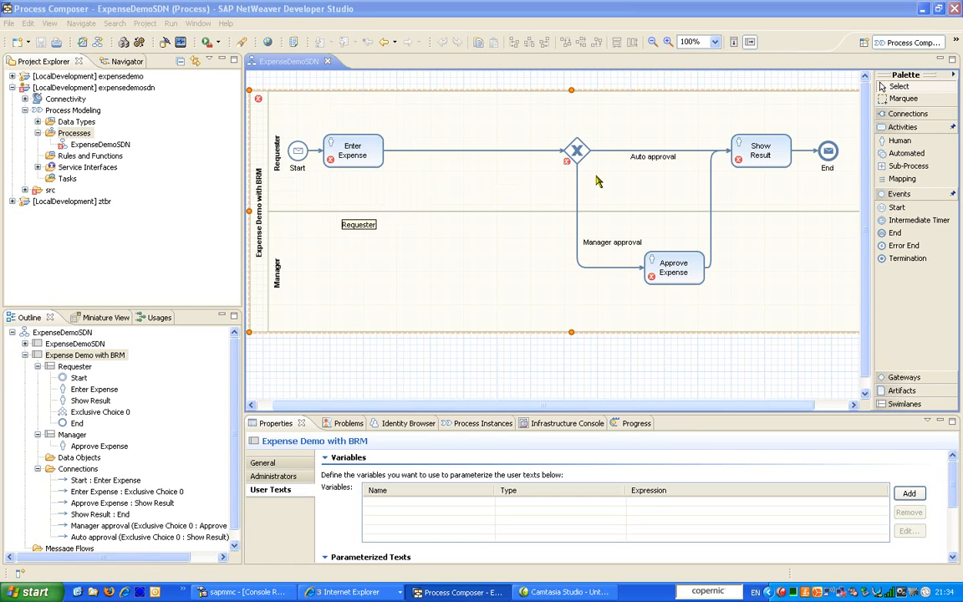
mouse_move(602, 151)
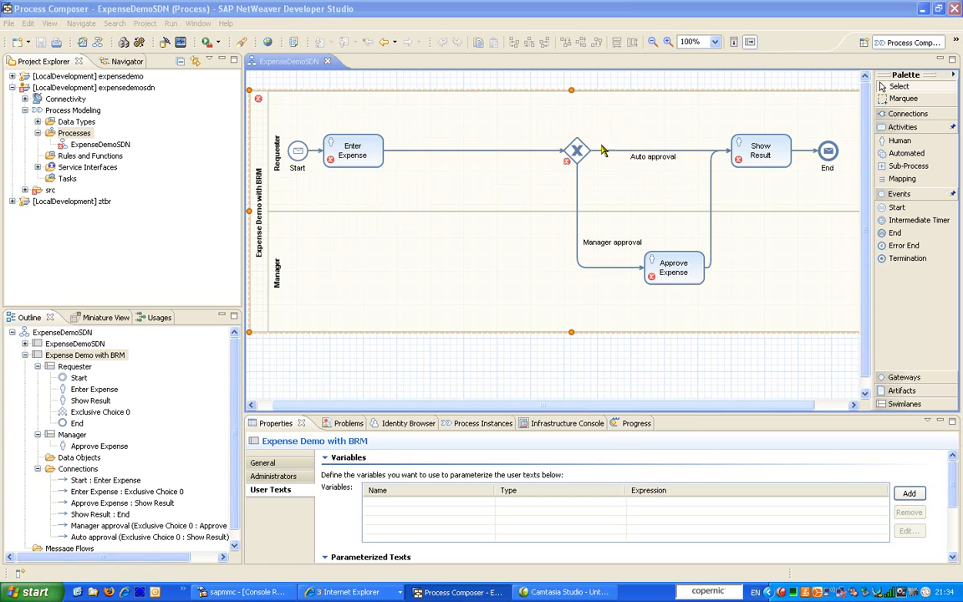
mouse_move(696, 166)
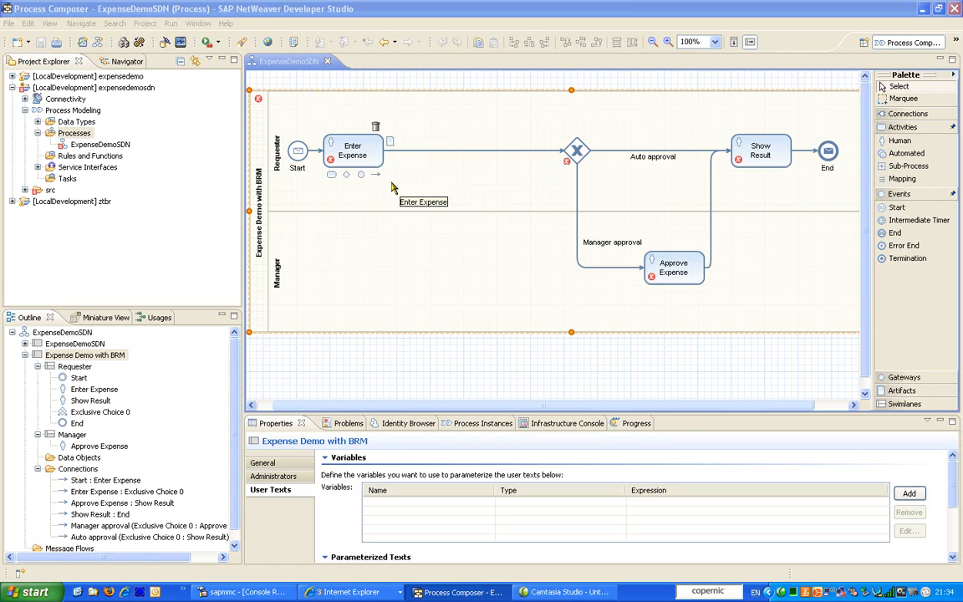
mouse_move(646, 176)
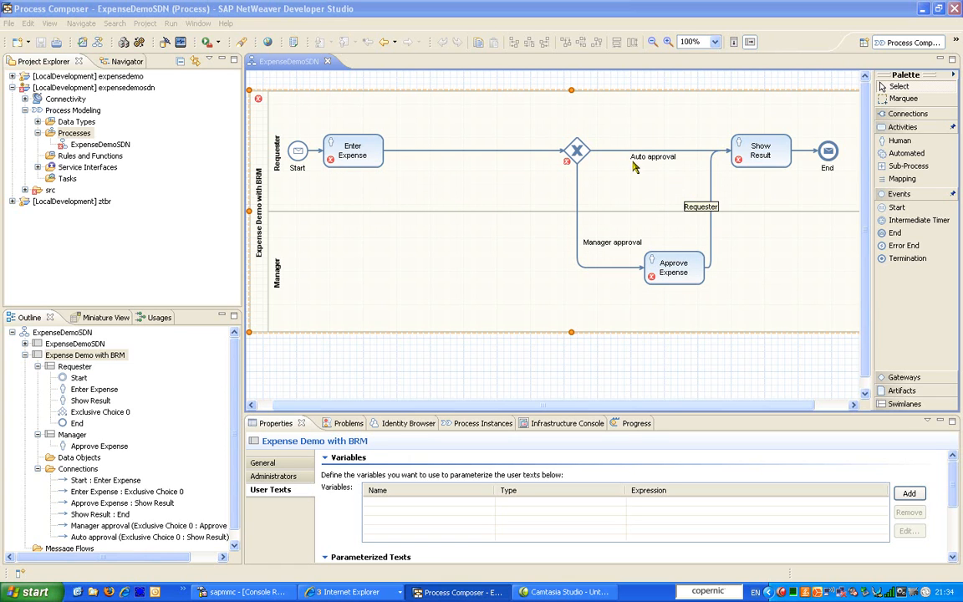
Step: Add a mapping activity after Enter Expense, name it Validate Expense, and connect it to Exclusive Choice 0
click(761, 150)
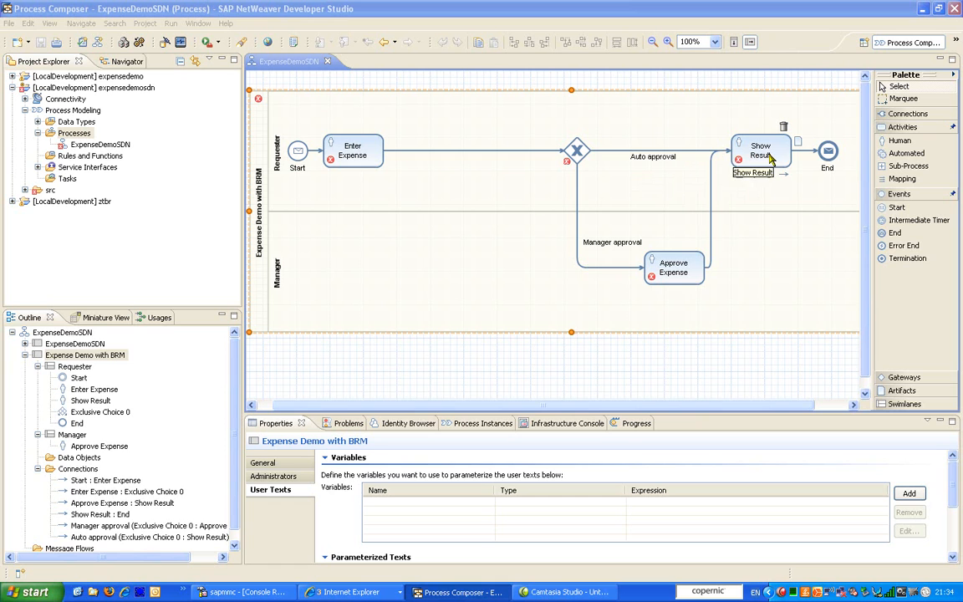
mouse_move(590, 174)
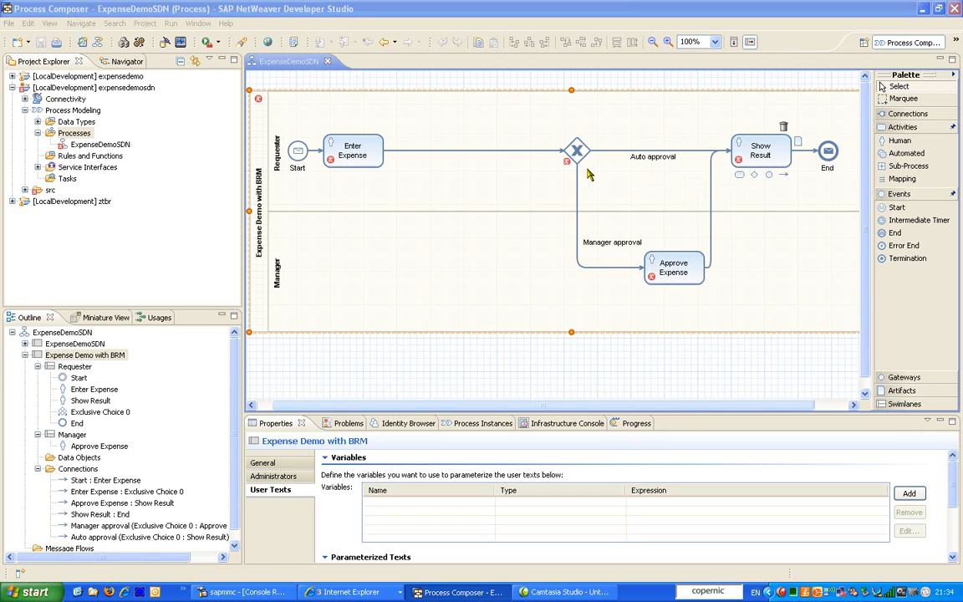
mouse_move(611, 276)
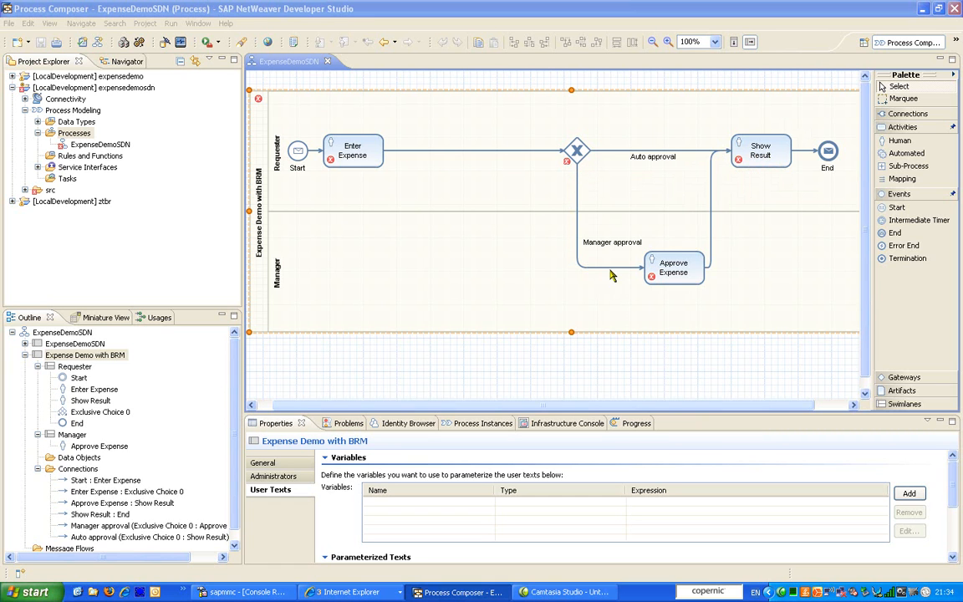
mouse_move(702, 266)
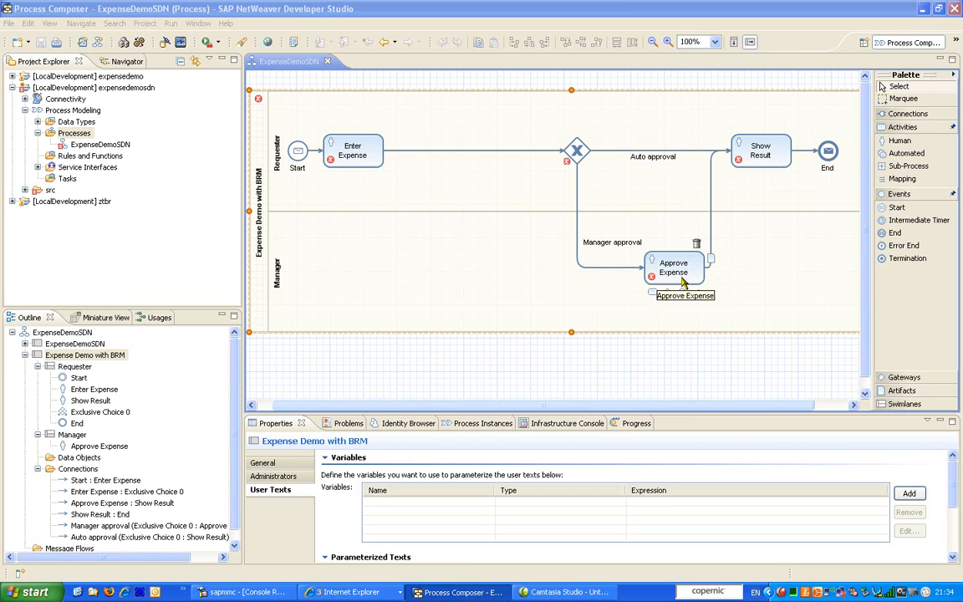
mouse_move(667, 292)
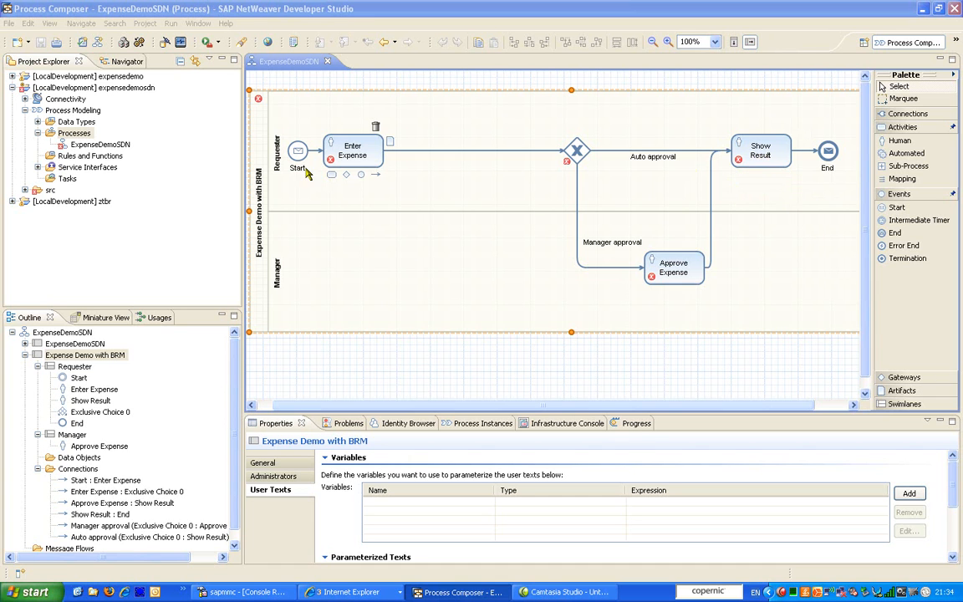
mouse_move(320, 181)
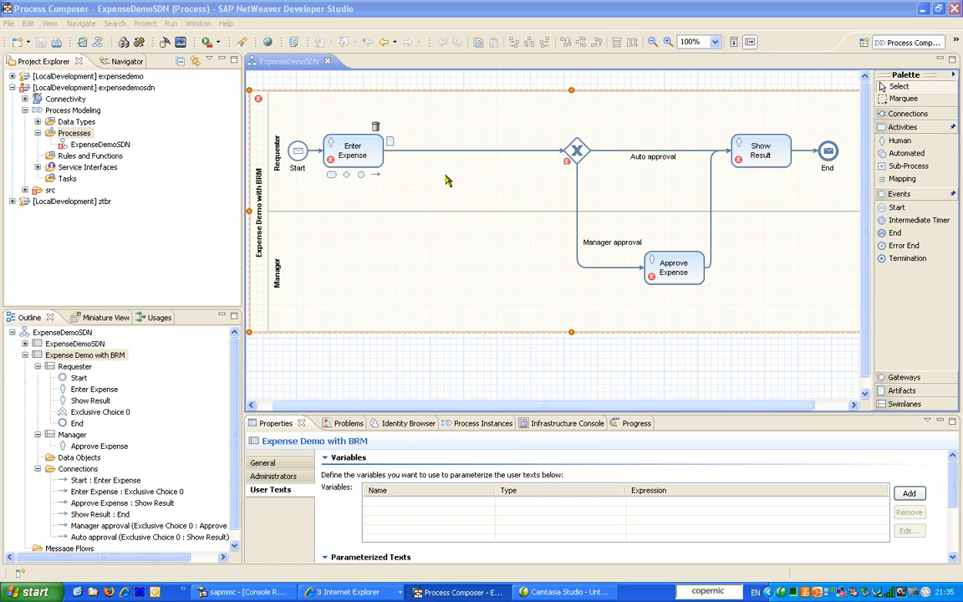
mouse_move(488, 185)
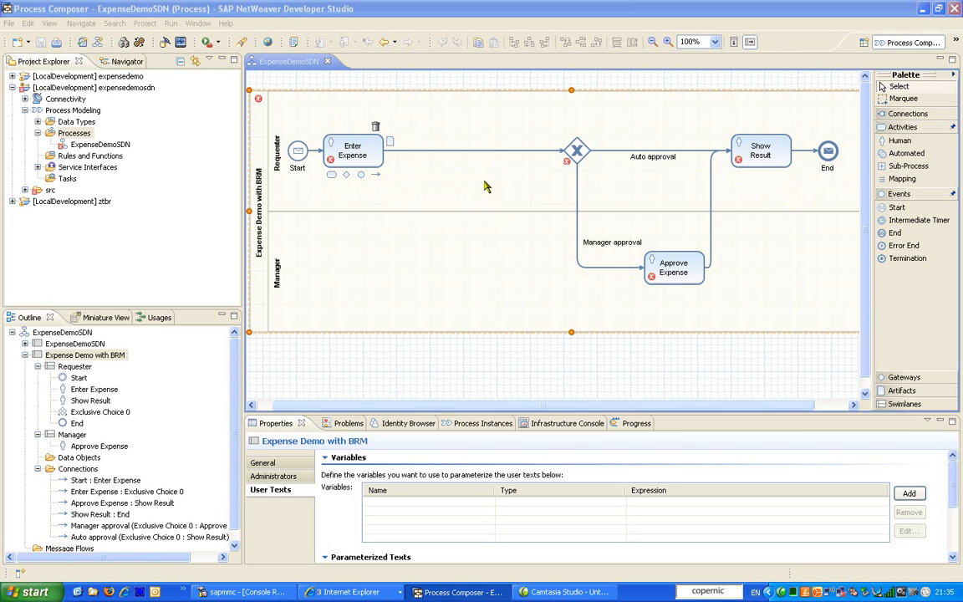
mouse_move(457, 176)
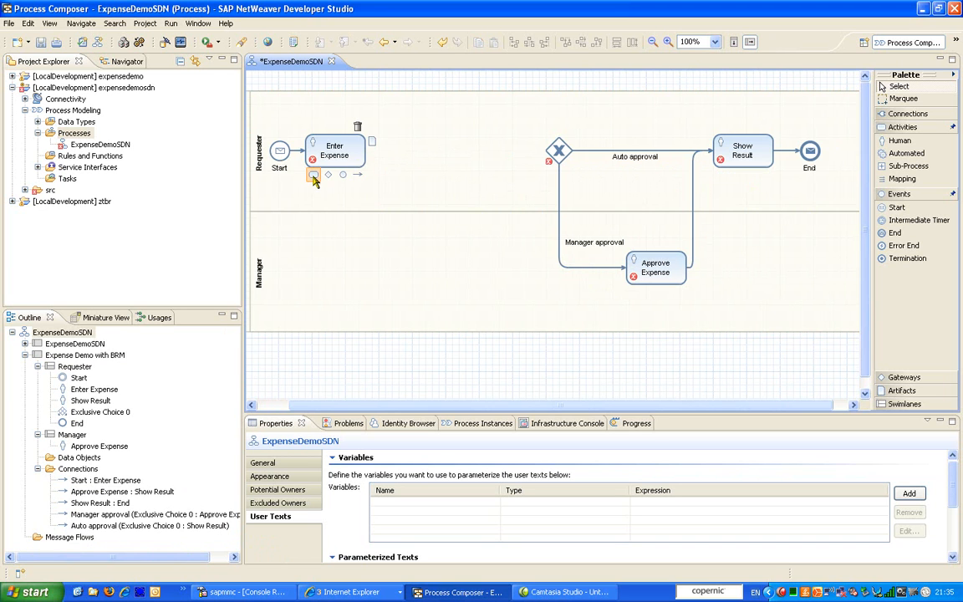
click(313, 175)
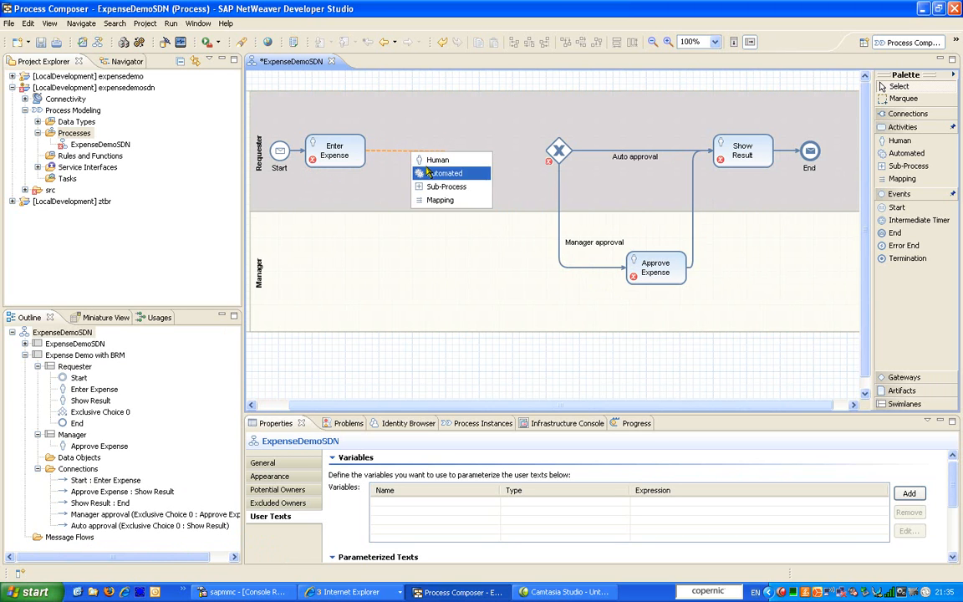
click(441, 200)
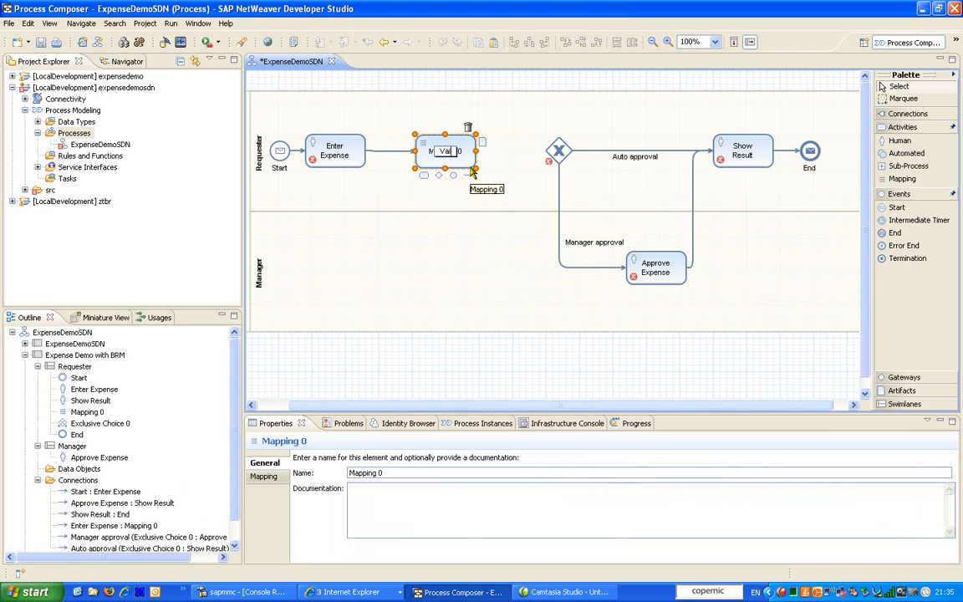
text(Validate Expense)
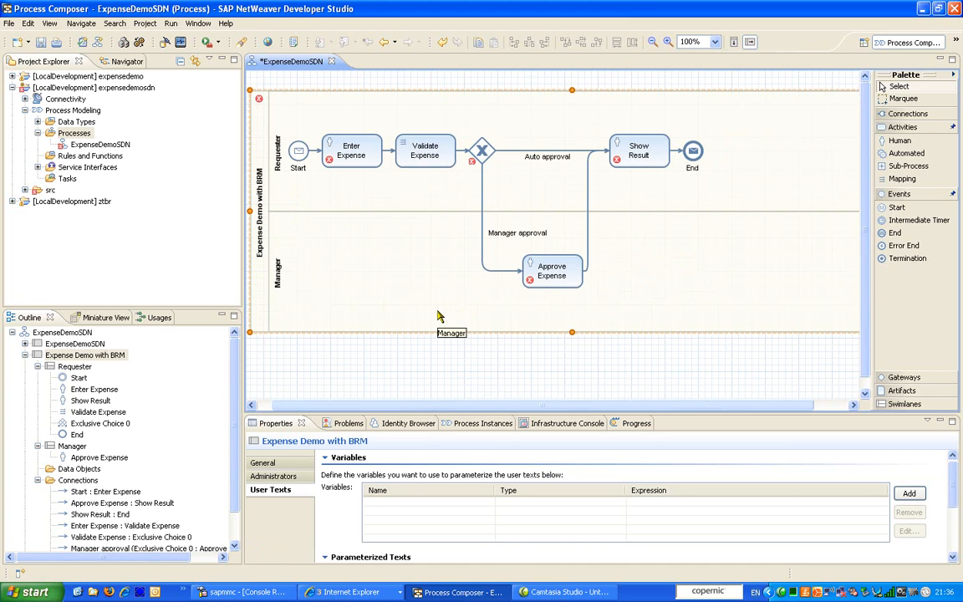
click(638, 150)
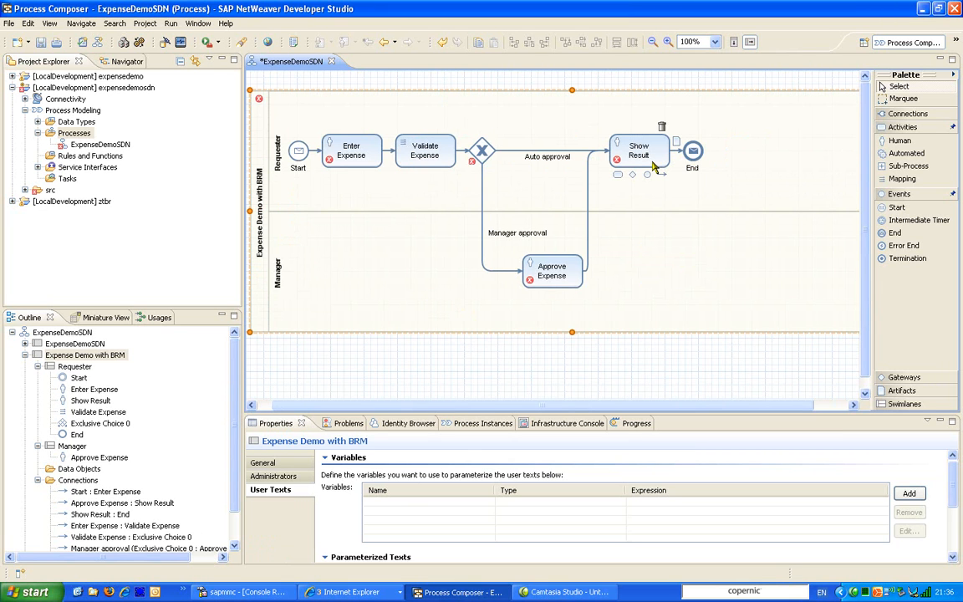
click(953, 42)
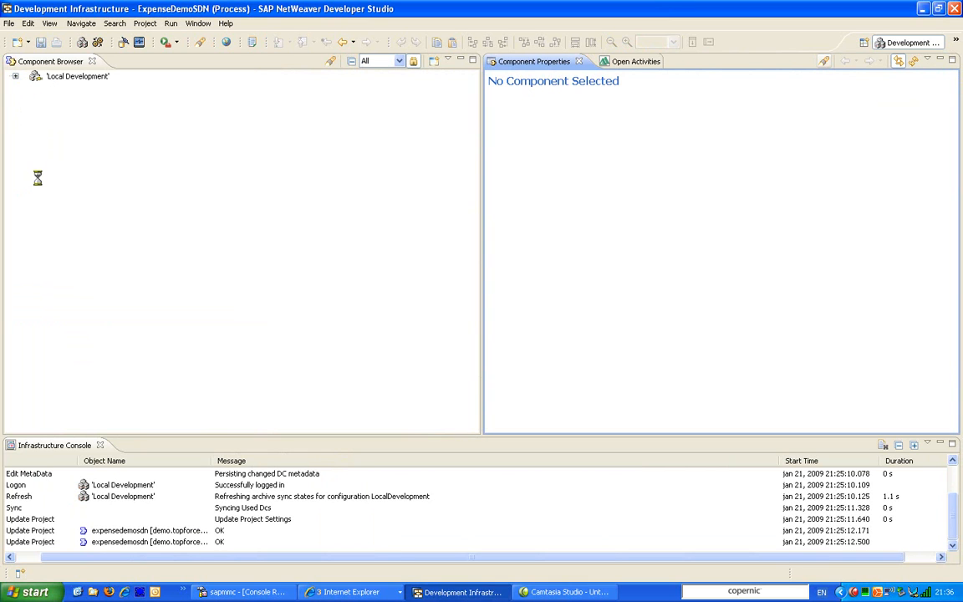
mouse_move(213, 324)
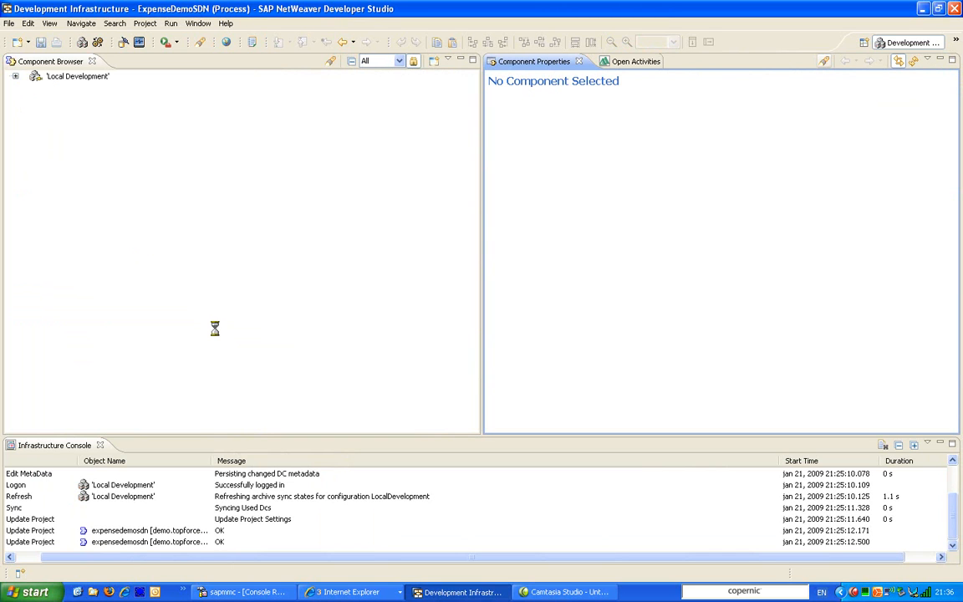
Step: Expand Local Development > MyComponents and select expensedemosdn to view its properties
click(16, 75)
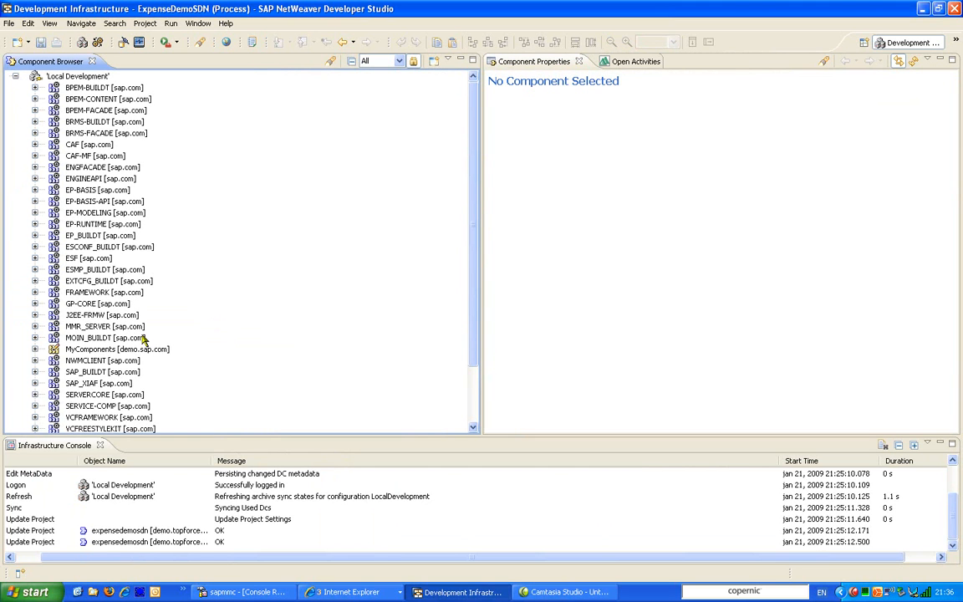
click(35, 349)
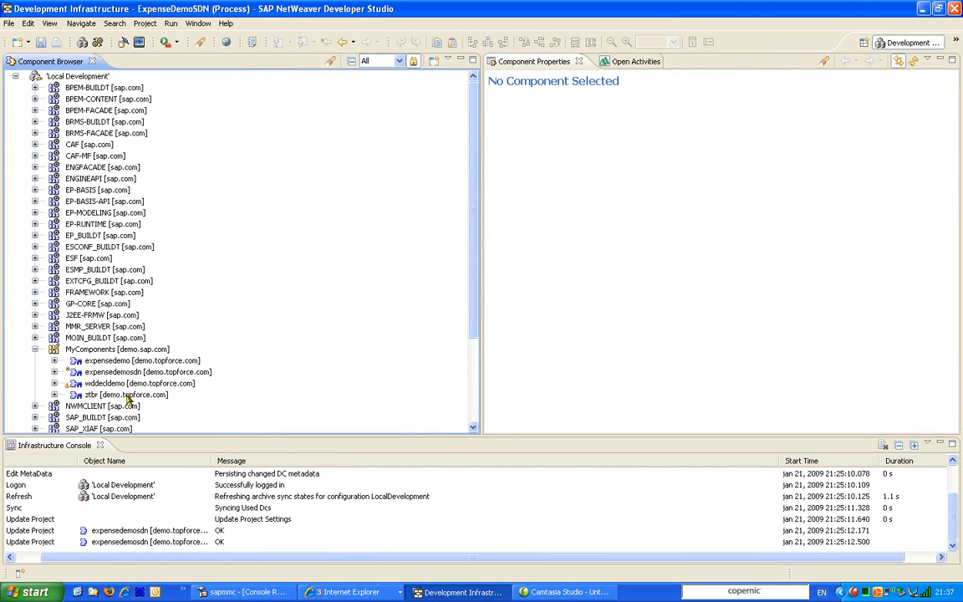
click(105, 383)
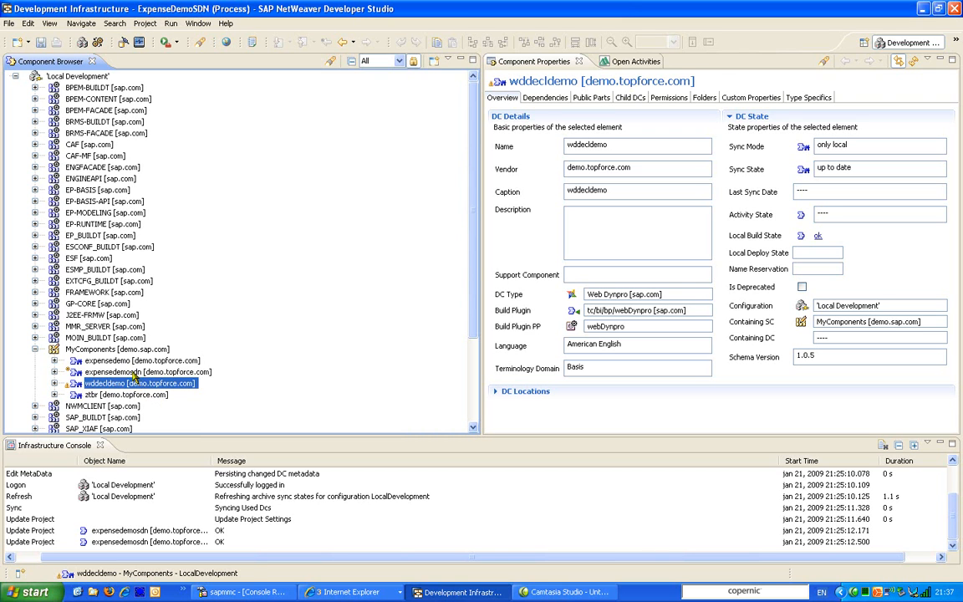
click(146, 371)
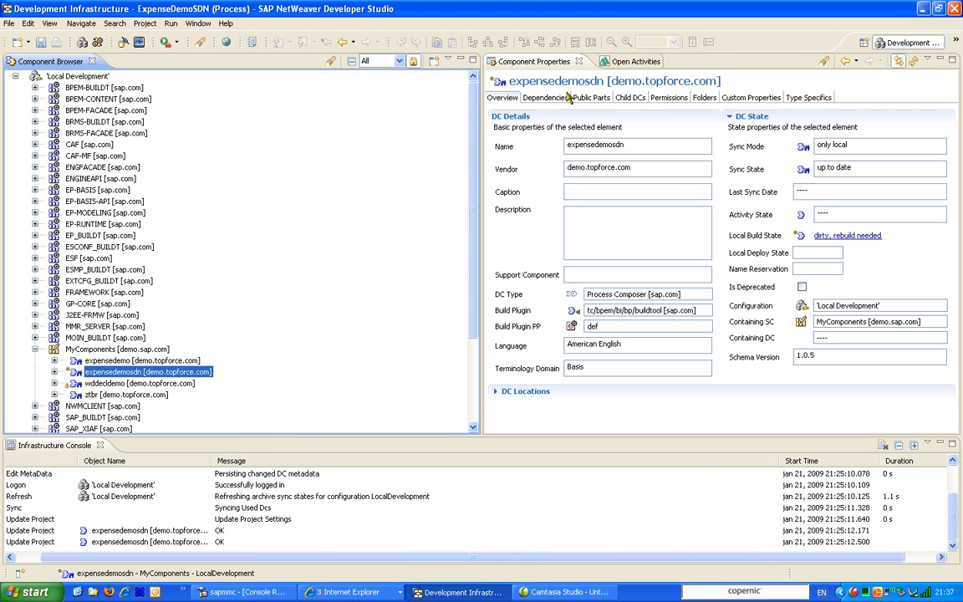
Step: Add wddecldemo as a required DC with Design Time, Deploy Time and Runtime enabled
click(544, 97)
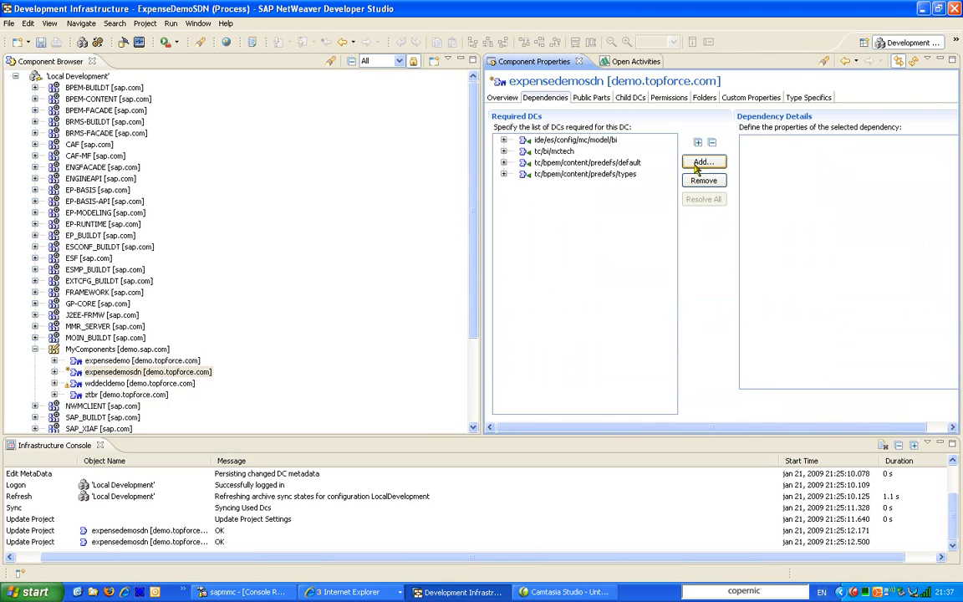
click(703, 161)
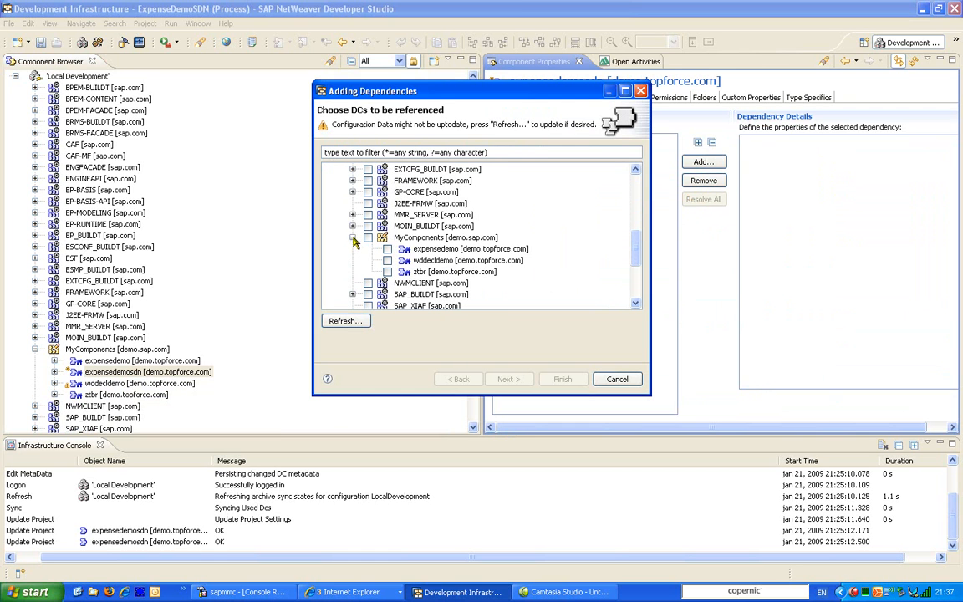
click(387, 260)
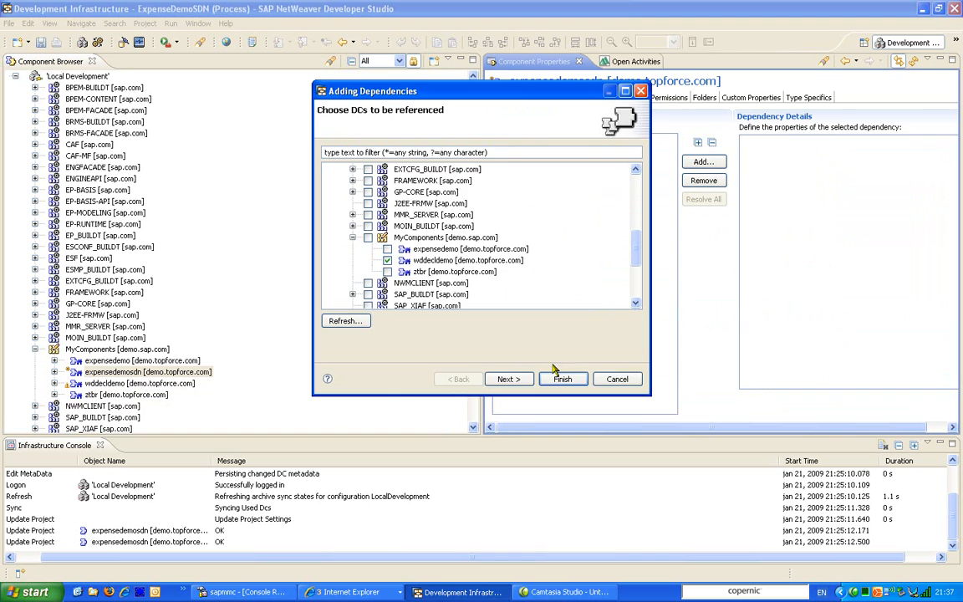
click(508, 379)
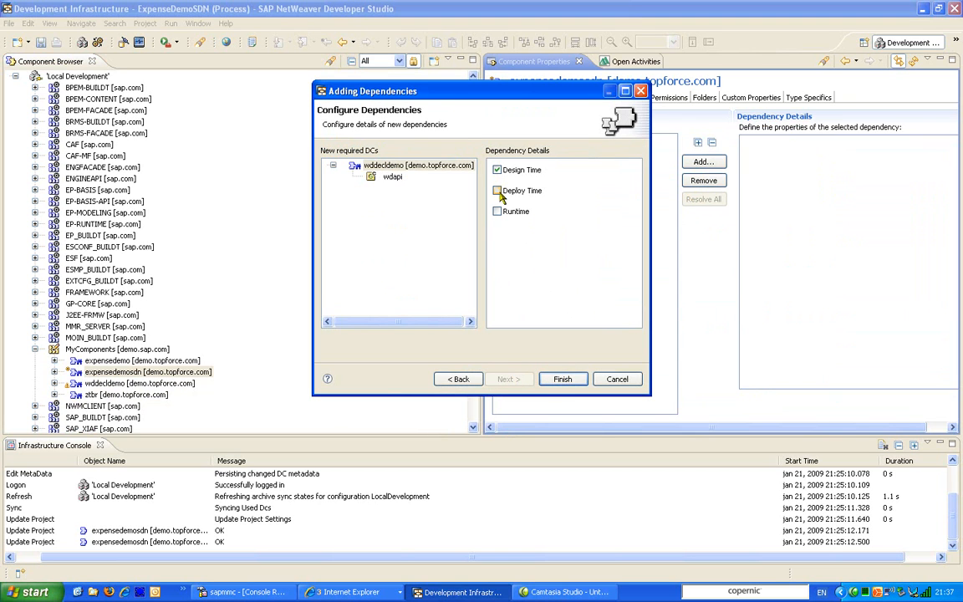
click(498, 191)
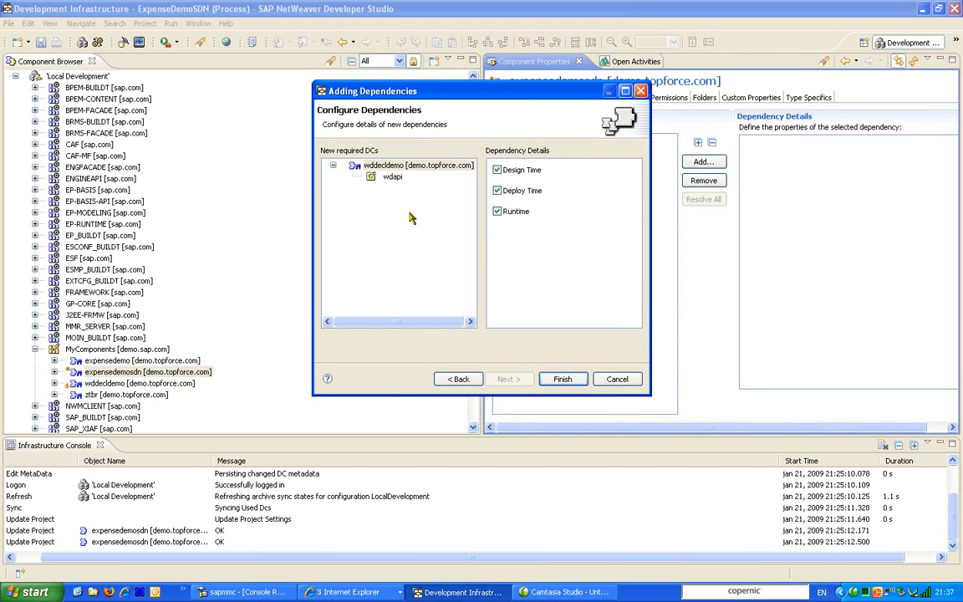
click(561, 378)
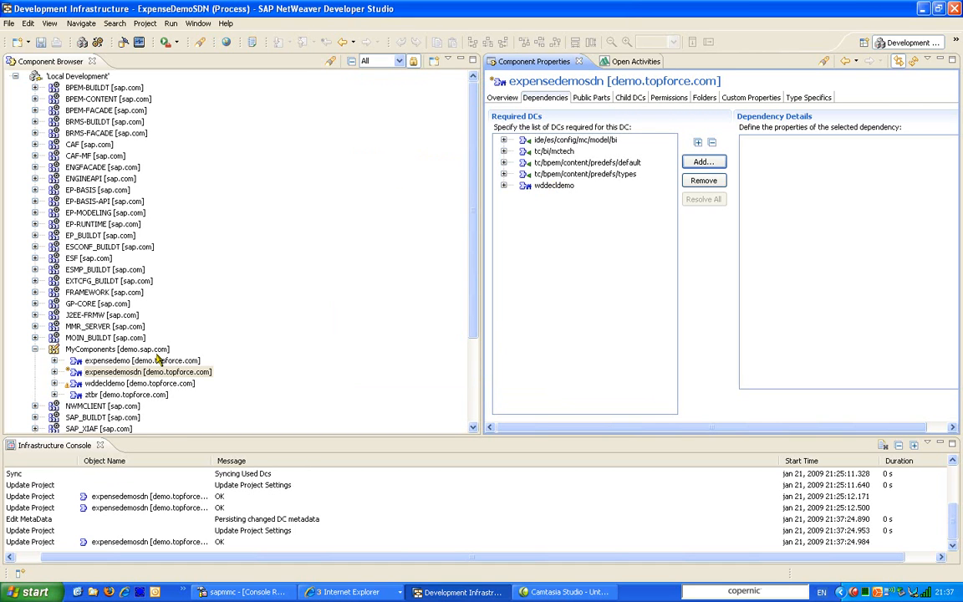
mouse_move(141, 372)
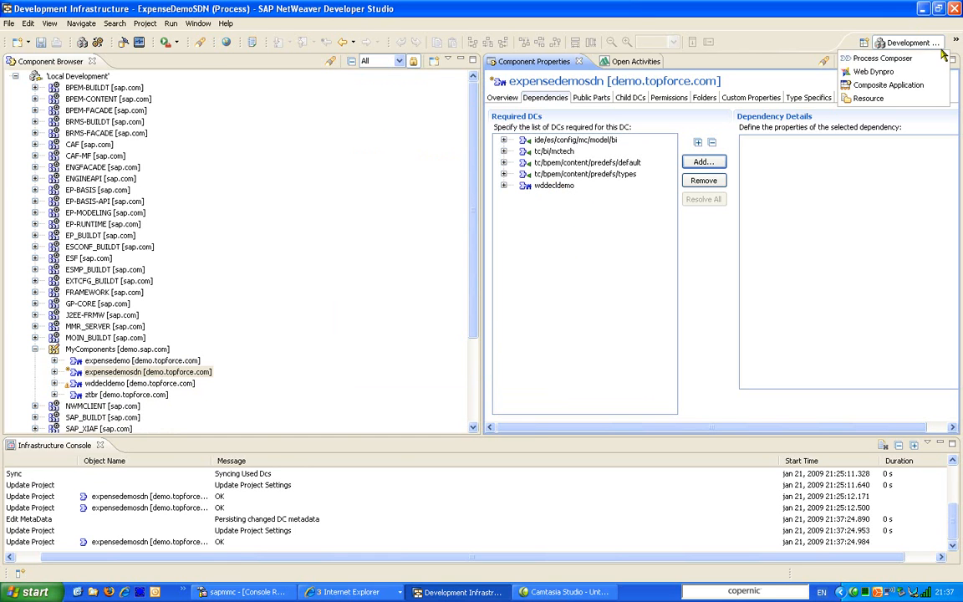
Step: In Process Composer, create a new standalone task named EnterExpense
click(882, 57)
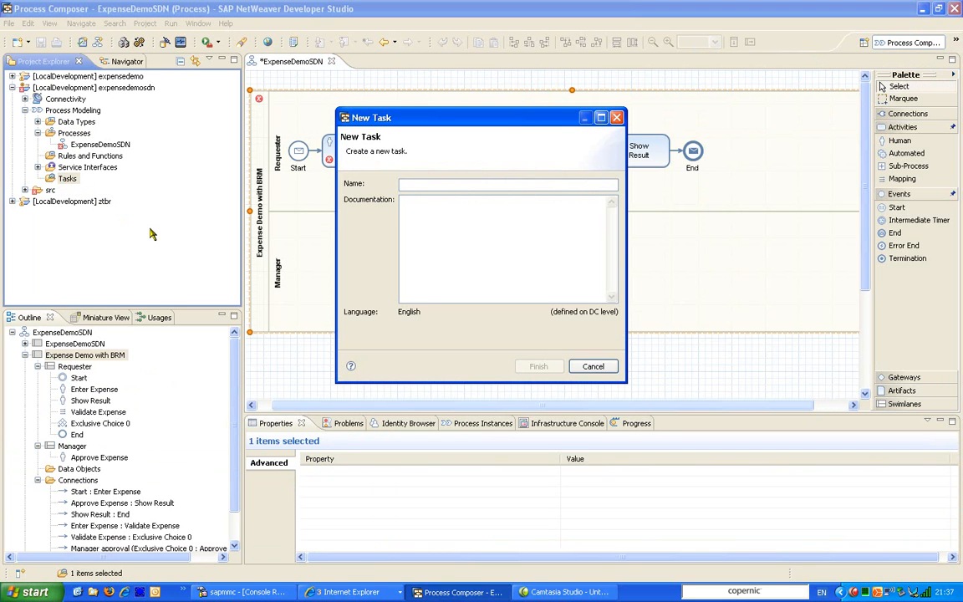
click(508, 183)
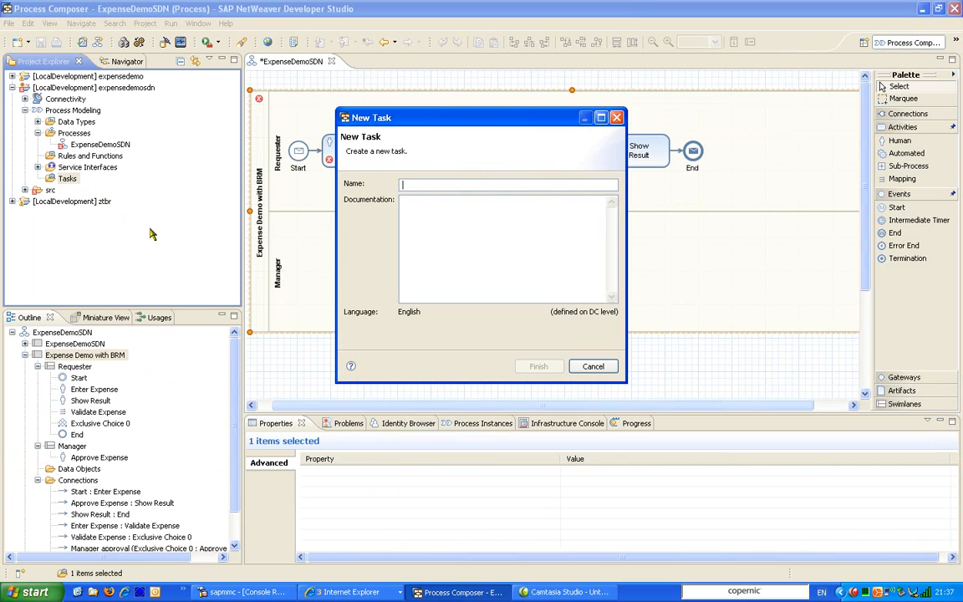
text(EnterExpen)
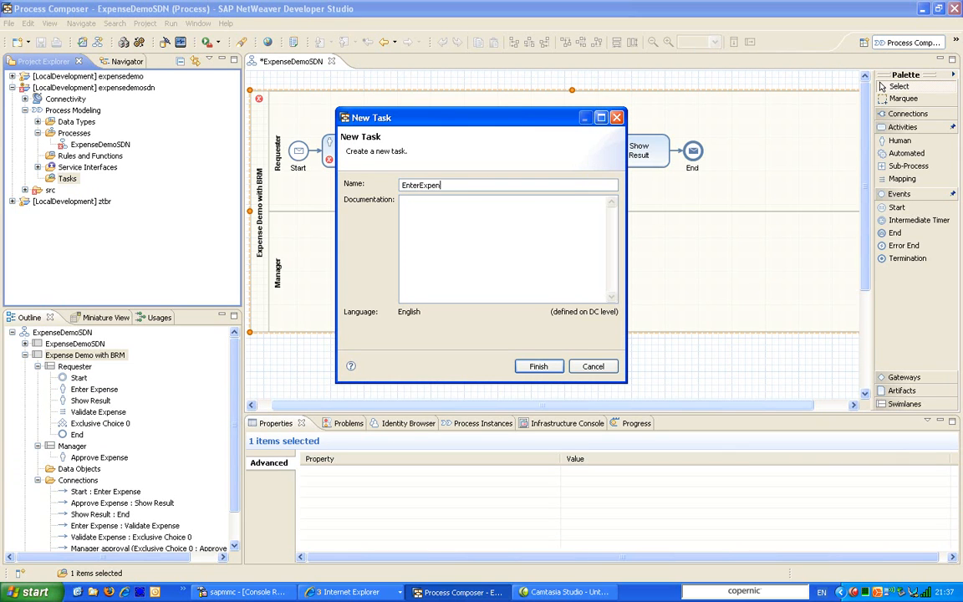
click(538, 366)
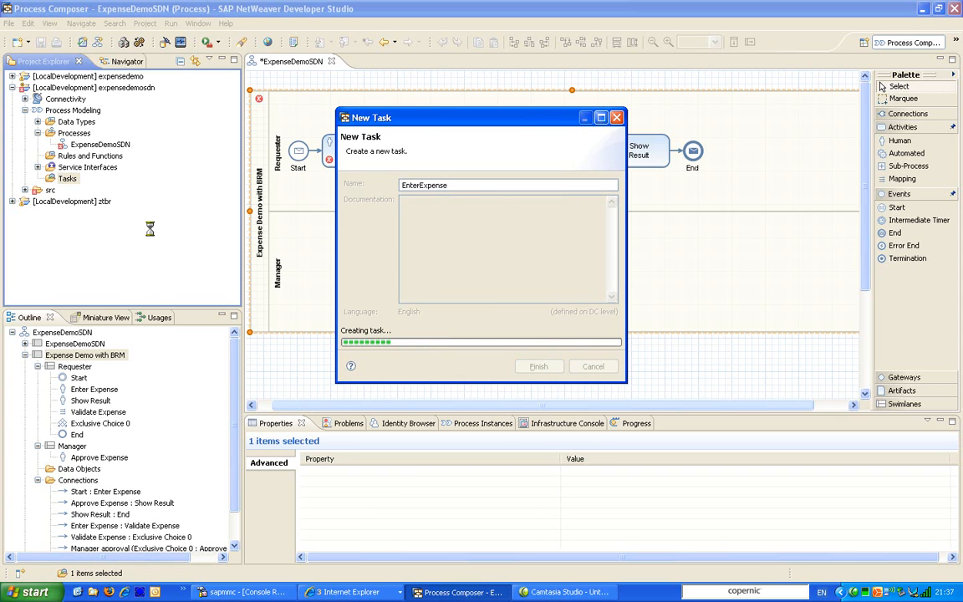
click(538, 366)
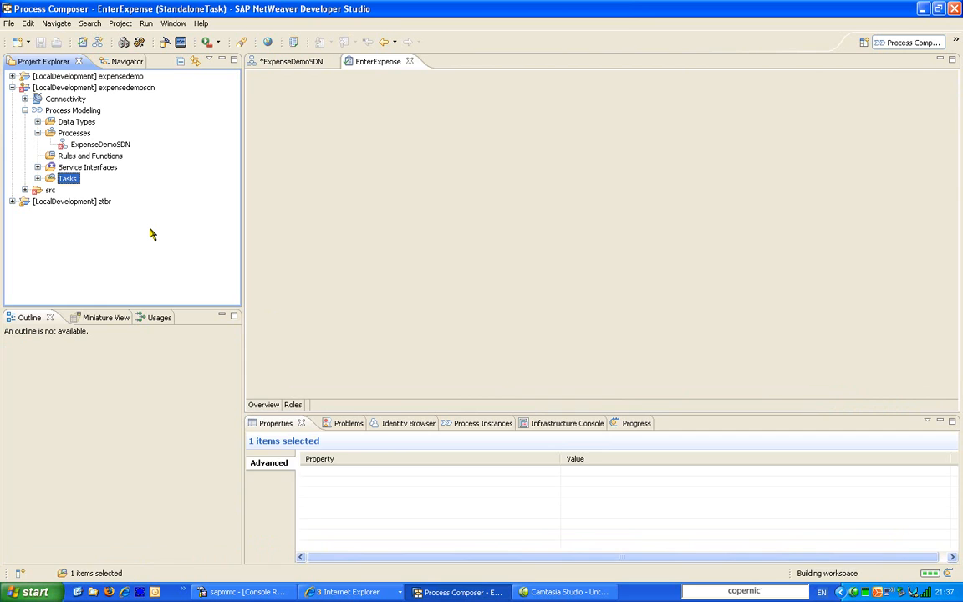
Step: Assign the EnterExpense Web Dynpro component from wddecldemo/wdapi as the task's UI
click(292, 403)
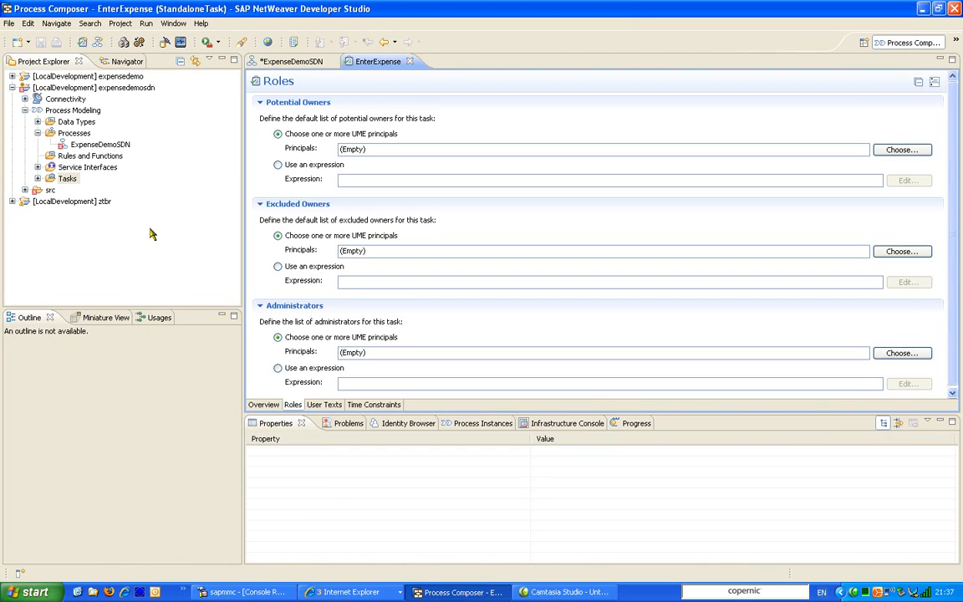
click(263, 404)
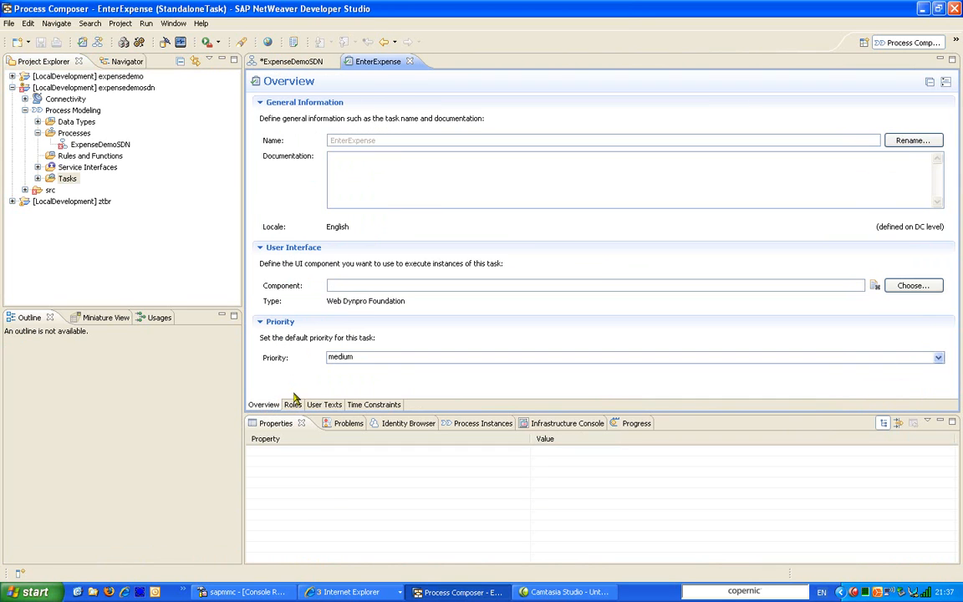
click(912, 284)
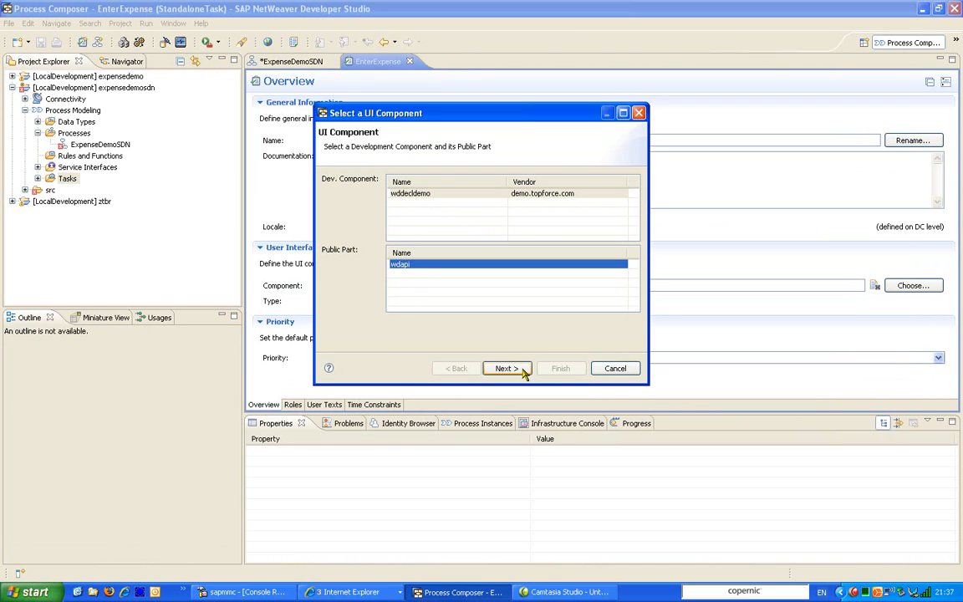
click(506, 367)
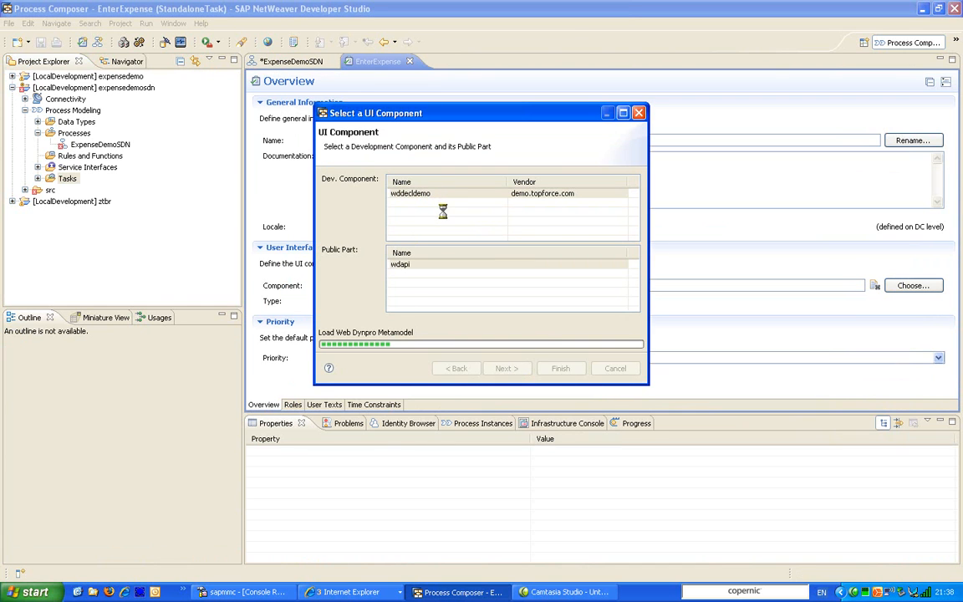
click(506, 368)
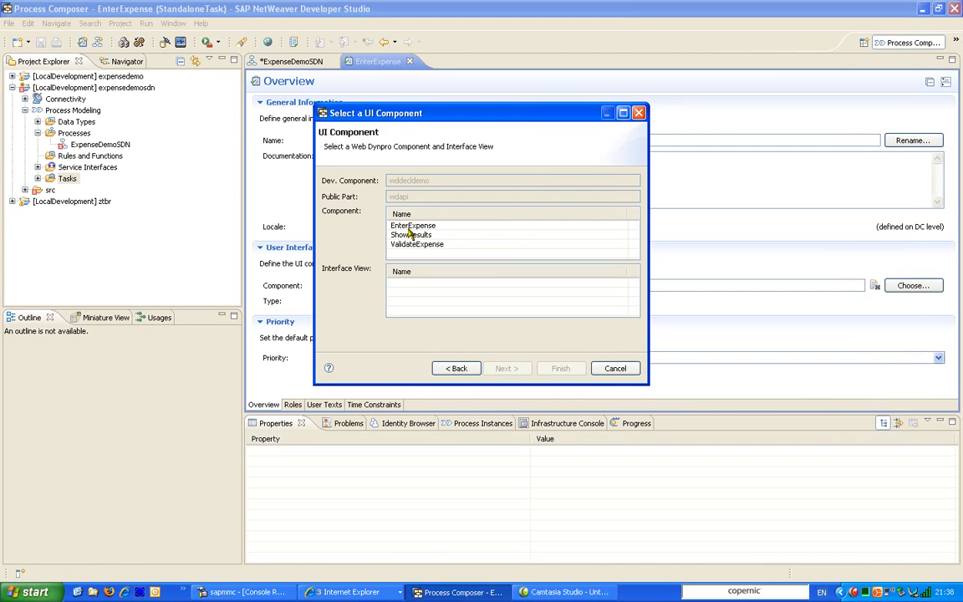
click(412, 224)
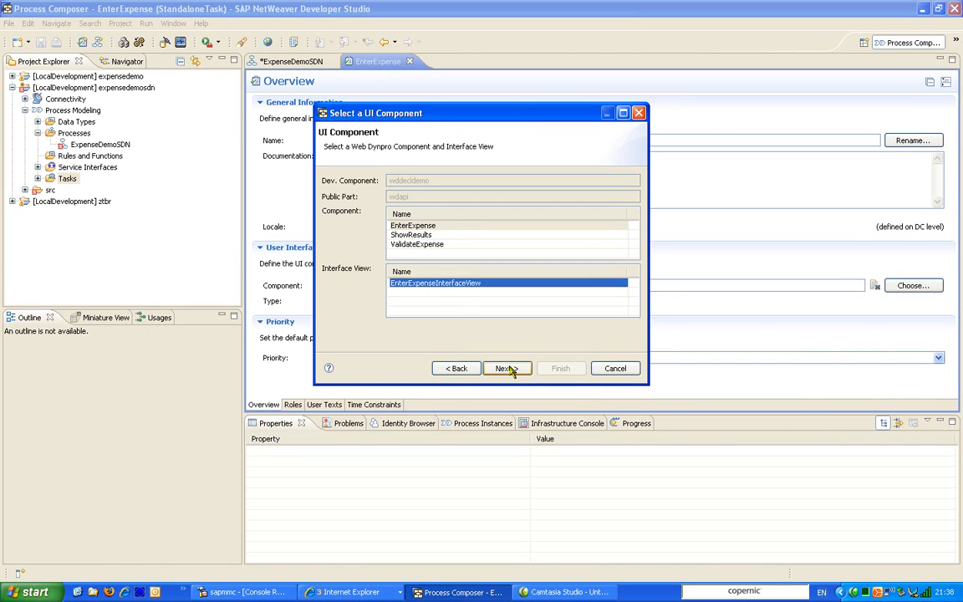
click(503, 368)
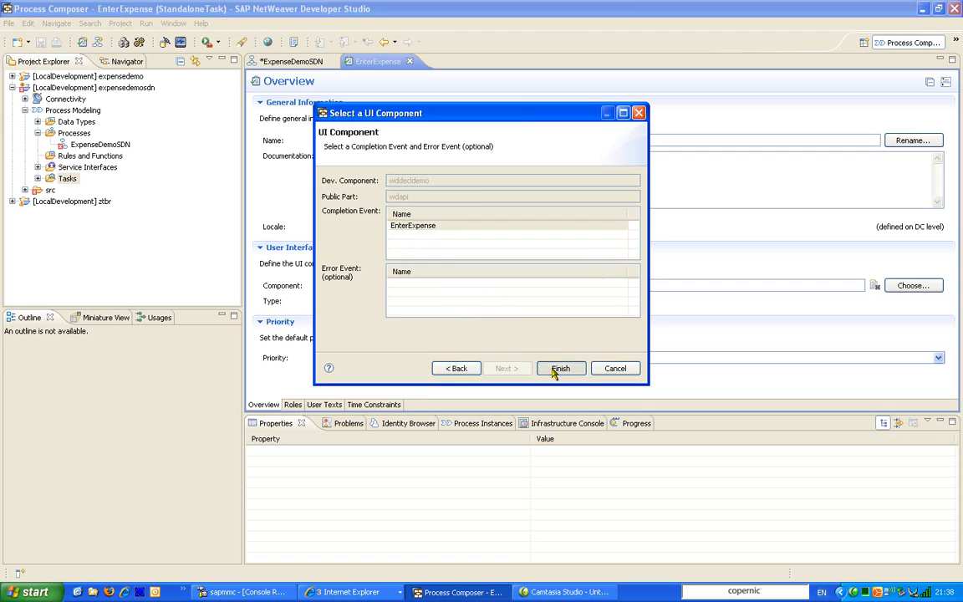
click(560, 368)
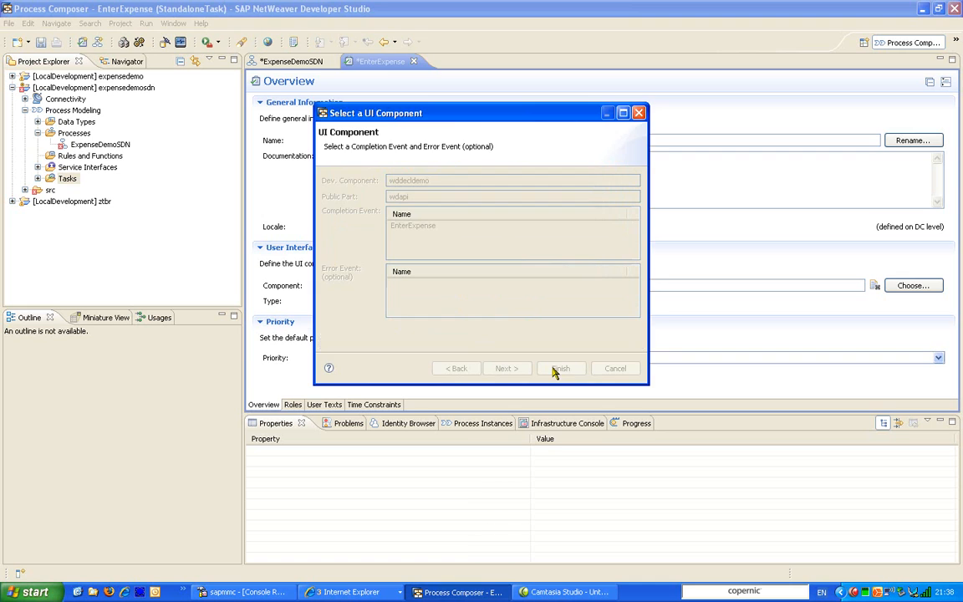
click(560, 368)
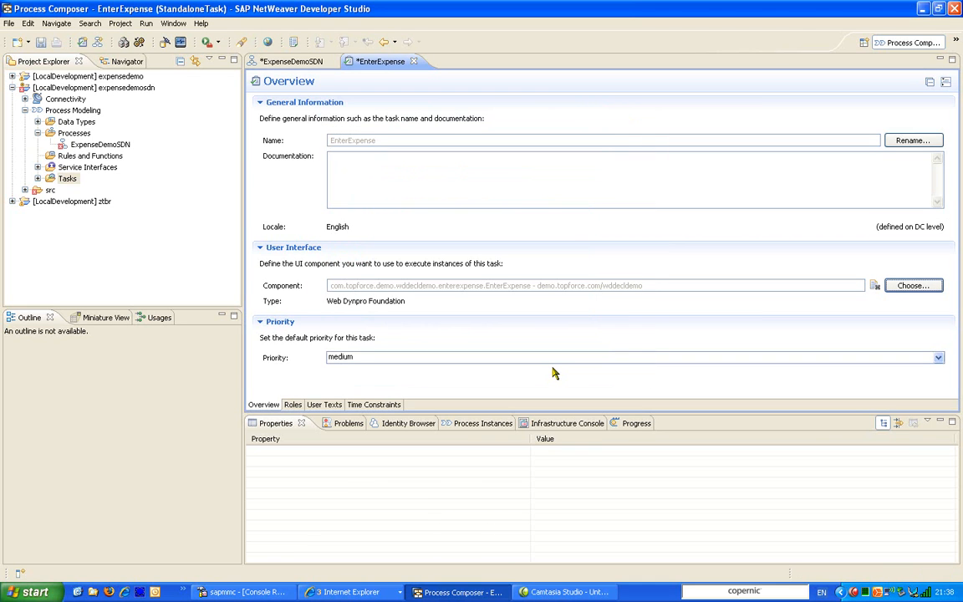
mouse_move(689, 280)
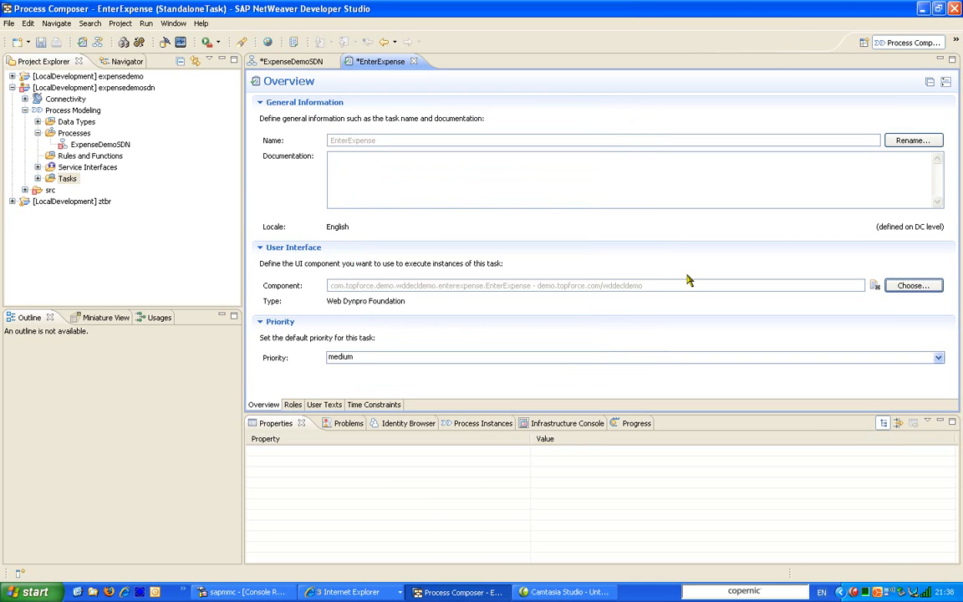
Step: Search users for req* and add Requester, Richard as potential owner
click(293, 405)
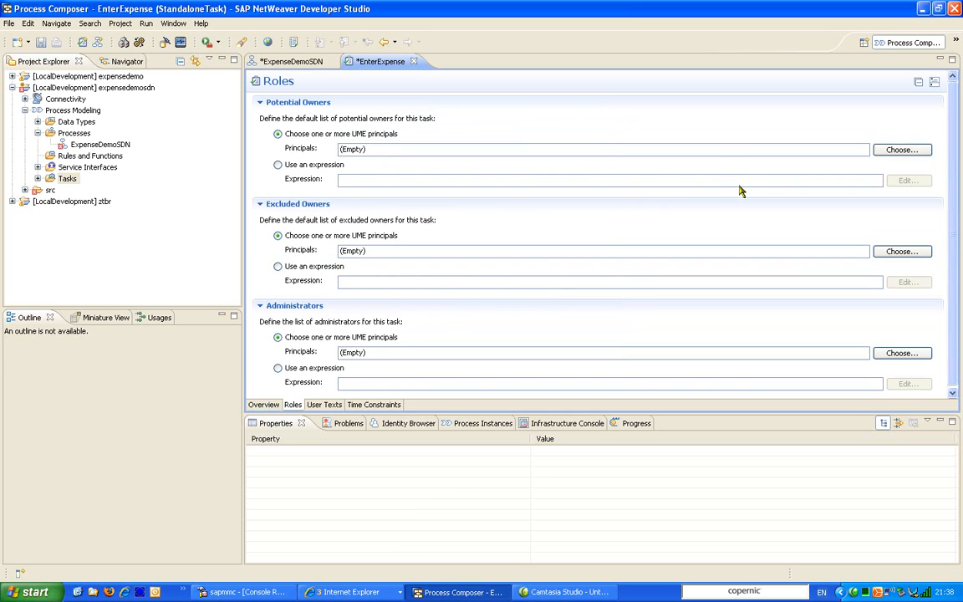
click(901, 148)
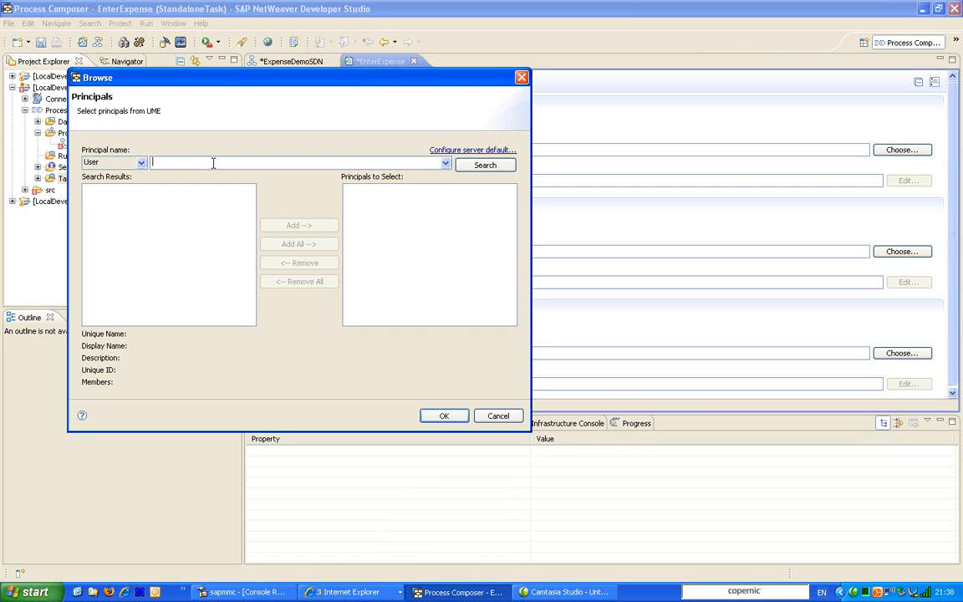
text(req)
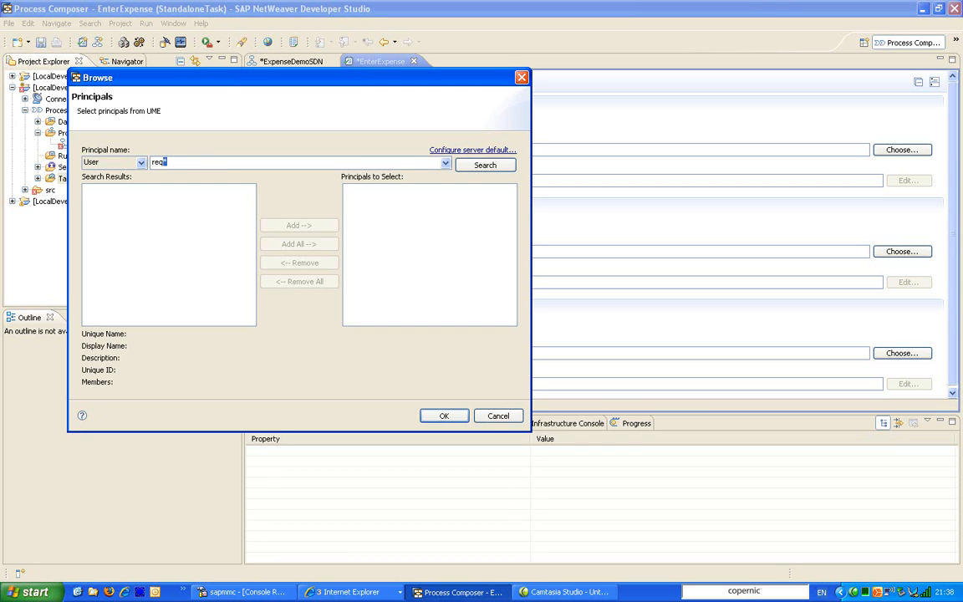
click(485, 165)
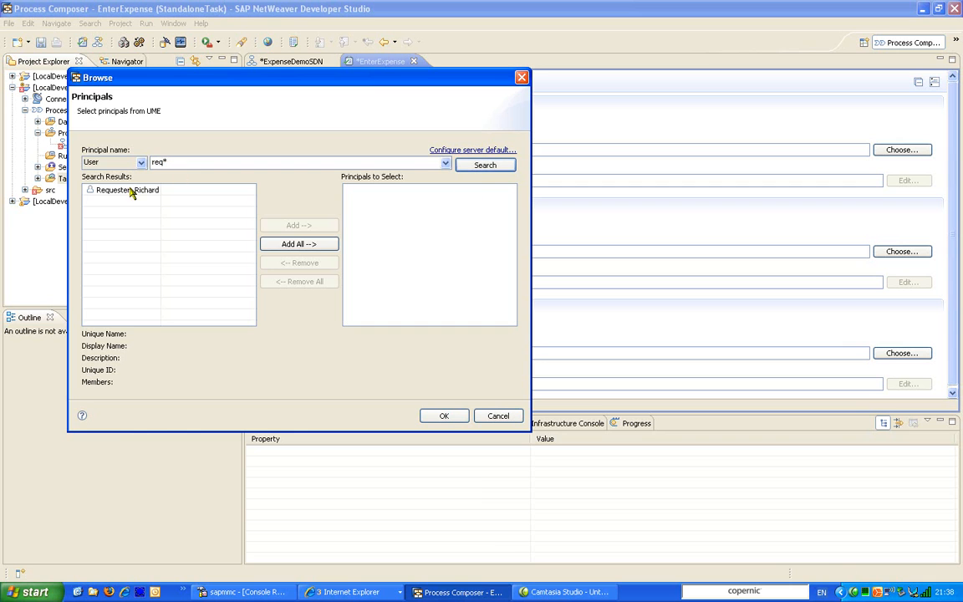
click(299, 243)
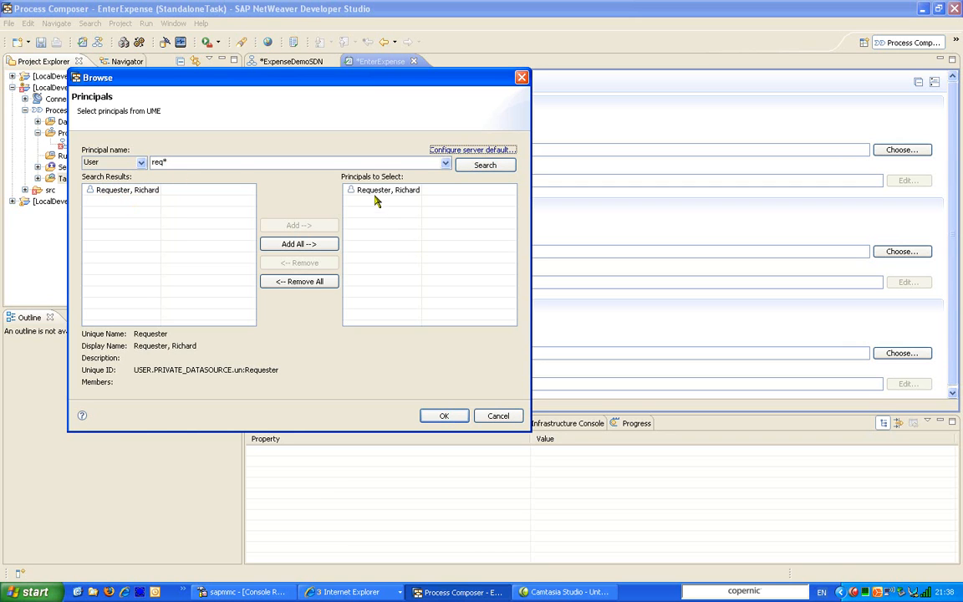
click(444, 415)
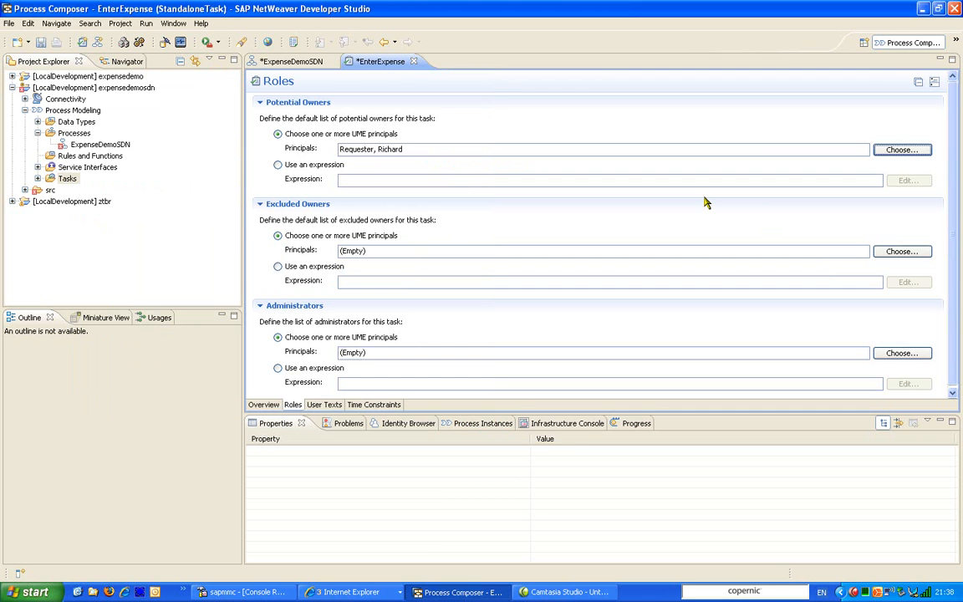
mouse_move(158, 183)
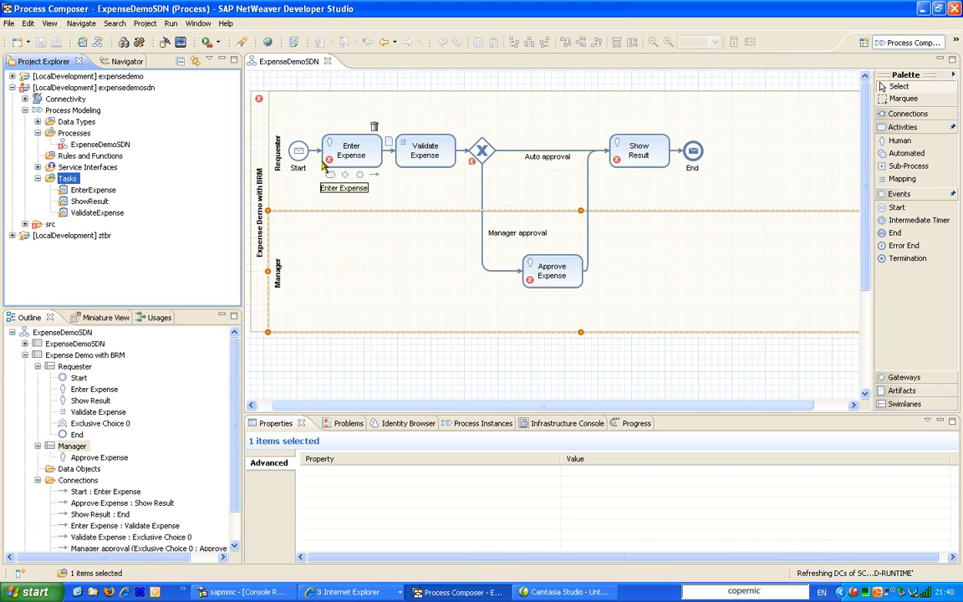
click(92, 190)
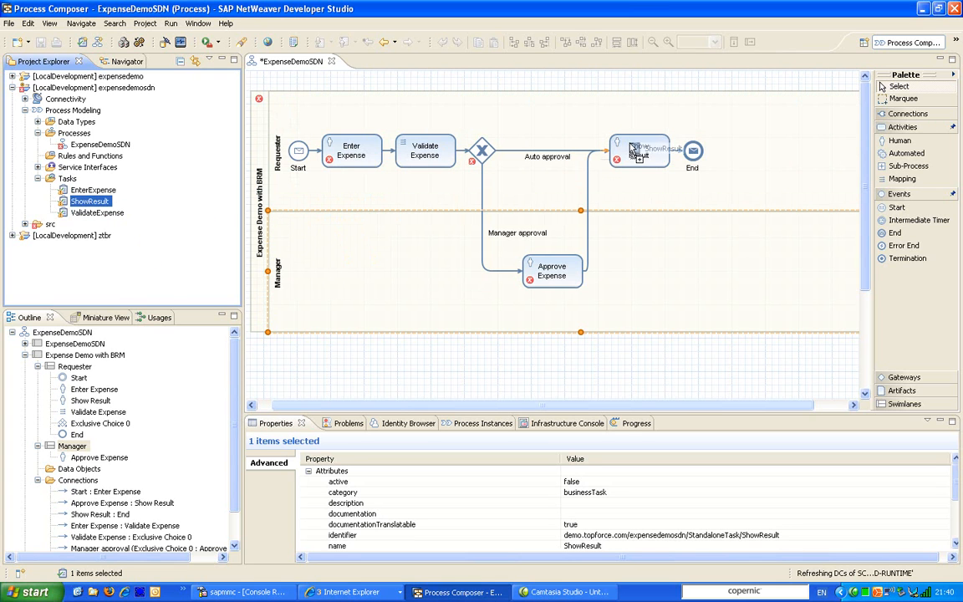
click(97, 212)
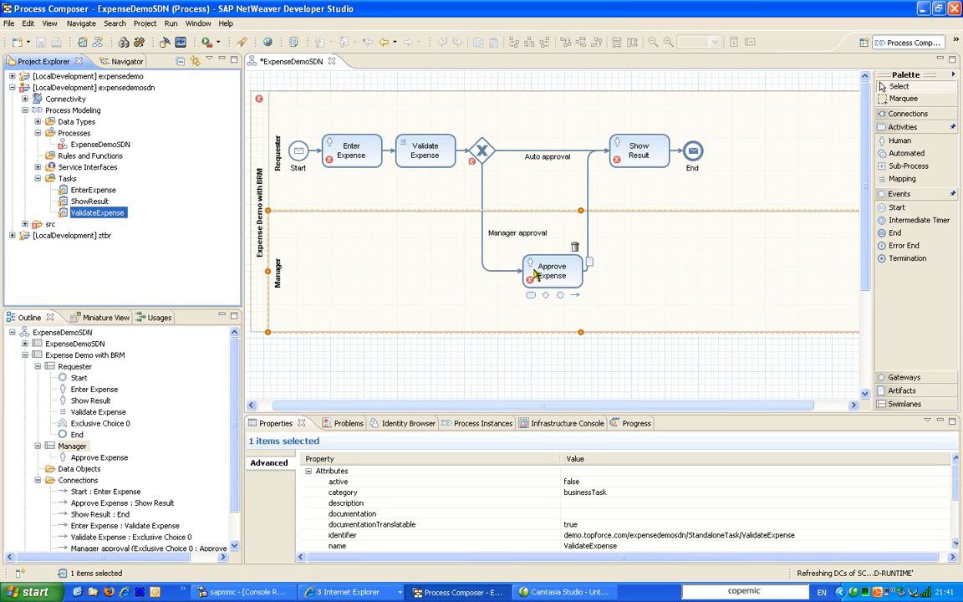
mouse_move(201, 243)
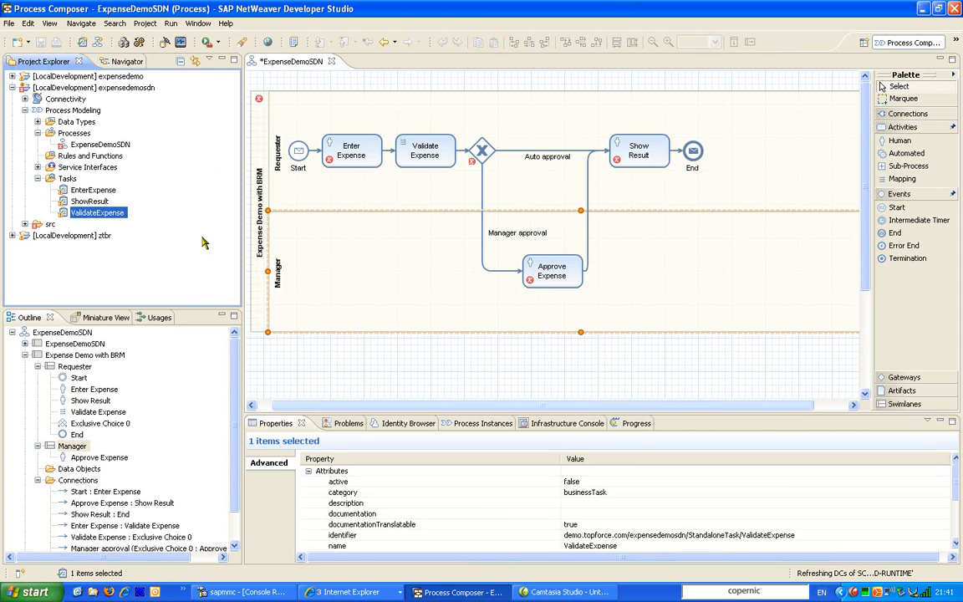
mouse_move(161, 205)
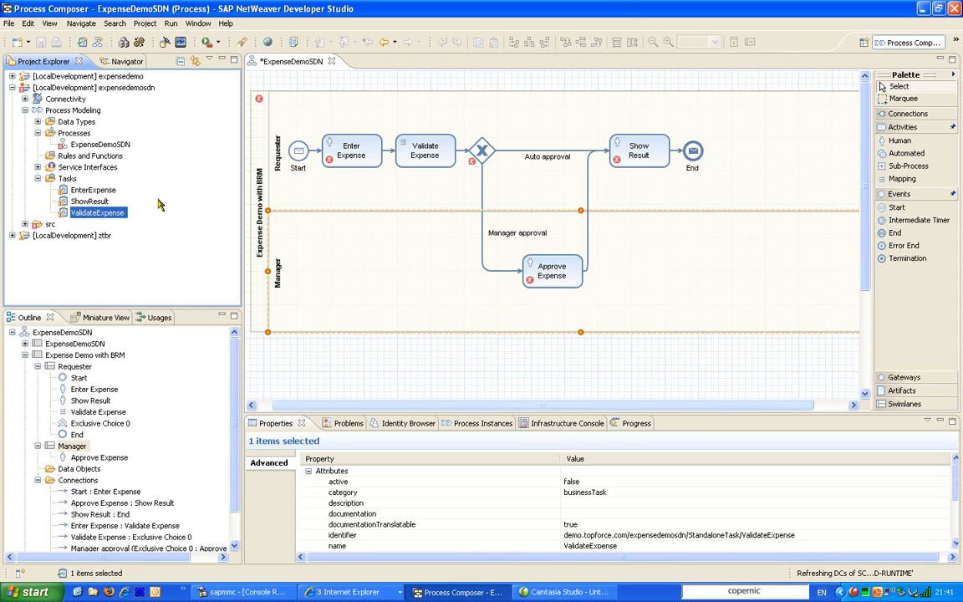
mouse_move(33, 123)
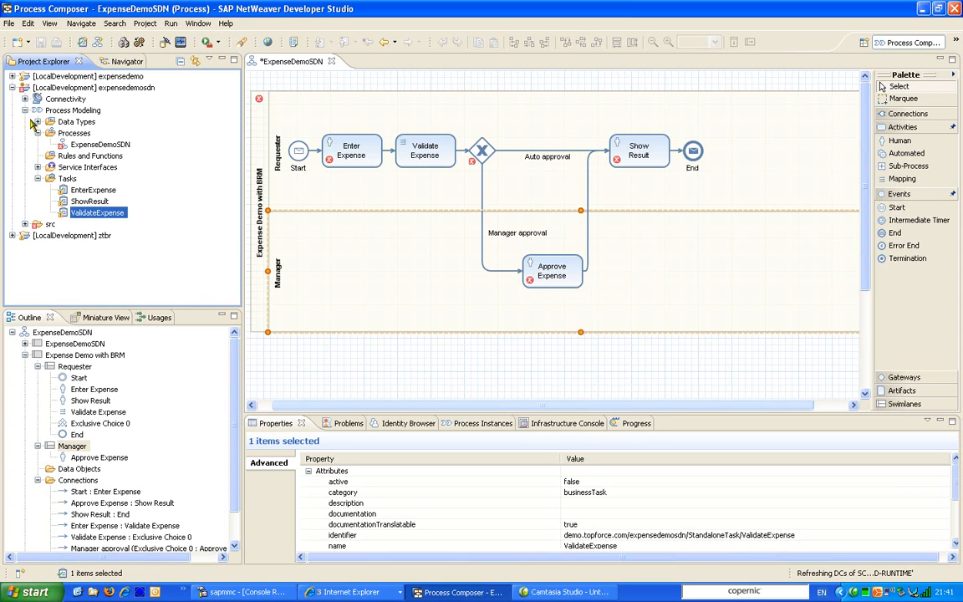
Step: Expand Data Types and the EnterExpense type to reveal its Context type
click(37, 121)
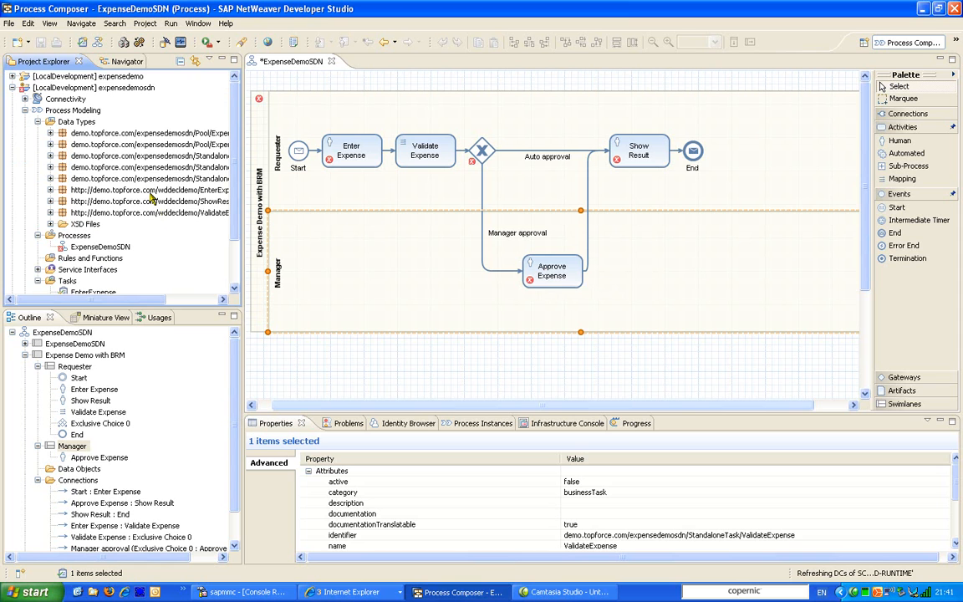
click(51, 190)
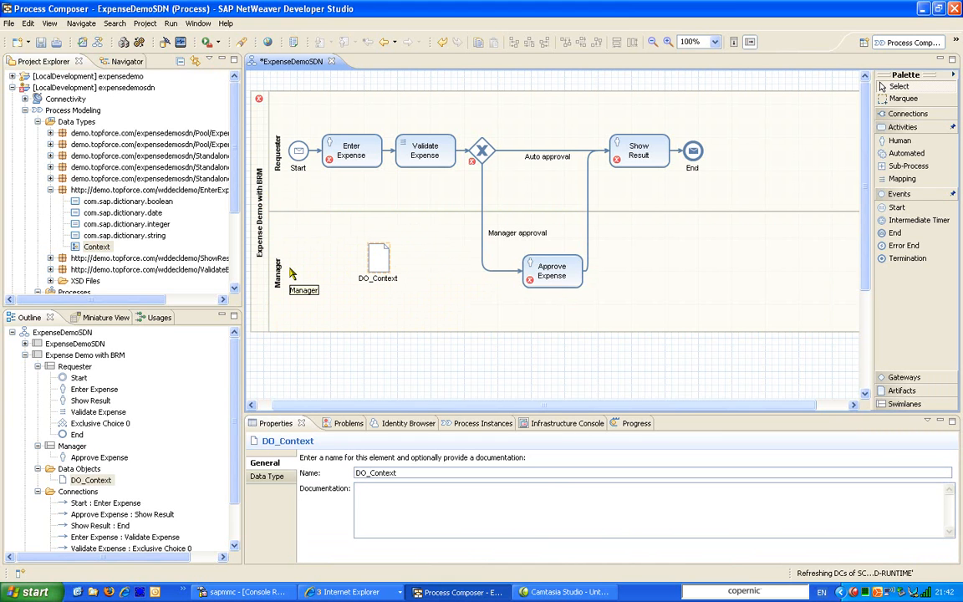
mouse_move(362, 313)
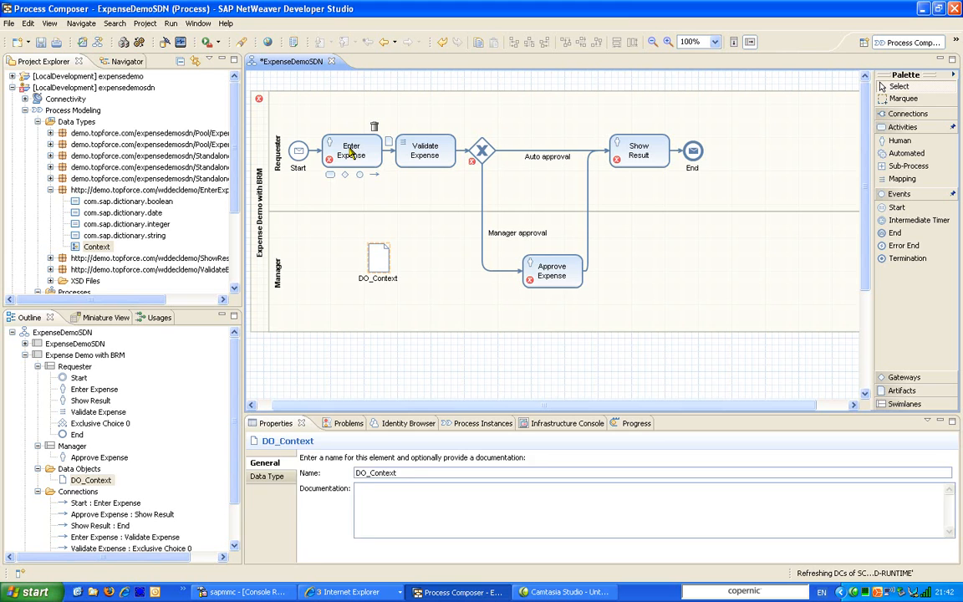
Step: Map Enter Expense's UIResponse output to DO_Context
click(351, 151)
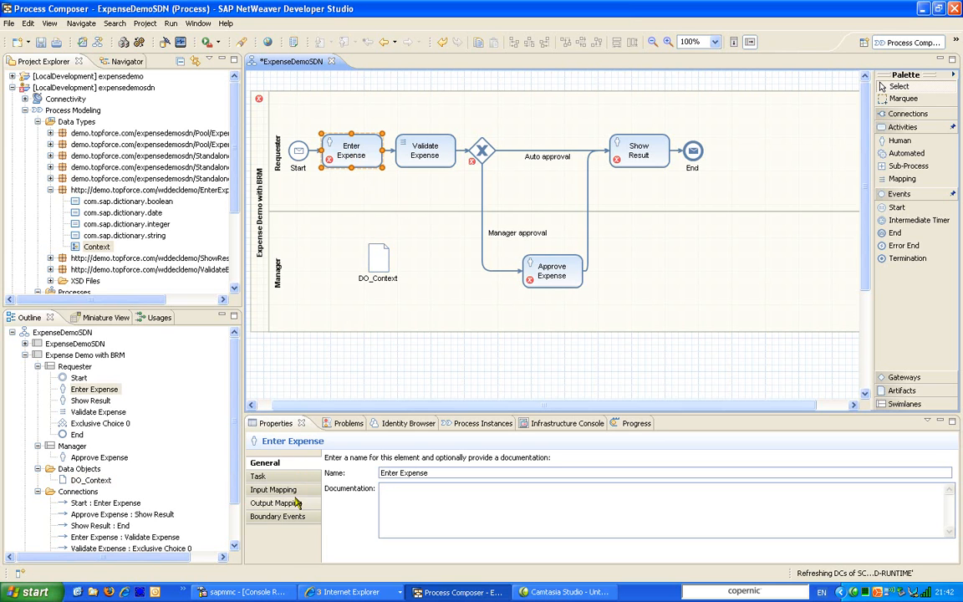
click(274, 502)
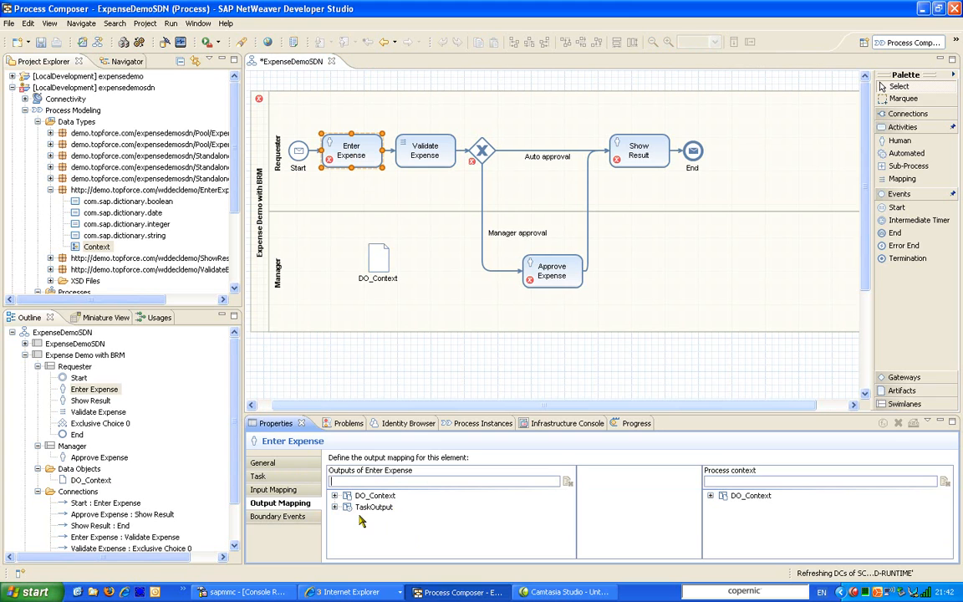
click(335, 507)
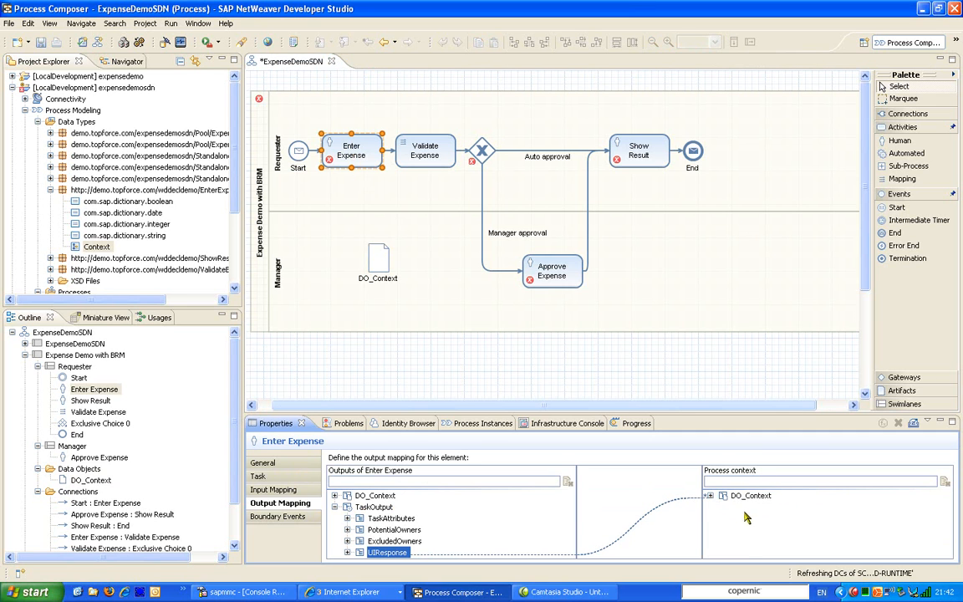
click(710, 495)
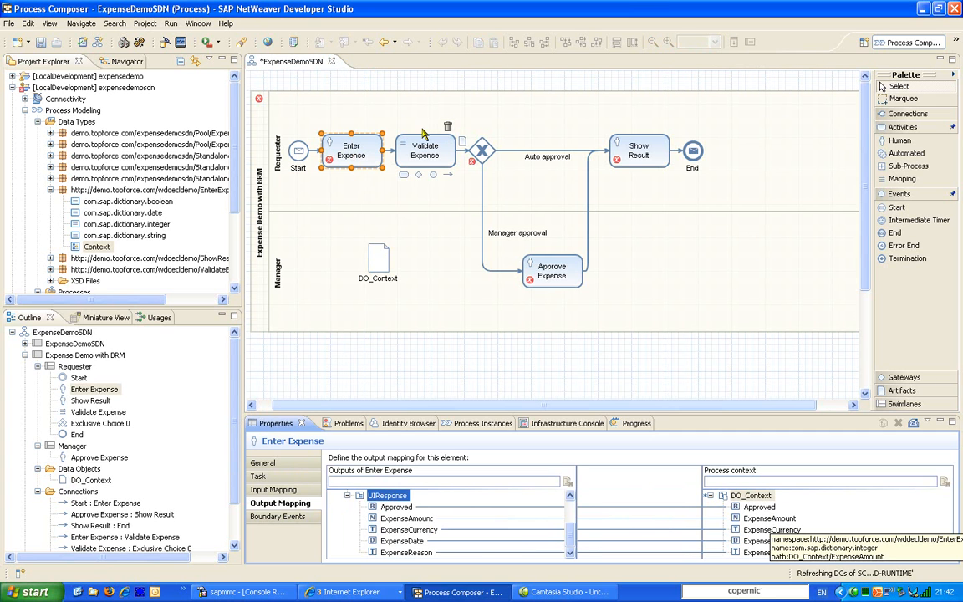
Step: Map DO_Context into Approve Expense's UIRequest and its UIResponse back to DO_Context
click(551, 271)
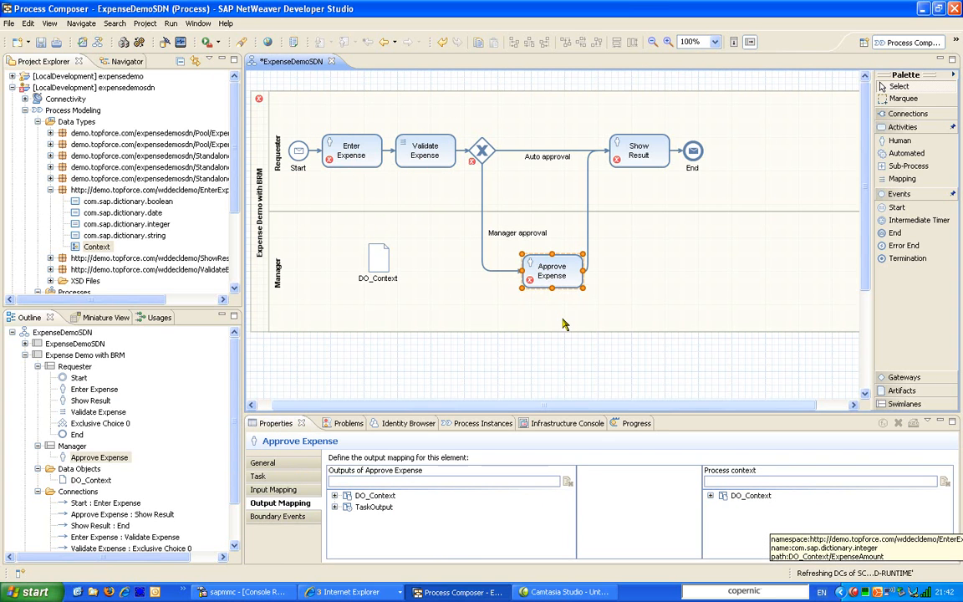
click(273, 489)
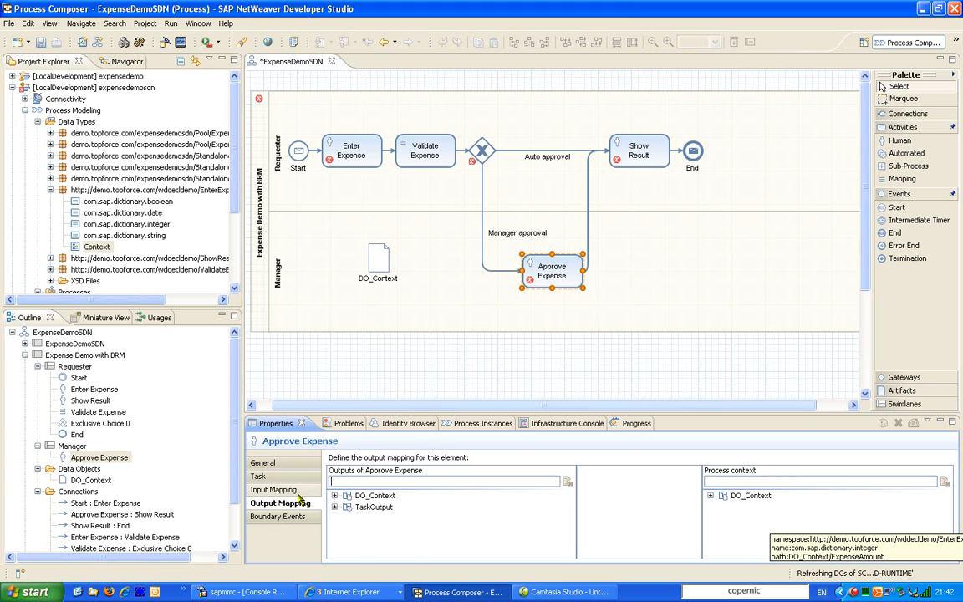
click(275, 489)
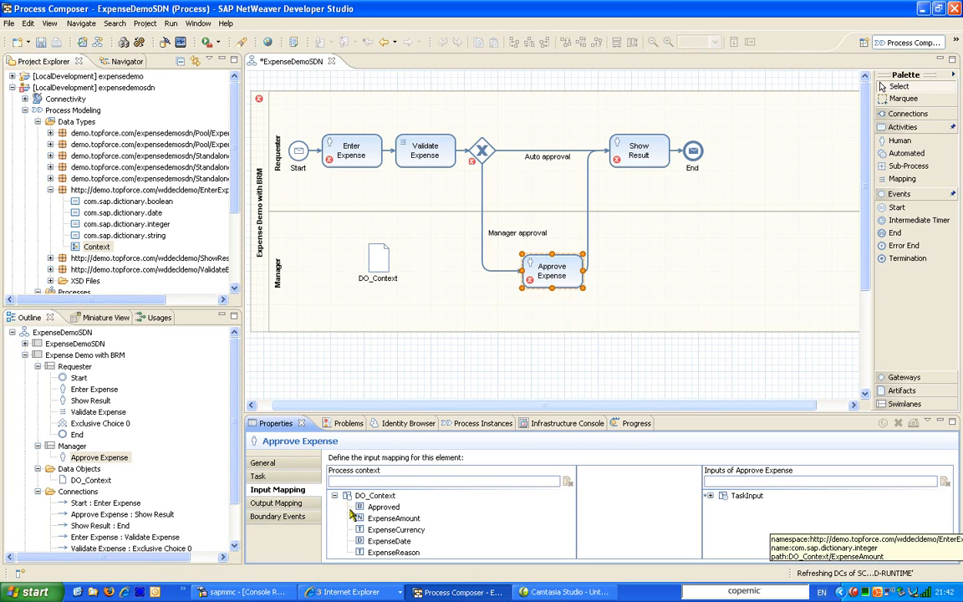
click(710, 495)
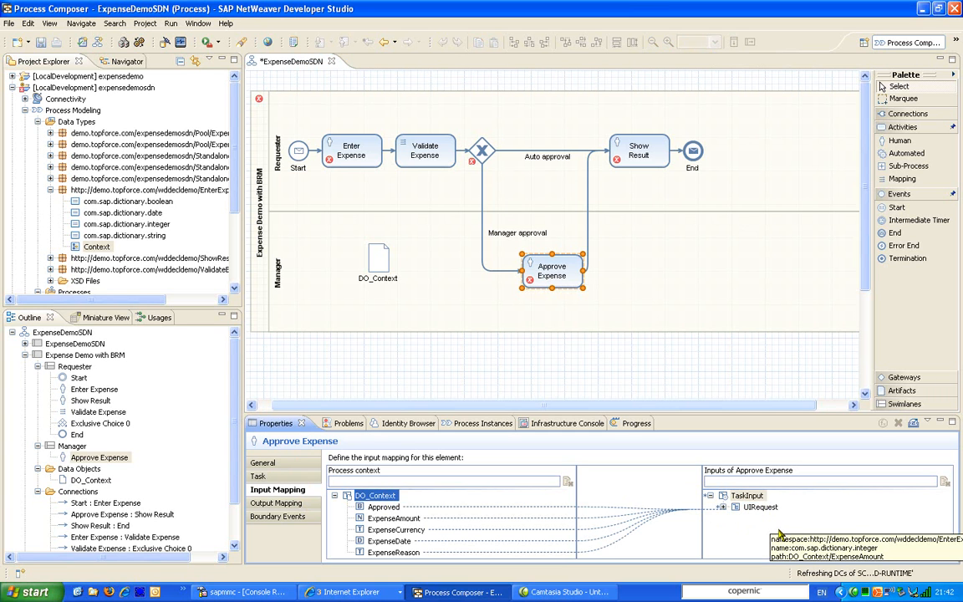
click(276, 502)
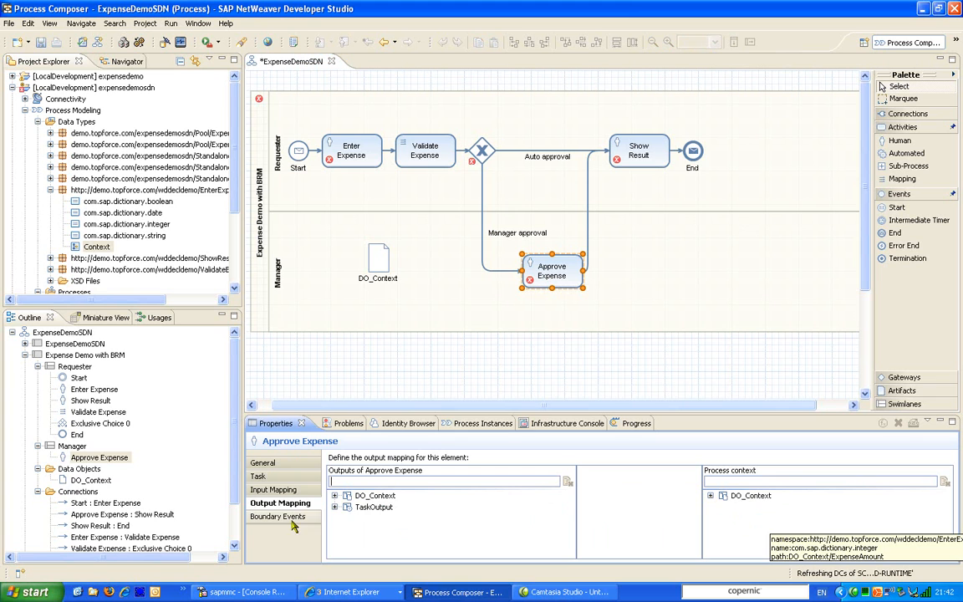
click(336, 507)
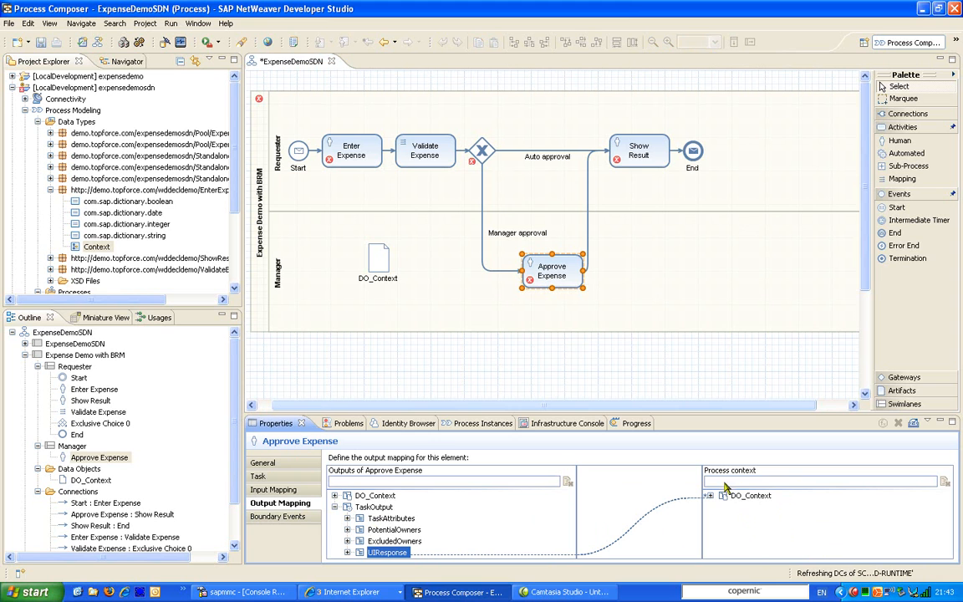
Step: Map DO_Context onto Show Result's UIRequest and onto DO_Context in Validate Expense
click(639, 150)
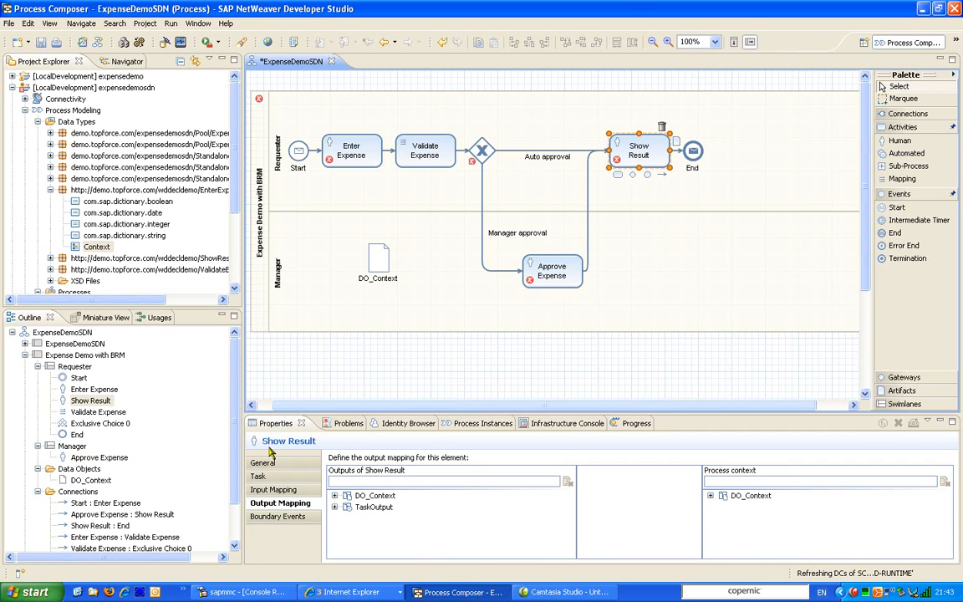
click(278, 489)
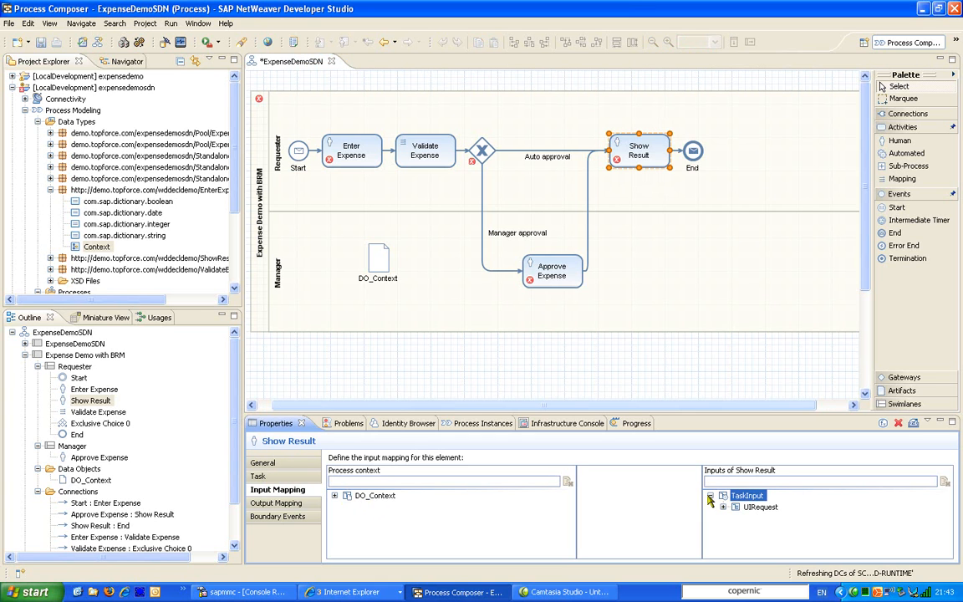
drag(375, 494, 761, 507)
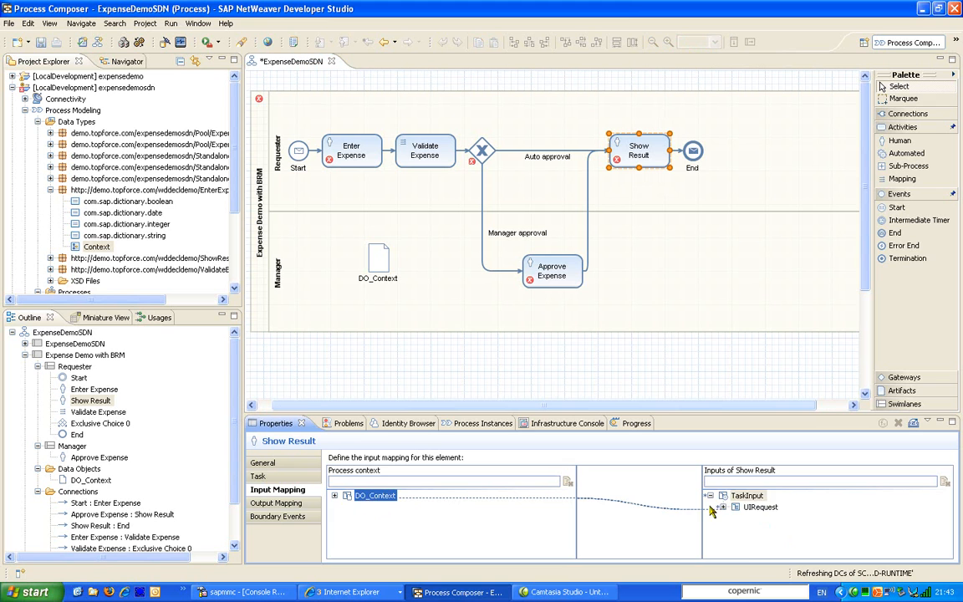
click(335, 495)
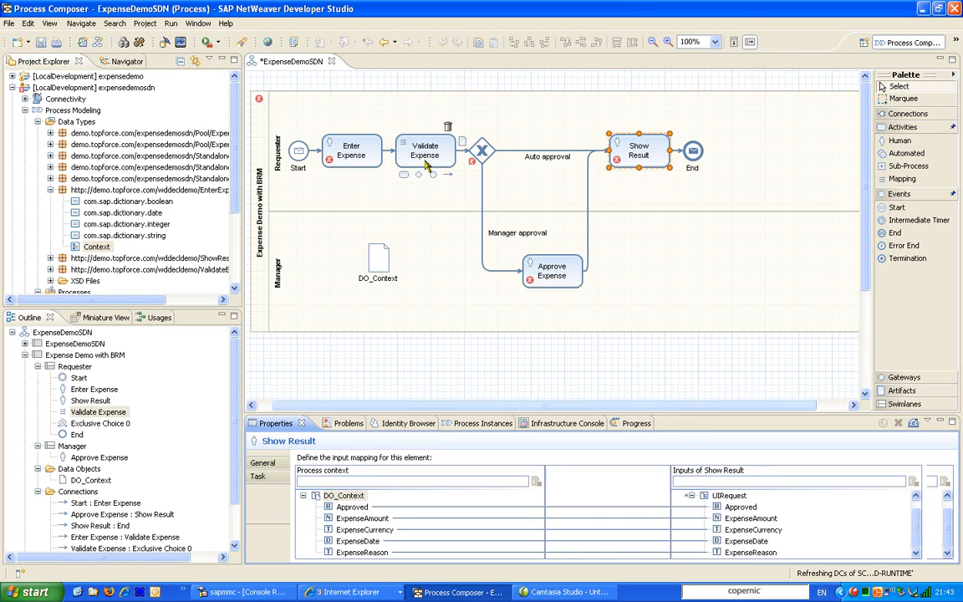
click(424, 151)
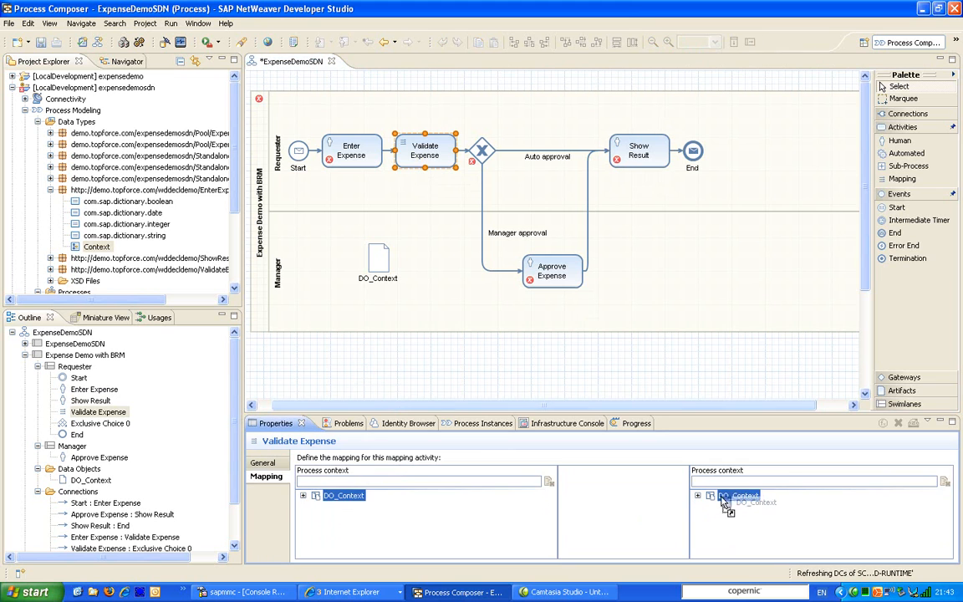
drag(342, 495, 737, 495)
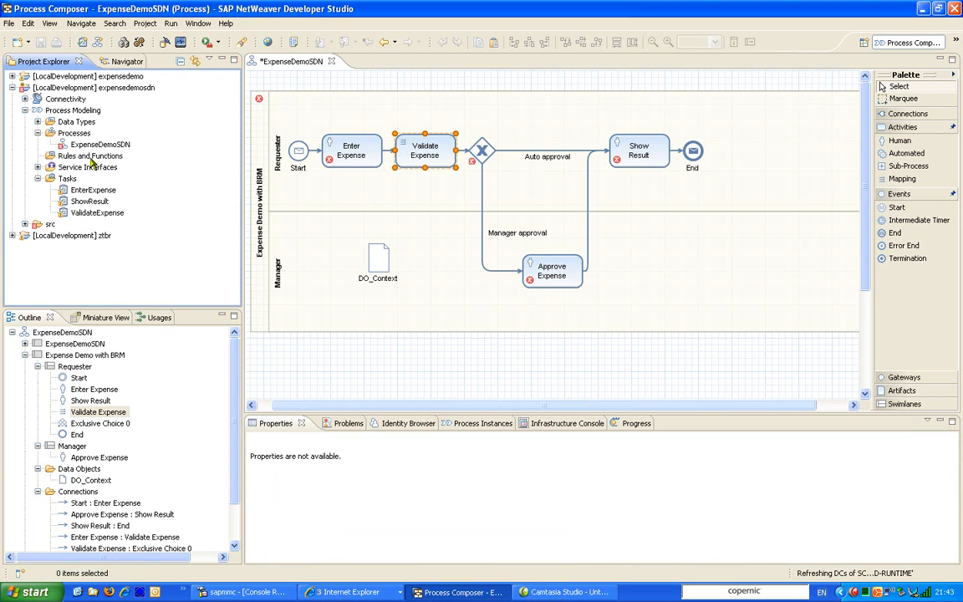
Step: Create ruleset DemoRulesExpense returning EnterExpense Context, with Context parameter arg1
click(89, 157)
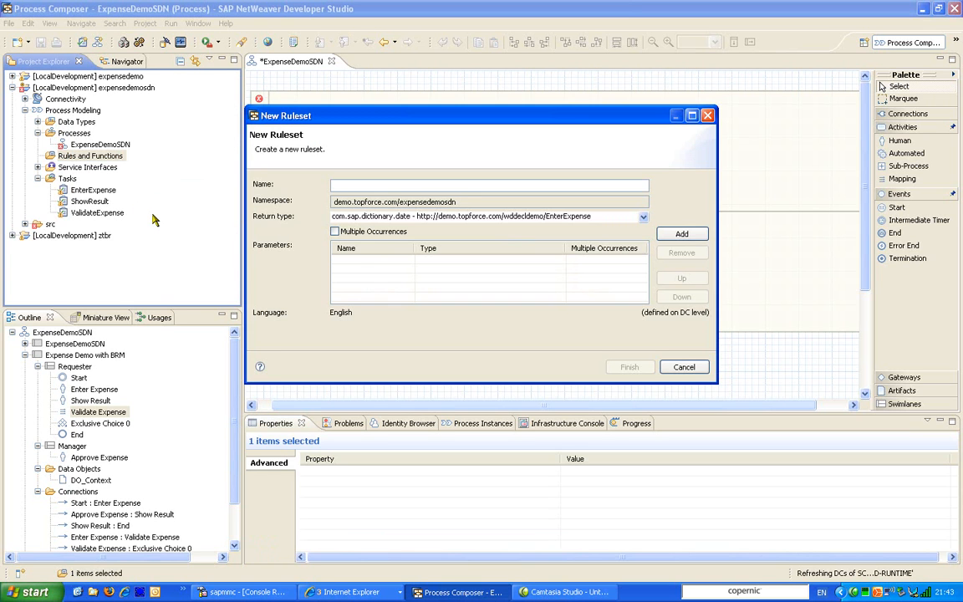
click(489, 184)
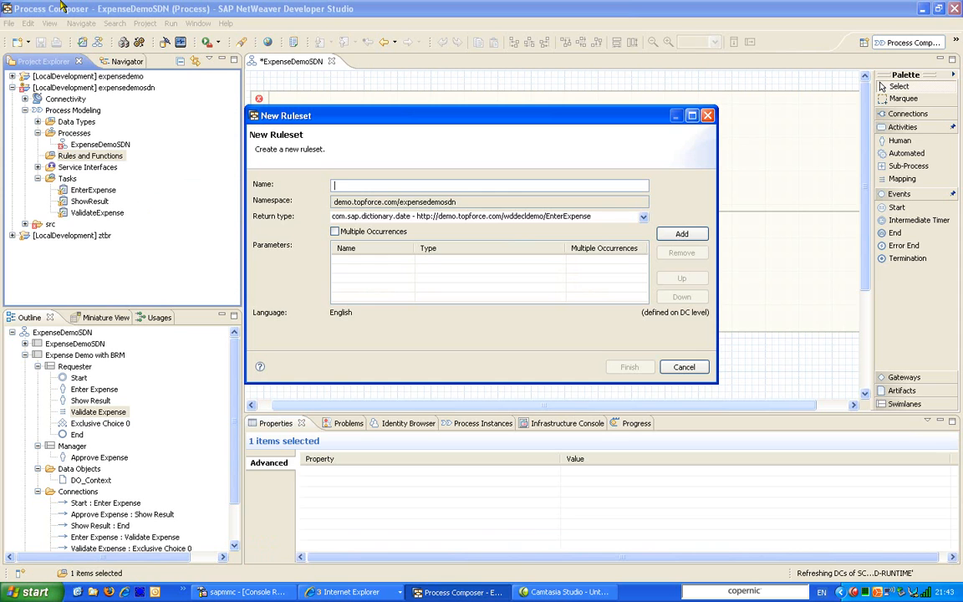
text(DemoRulesExpense)
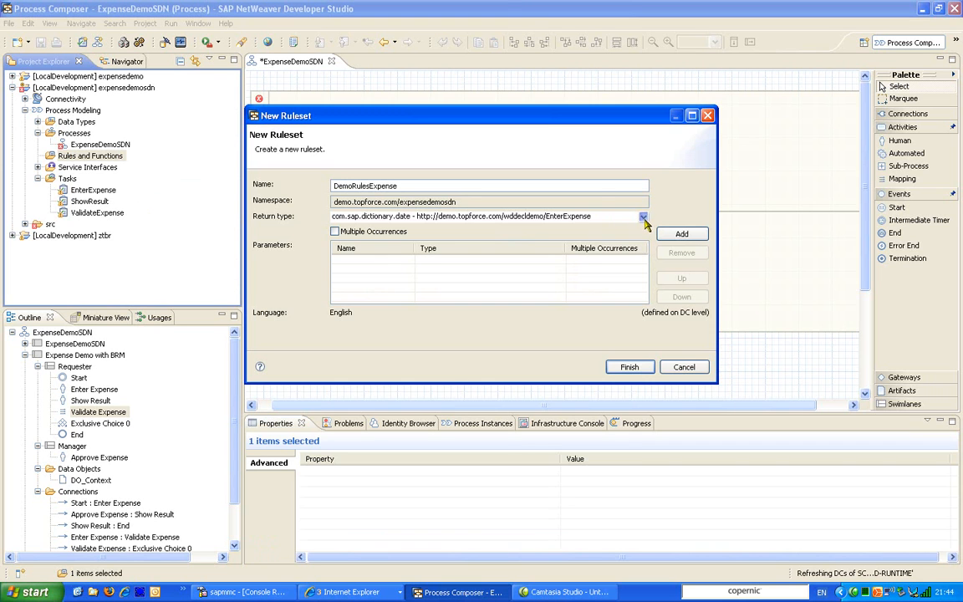
click(642, 216)
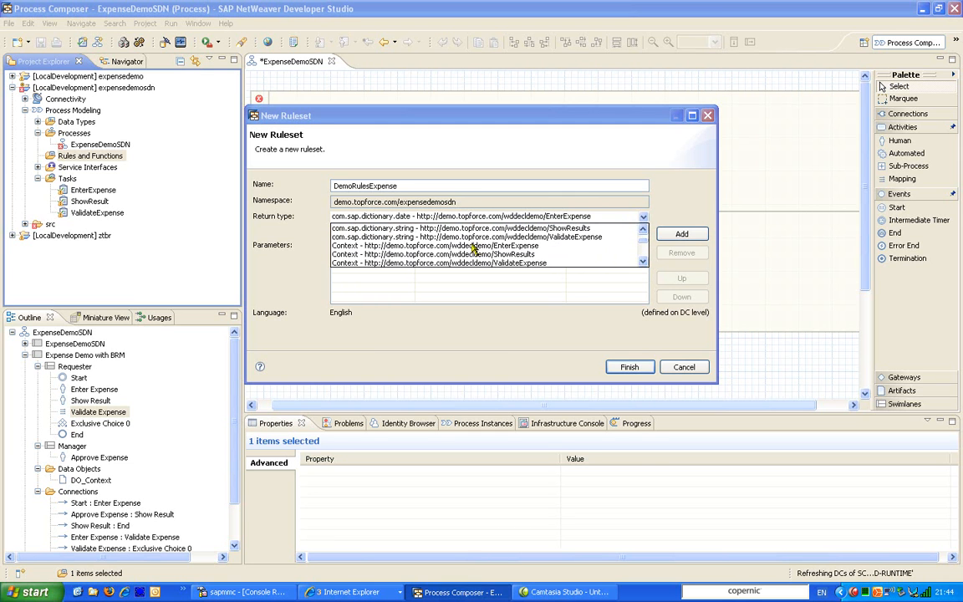
click(437, 245)
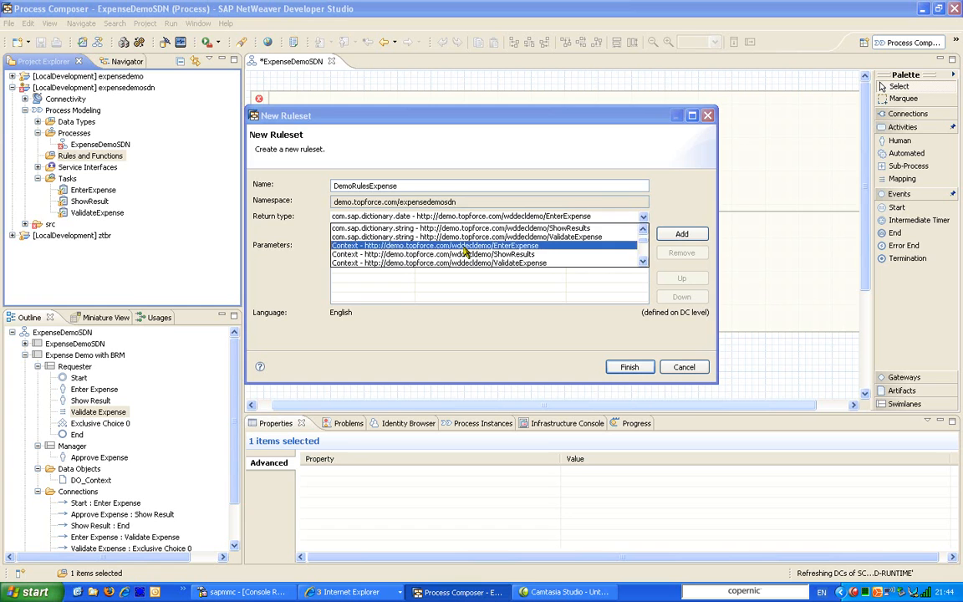
click(682, 234)
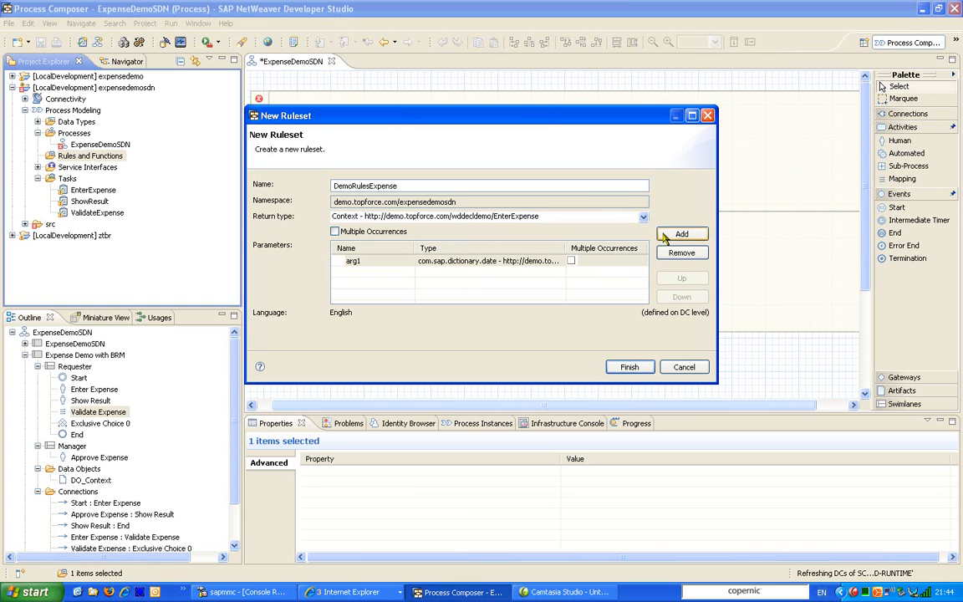
click(485, 260)
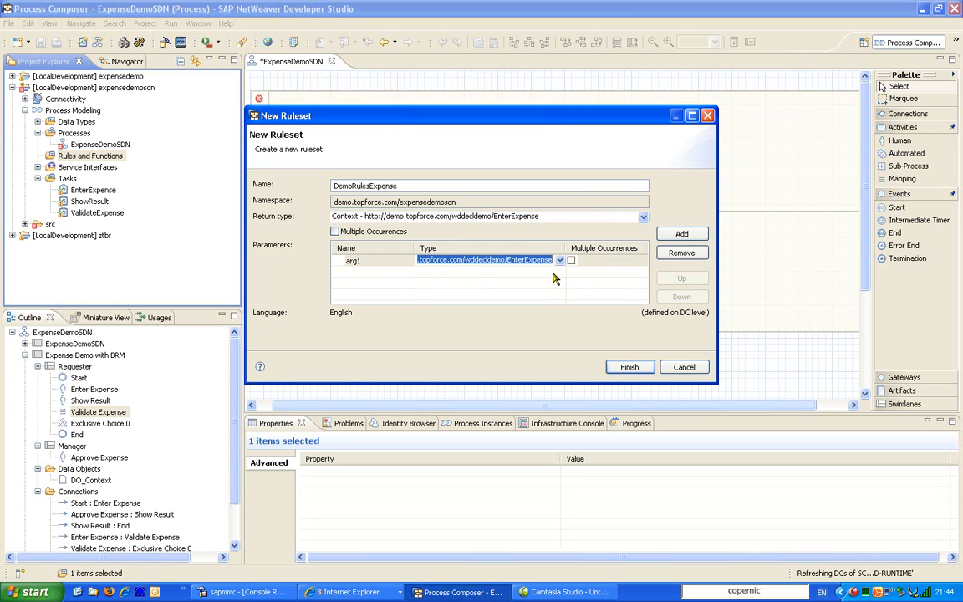
click(558, 259)
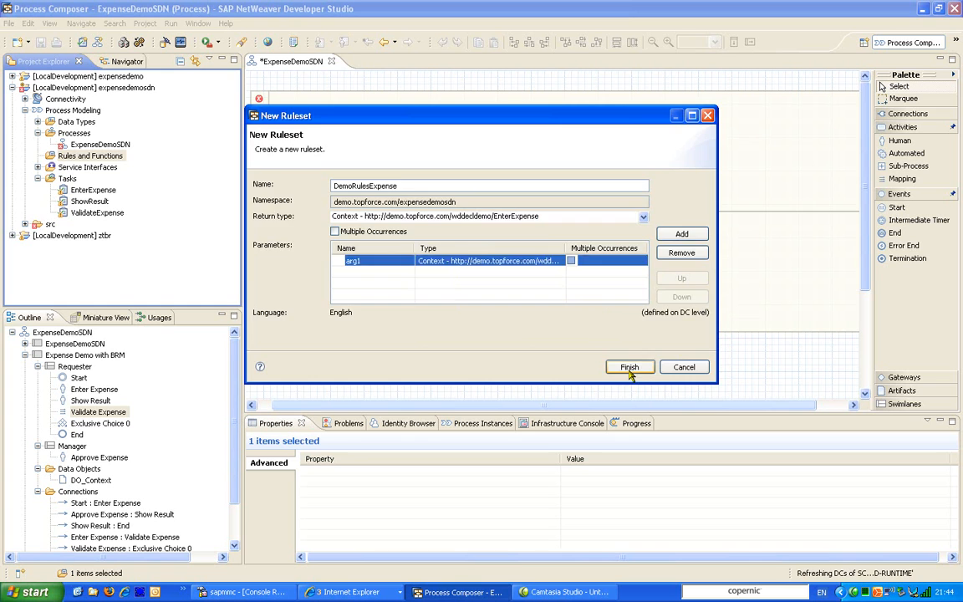
click(630, 366)
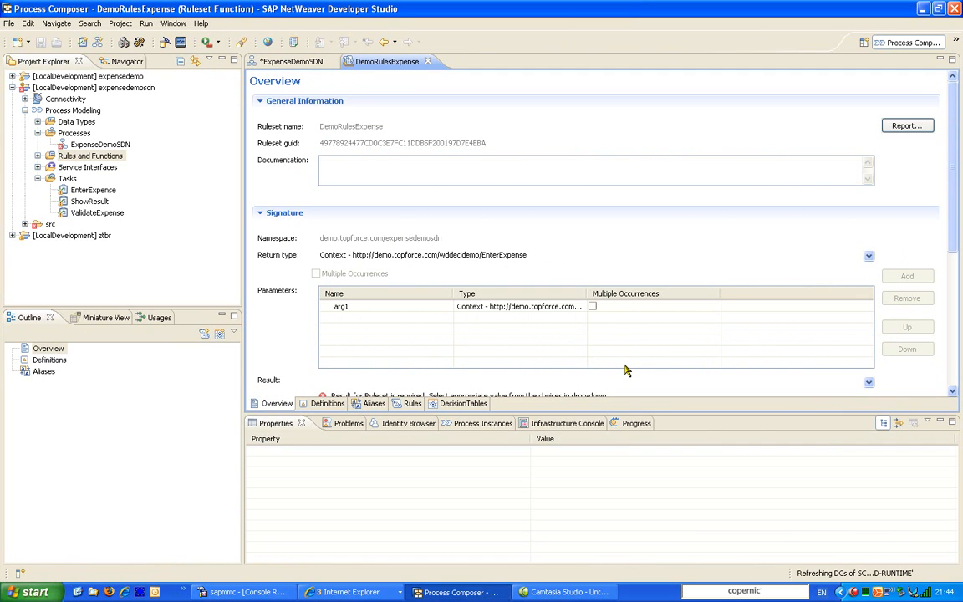
Step: Set arg1 as the DemoRulesExpense result and start a new rule under Rules and Functions
scroll(down, 3)
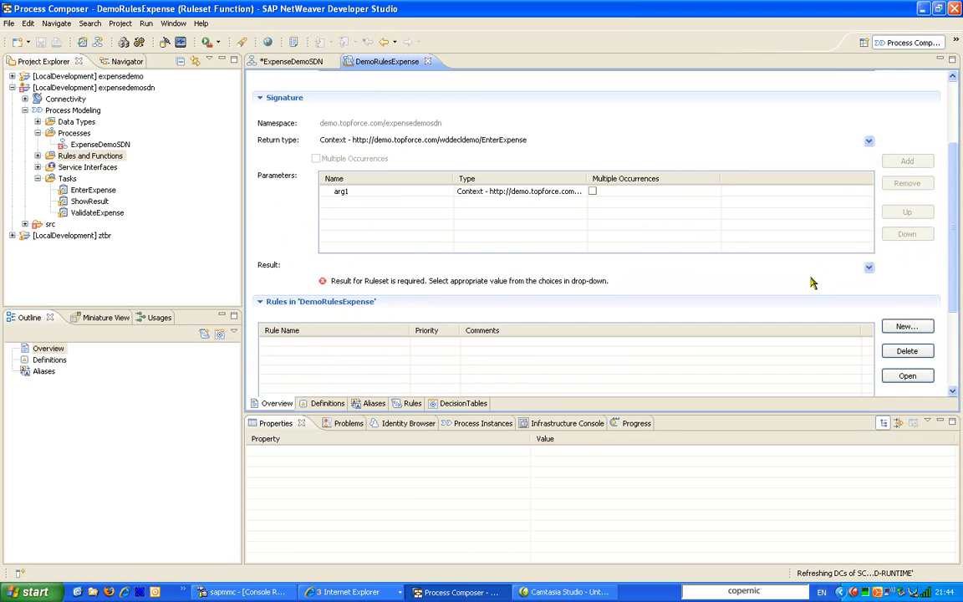
click(869, 267)
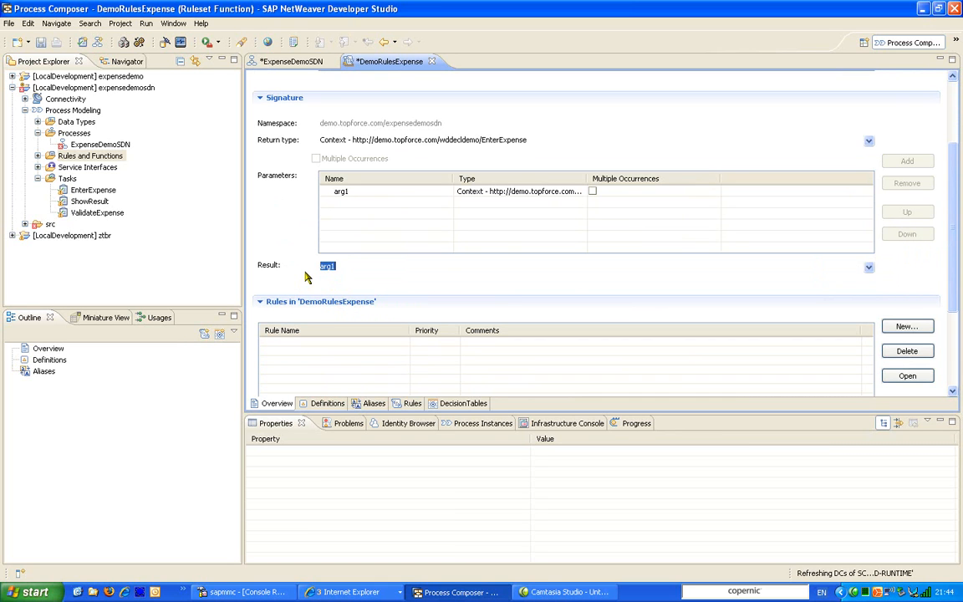
mouse_move(171, 119)
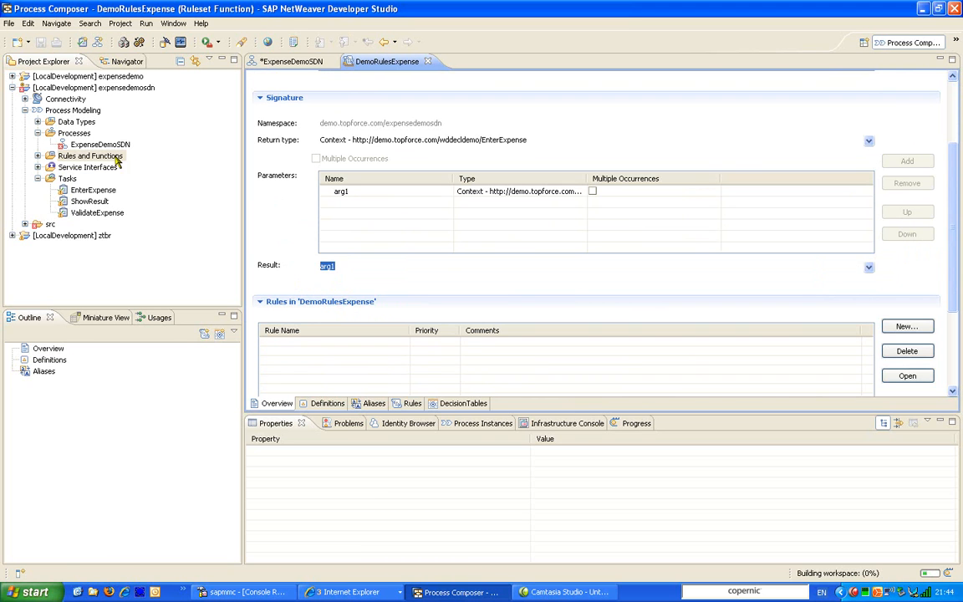
click(102, 166)
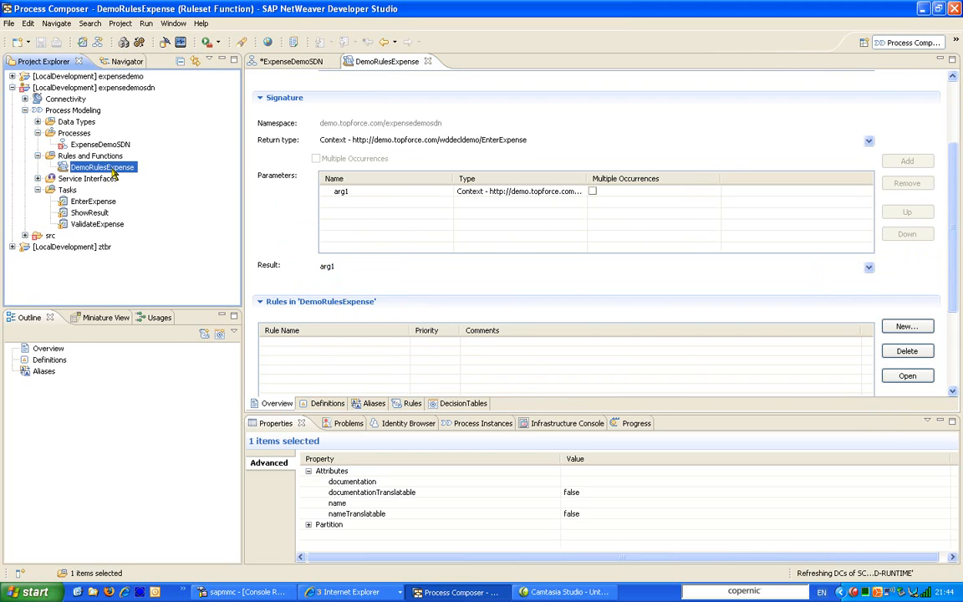
click(907, 326)
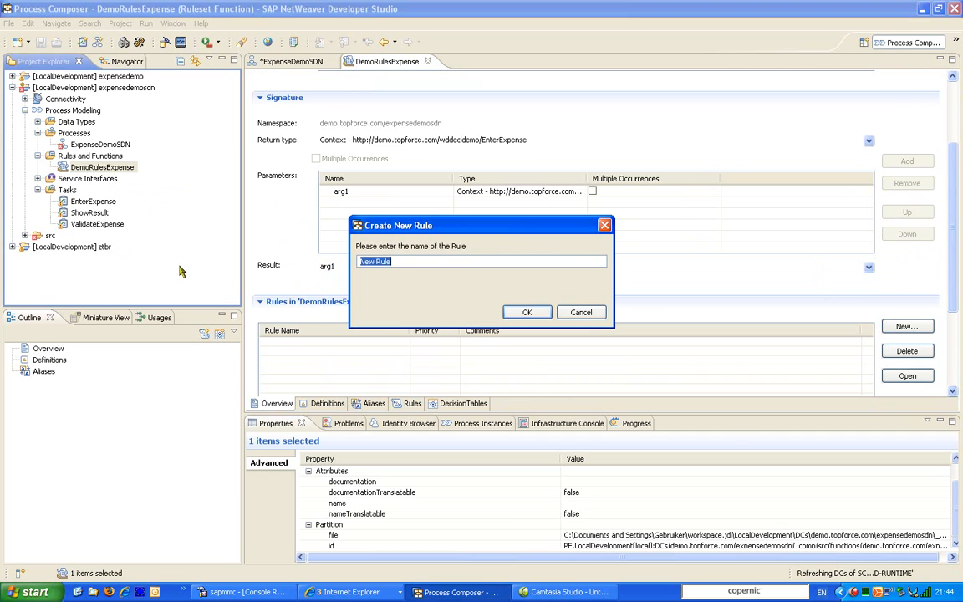
Step: Name the new rule chkExpenseAmount and confirm the Create New Rule dialog
text(chkExpense)
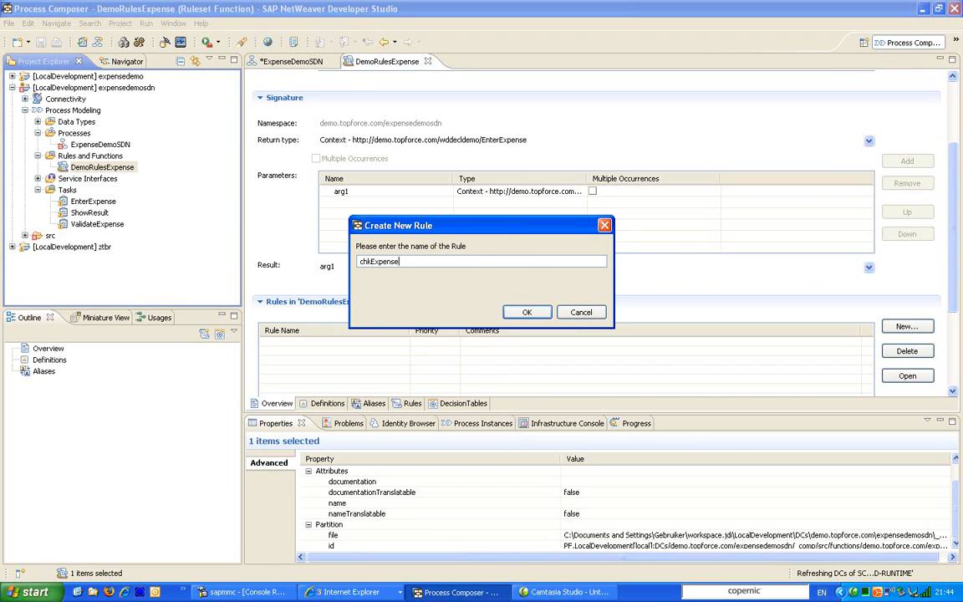
text(Amount)
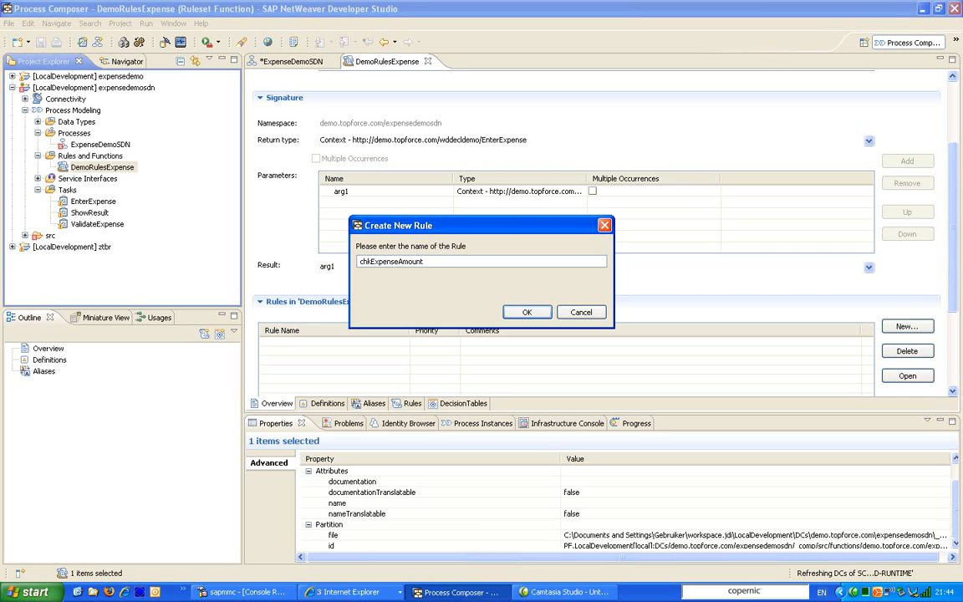
click(527, 312)
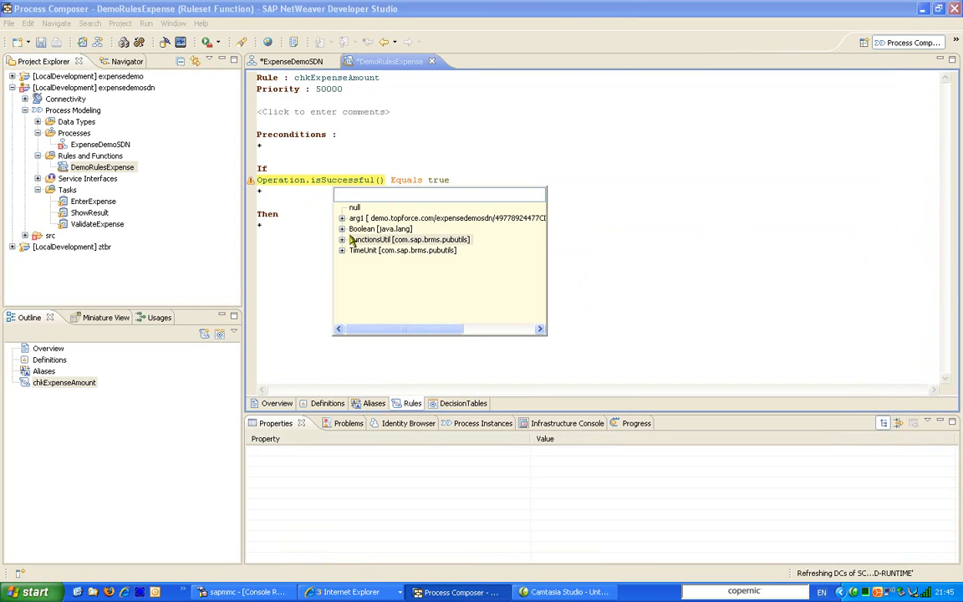
Step: Set the If condition to arg1/ExpenseAmount Less Than Equals 25
click(342, 217)
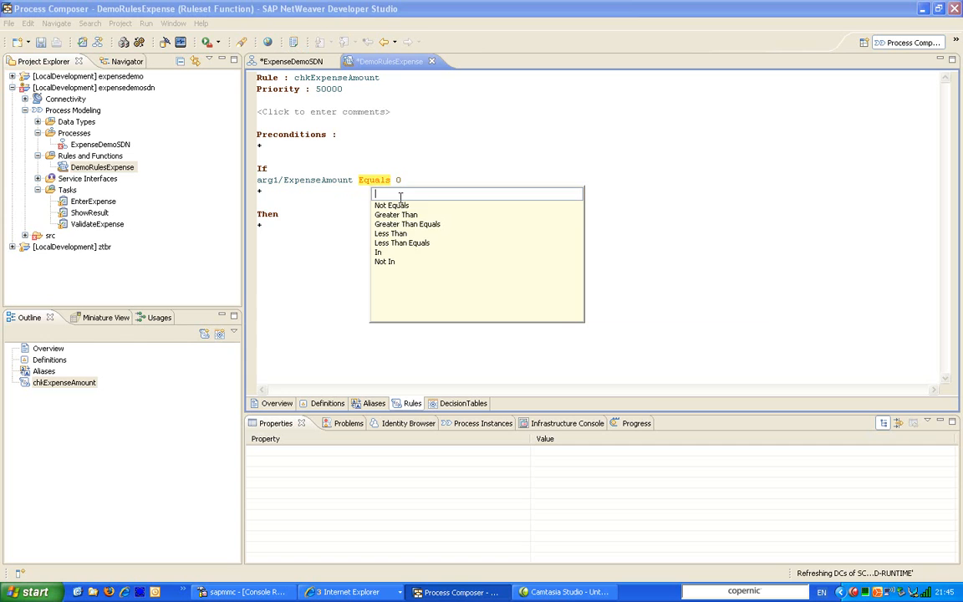
click(401, 243)
text(2)
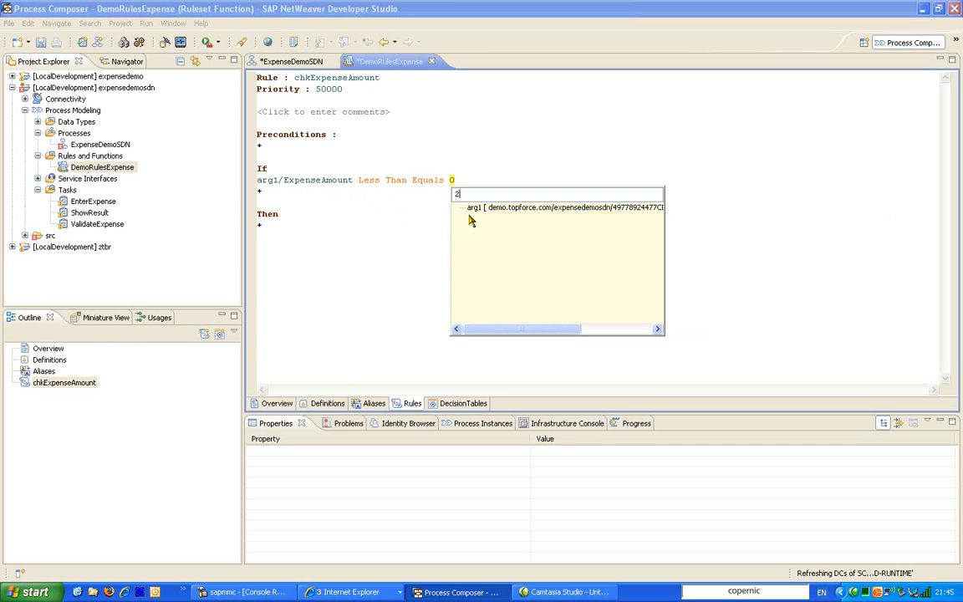
text(5)
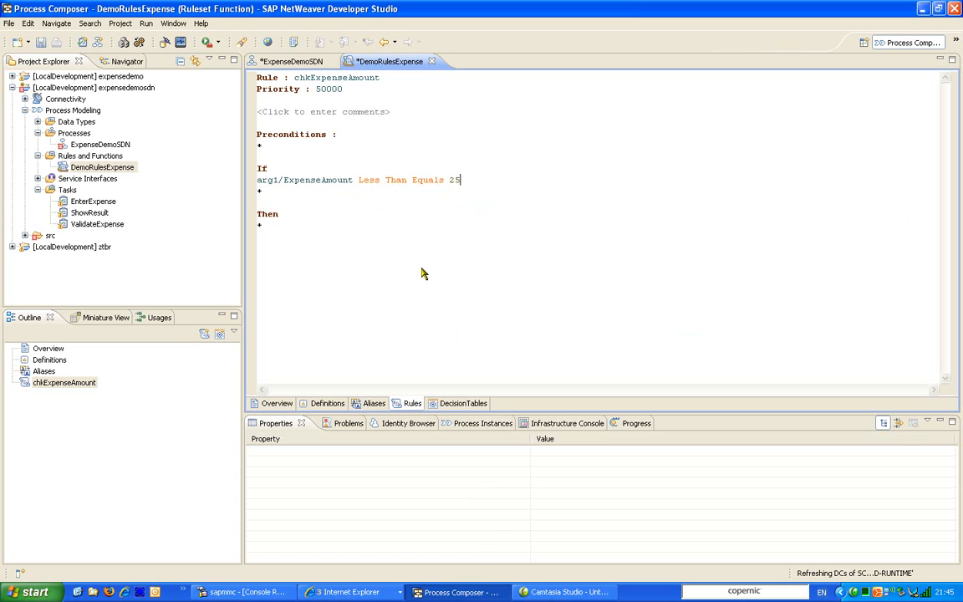
mouse_move(262, 231)
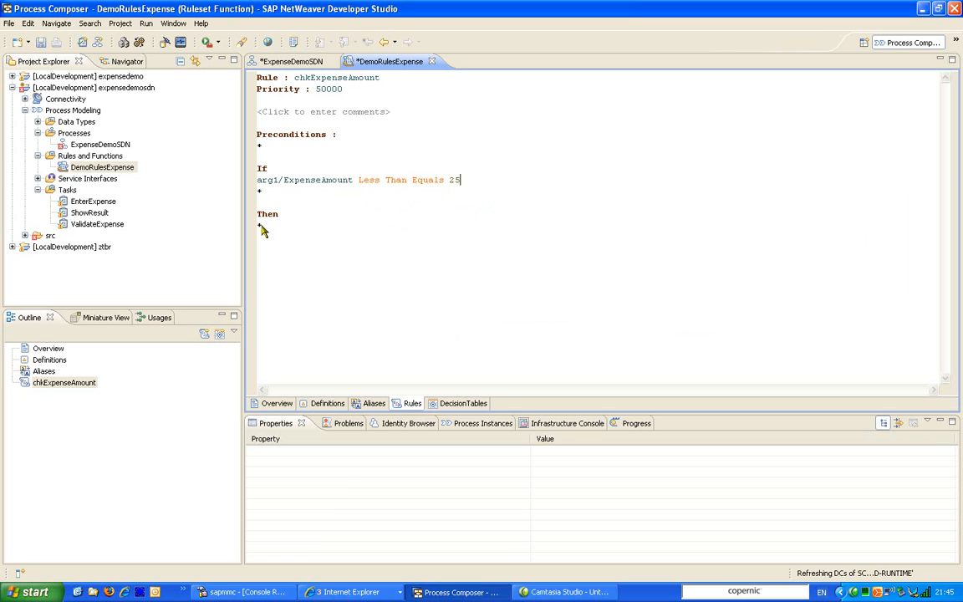
Step: Add an Execute action under Then and choose its action method
click(260, 225)
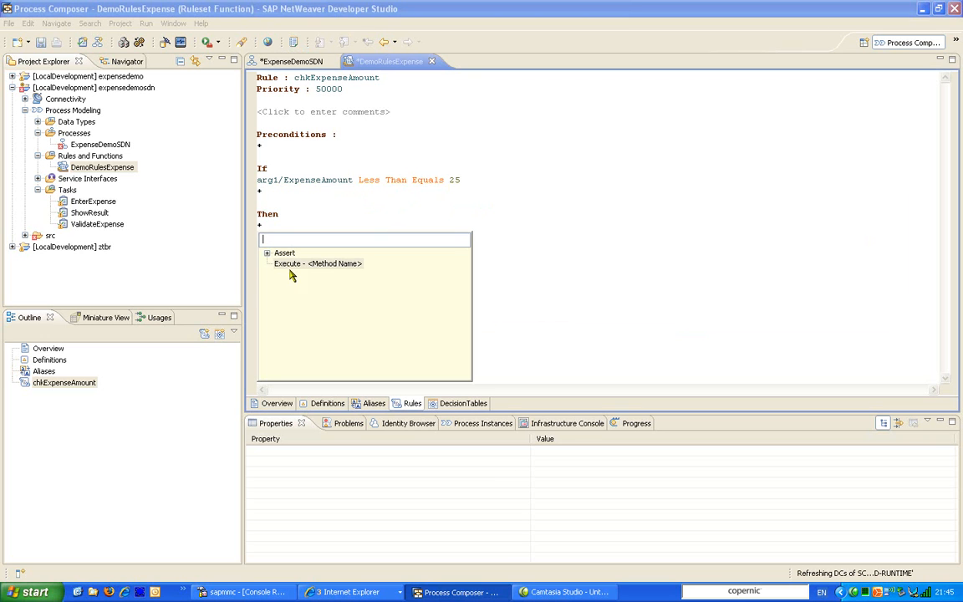
click(302, 264)
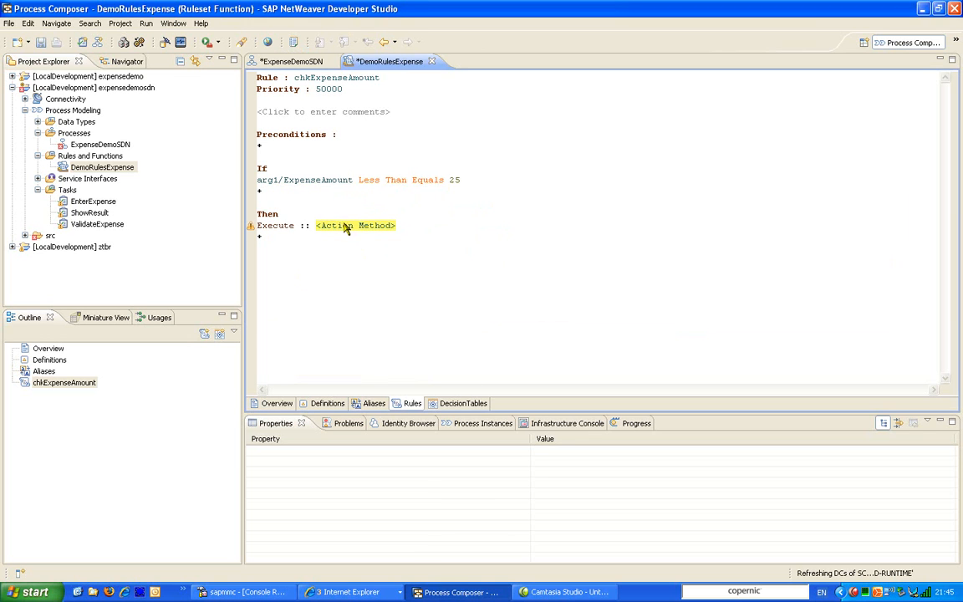
click(355, 225)
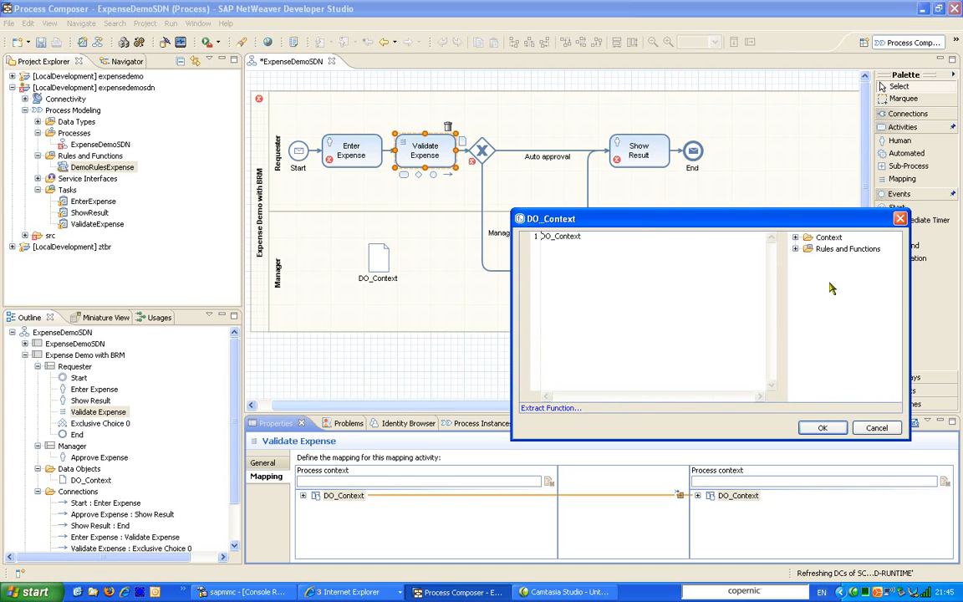
Step: Map Validate Expense's DO_Context through DemoRulesExpense(DO_Context) and confirm the expression
click(795, 249)
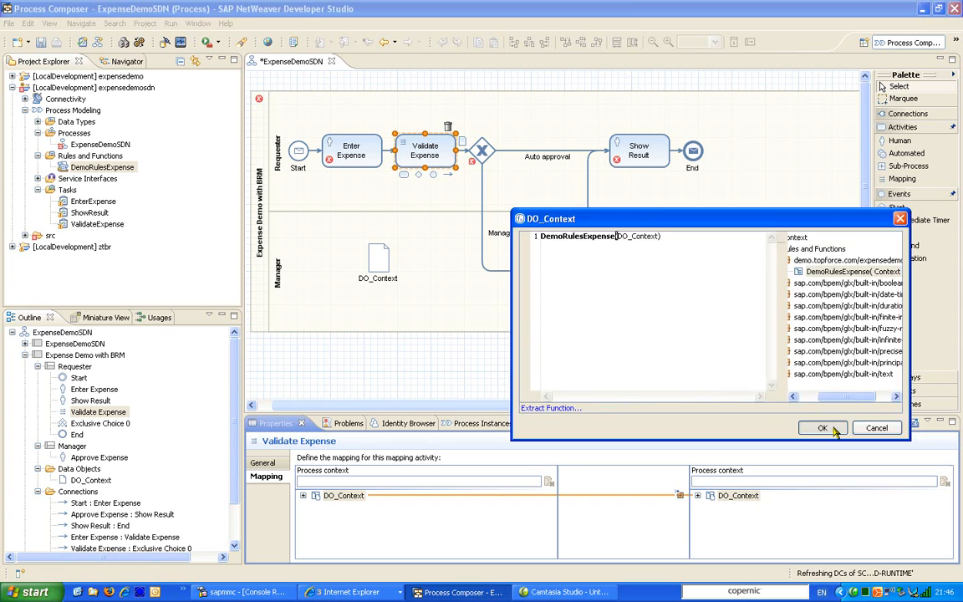
click(822, 427)
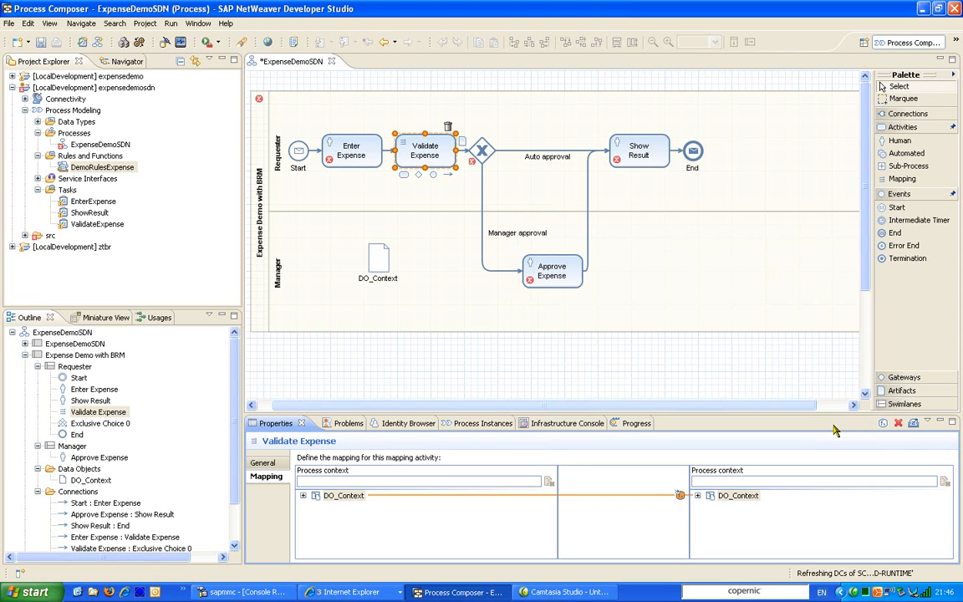
mouse_move(597, 466)
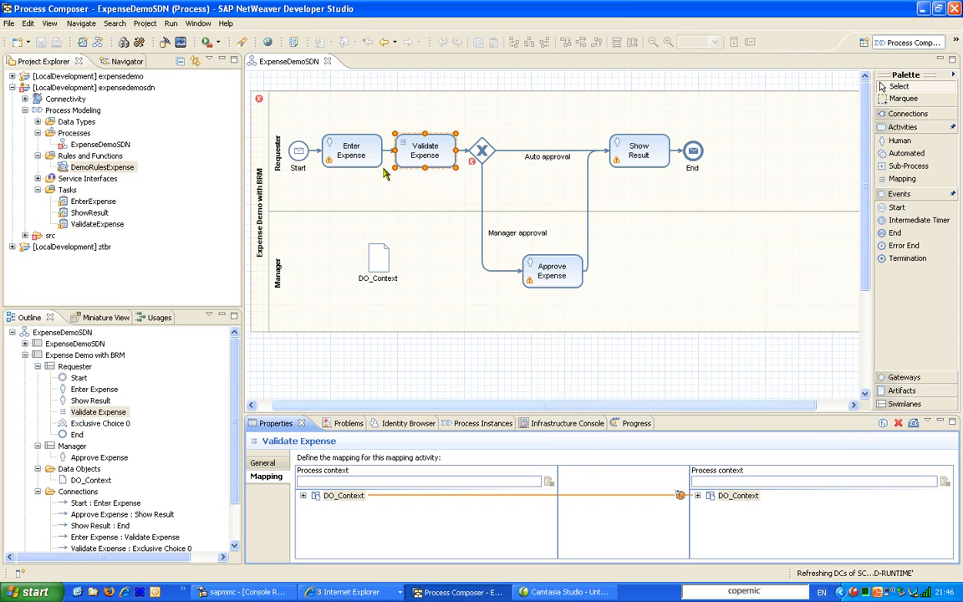
Step: Set the Auto approval path condition to DO_Context/Approved=true
click(425, 150)
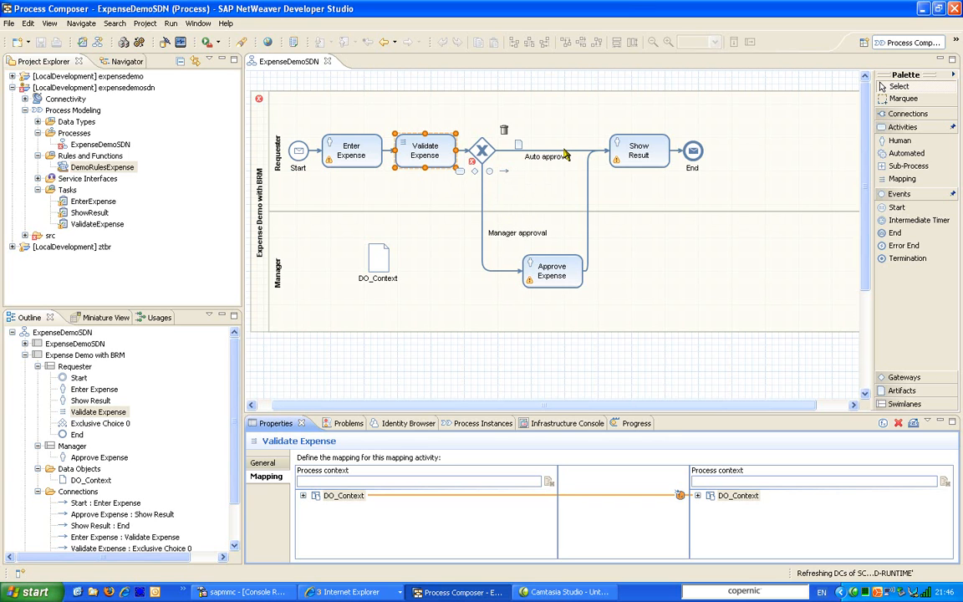
mouse_move(568, 201)
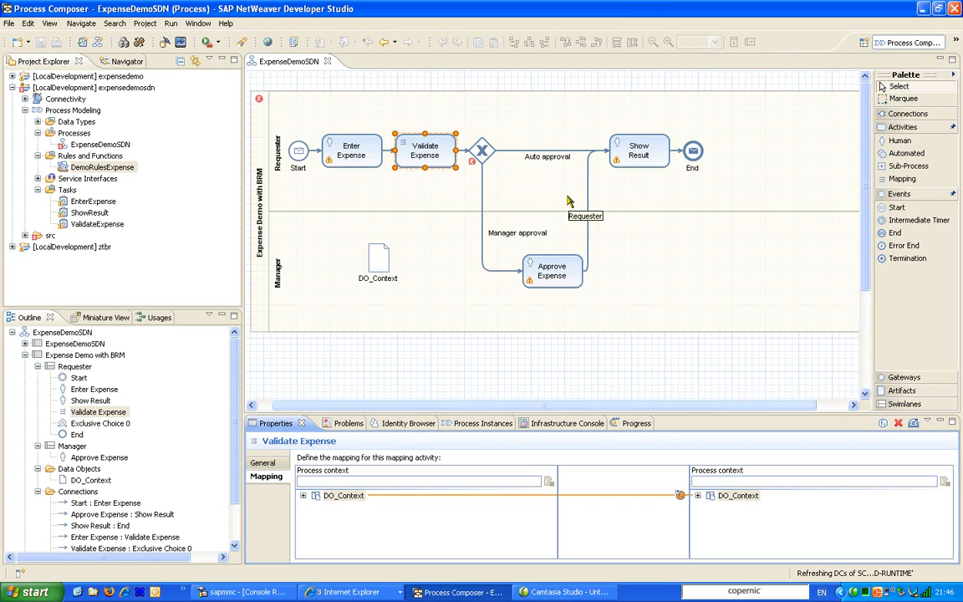
mouse_move(521, 157)
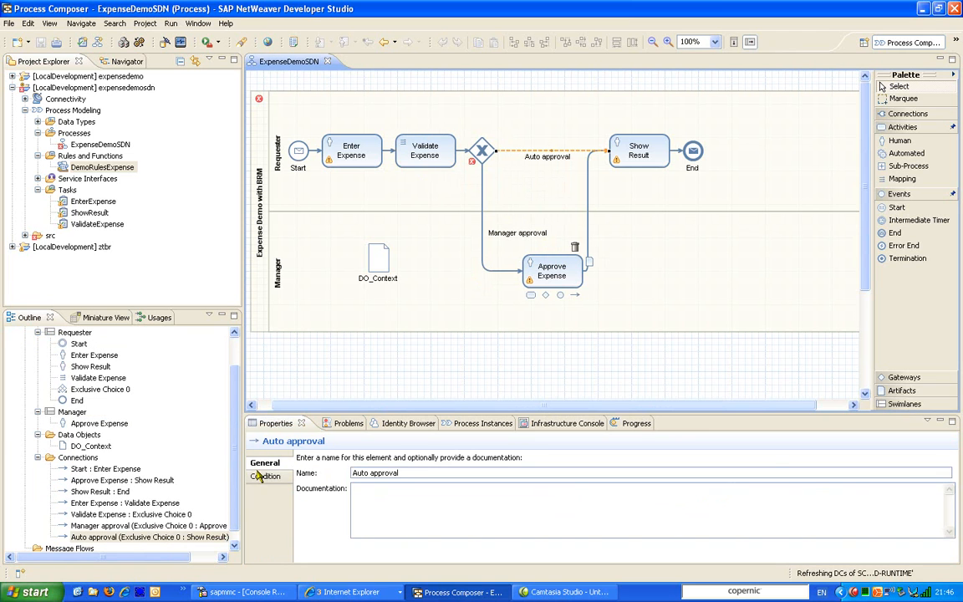
click(268, 475)
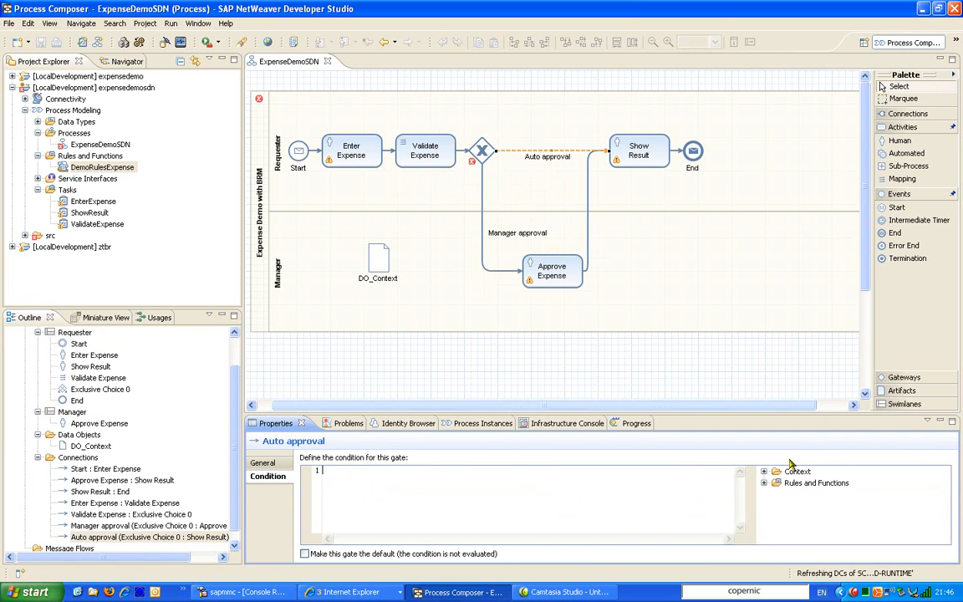
click(763, 471)
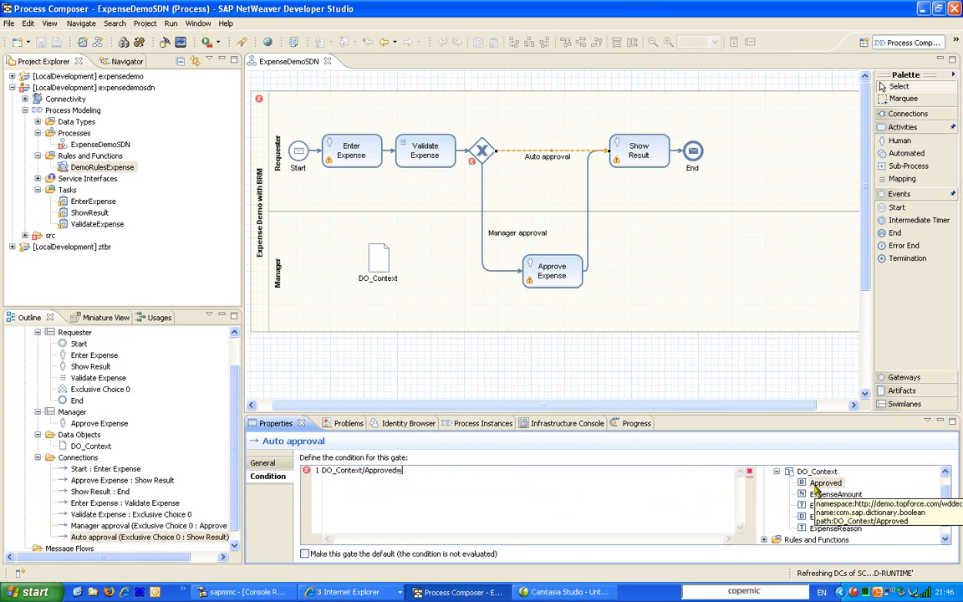
text(=true)
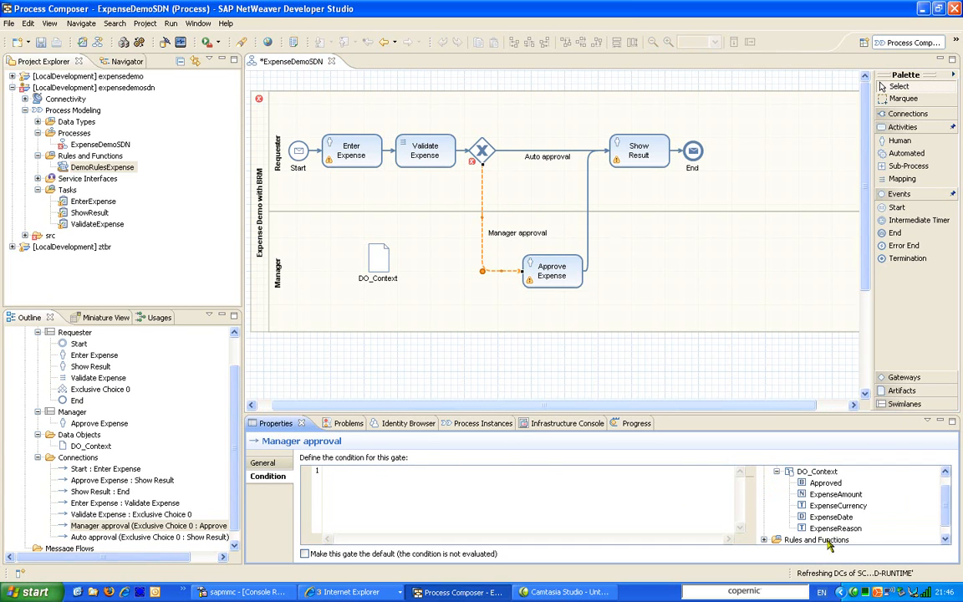
Step: Set the Manager approval condition to DO_Context/Approved=false and make it the default gate
double_click(825, 482)
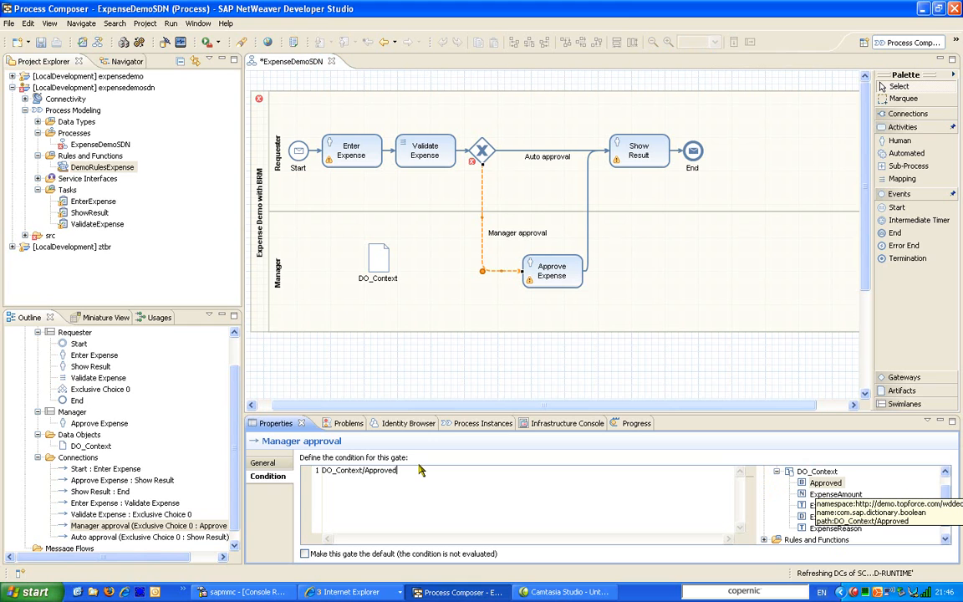
text(=false)
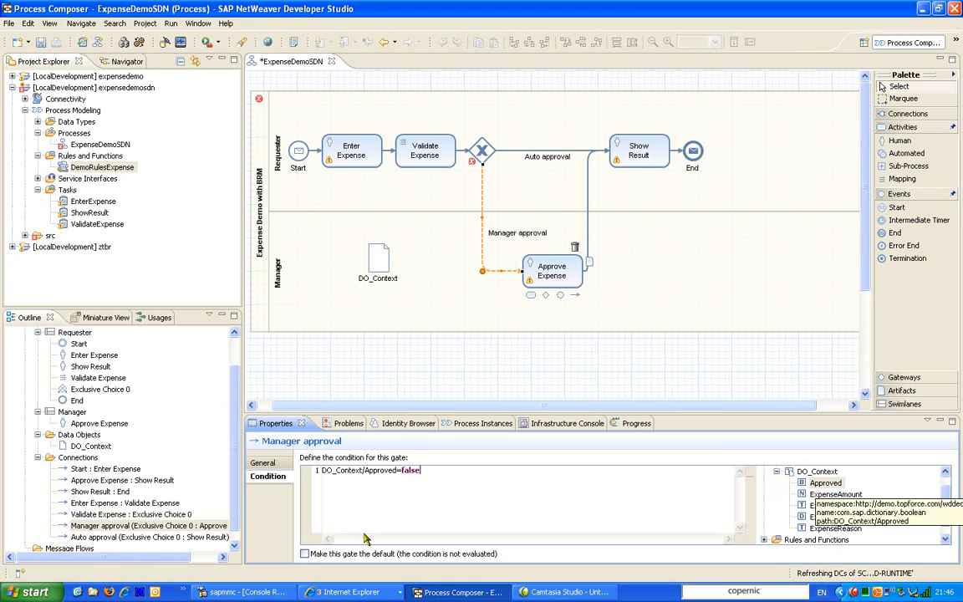
click(305, 553)
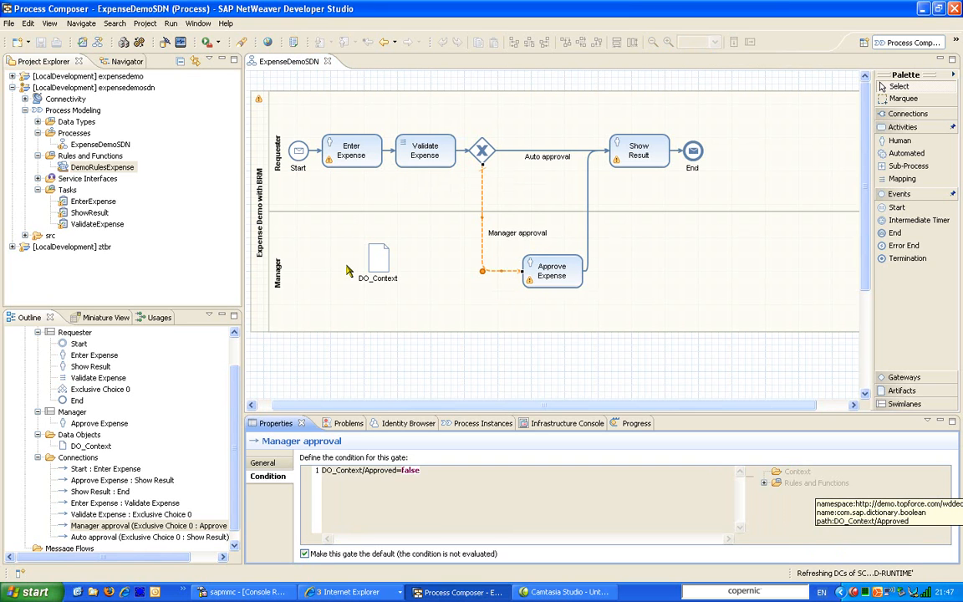
mouse_move(119, 119)
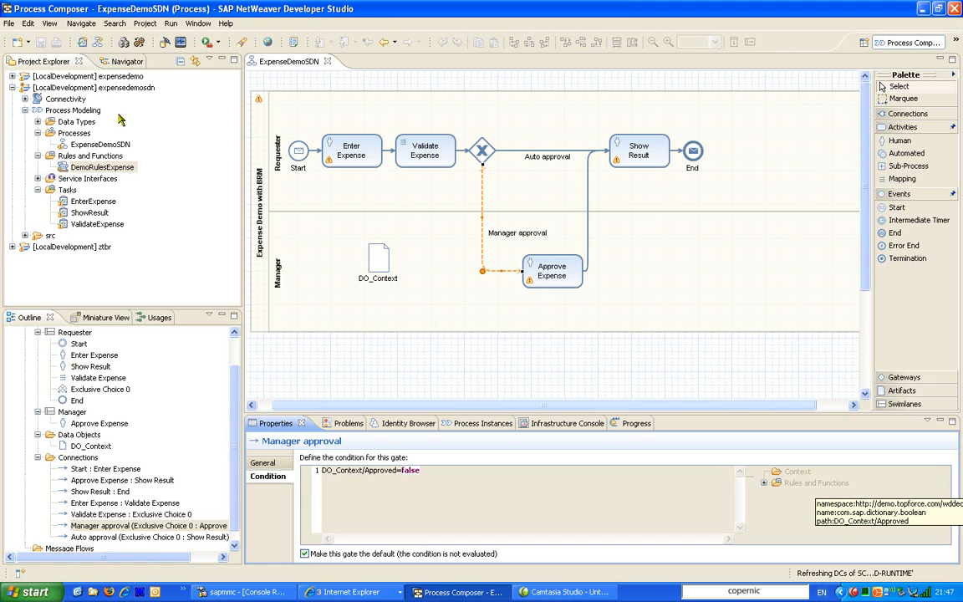
Step: Build and deploy expensedemosdn together with wddecldemo via Development Component > Build
click(94, 87)
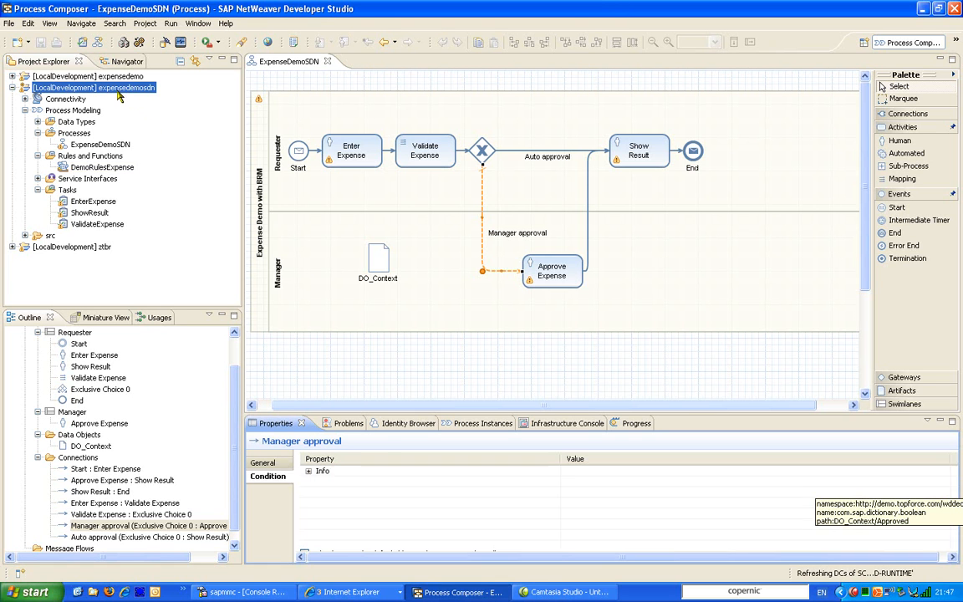
right_click(95, 87)
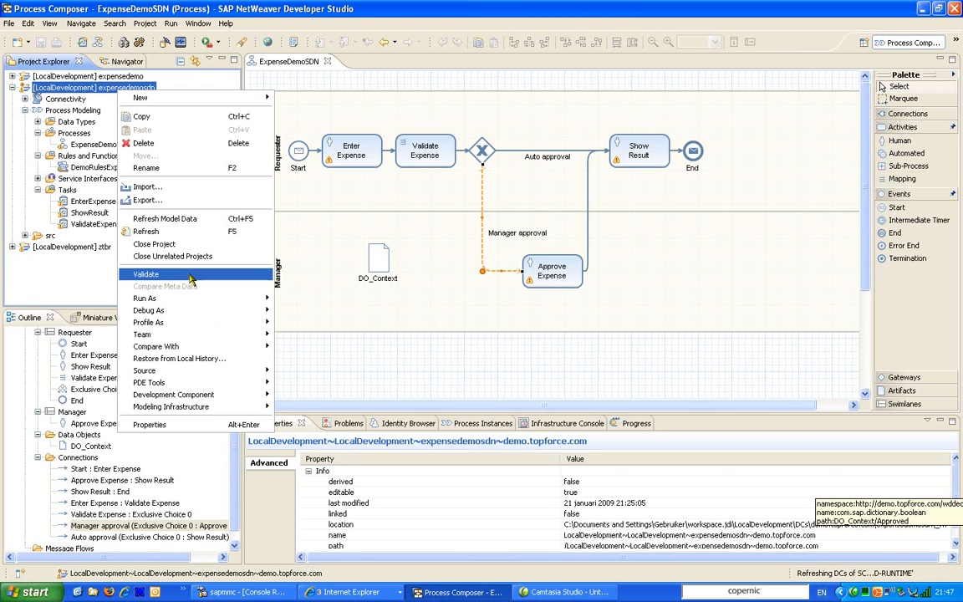
mouse_move(173, 394)
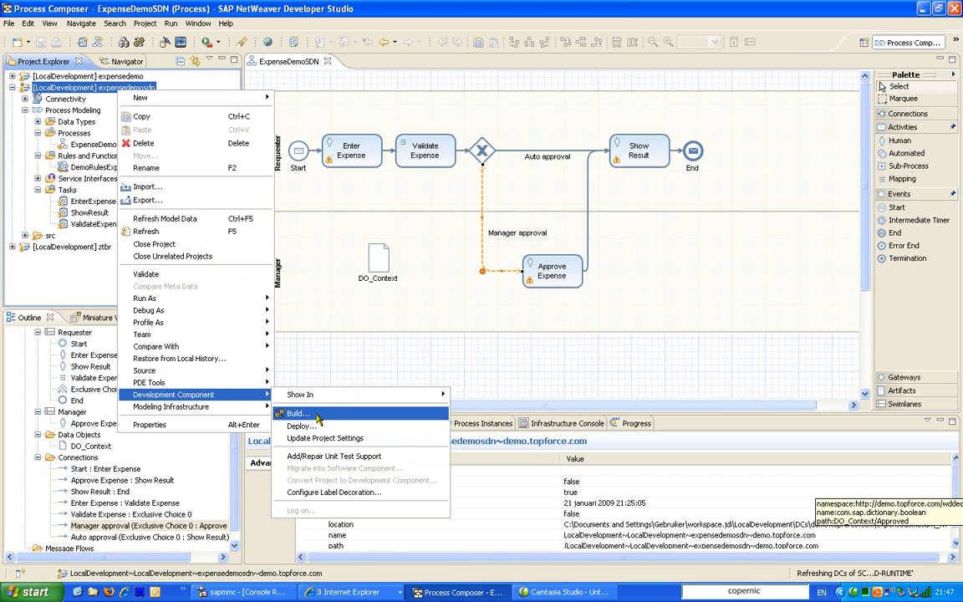
click(294, 413)
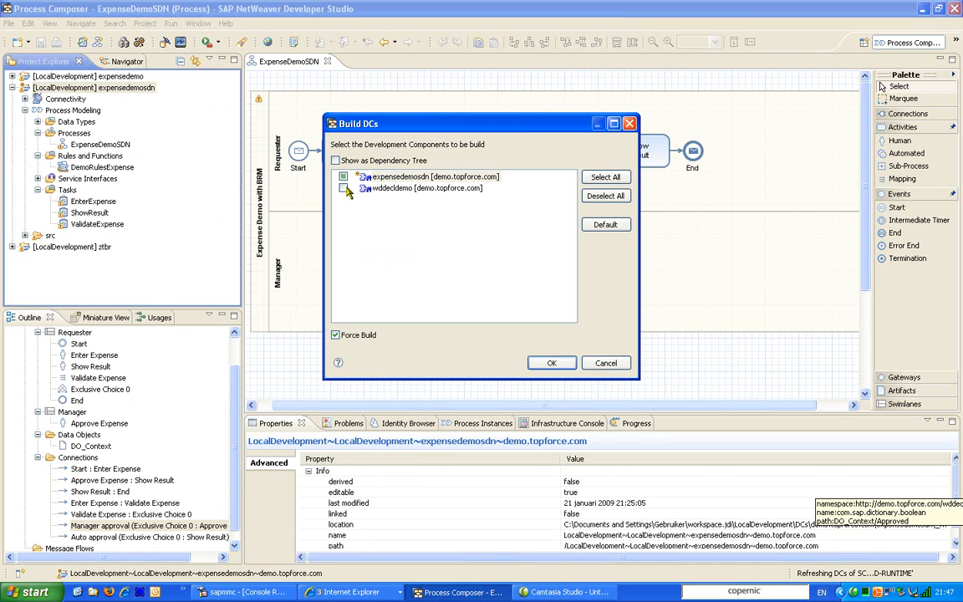
click(551, 363)
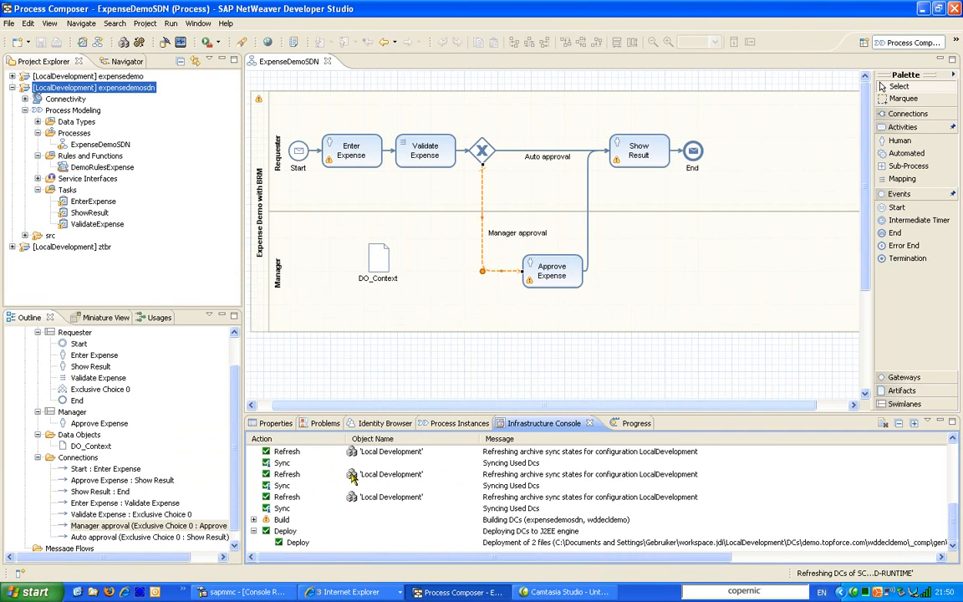
mouse_move(352, 508)
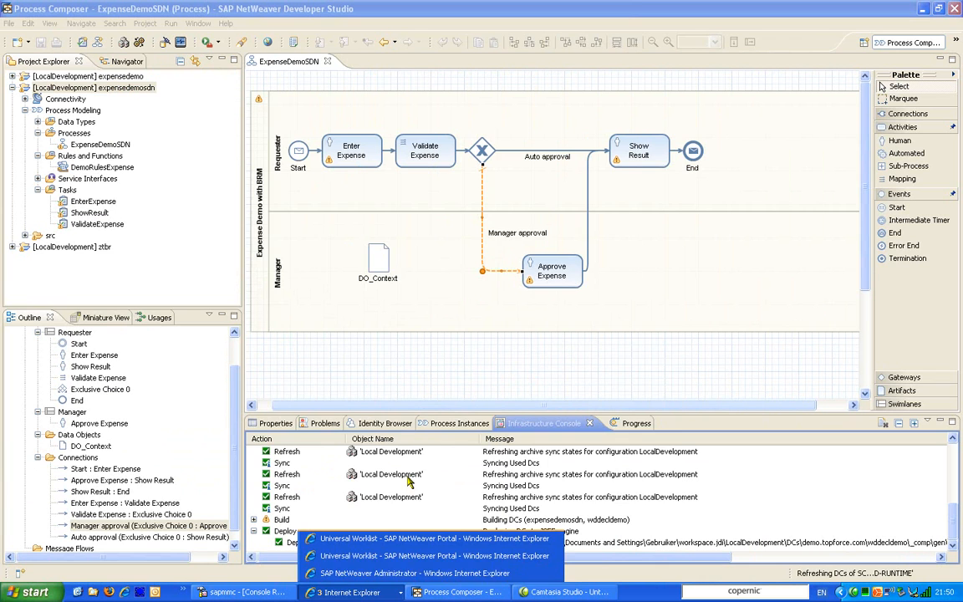
Step: Open Configuration Management > Processes and Tasks > Process Repository, show expensedemosdn, and maximize
click(413, 573)
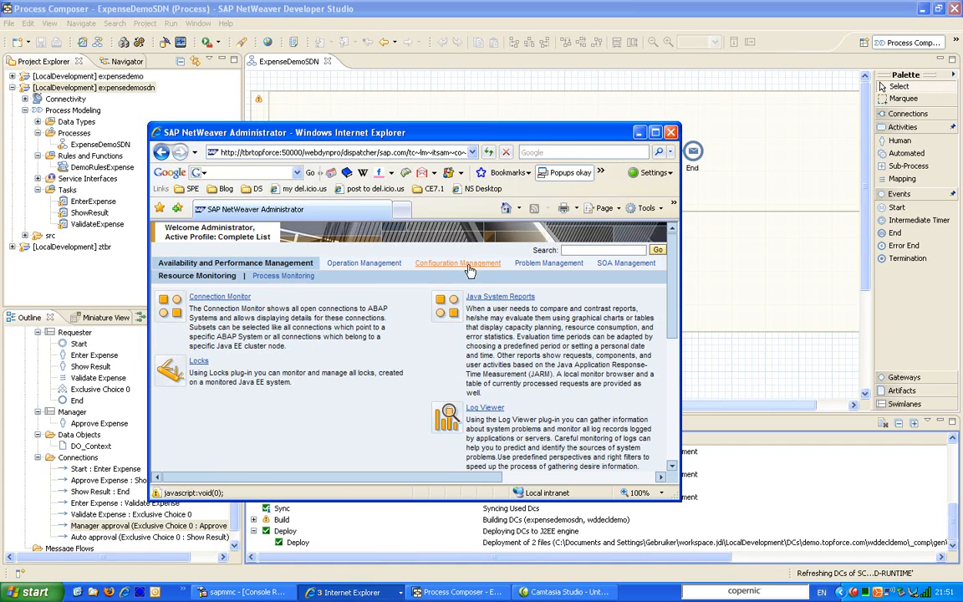
click(457, 262)
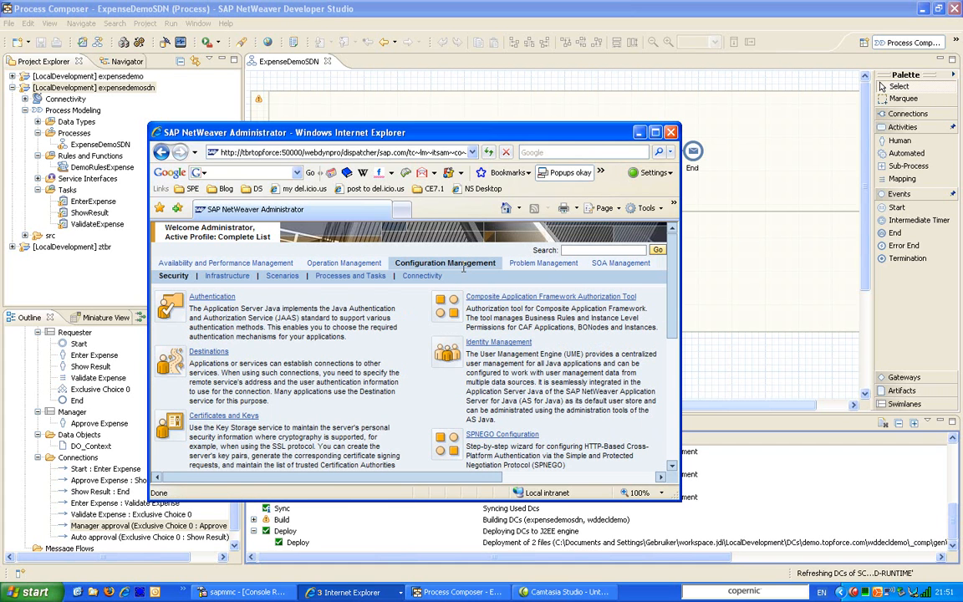
click(350, 276)
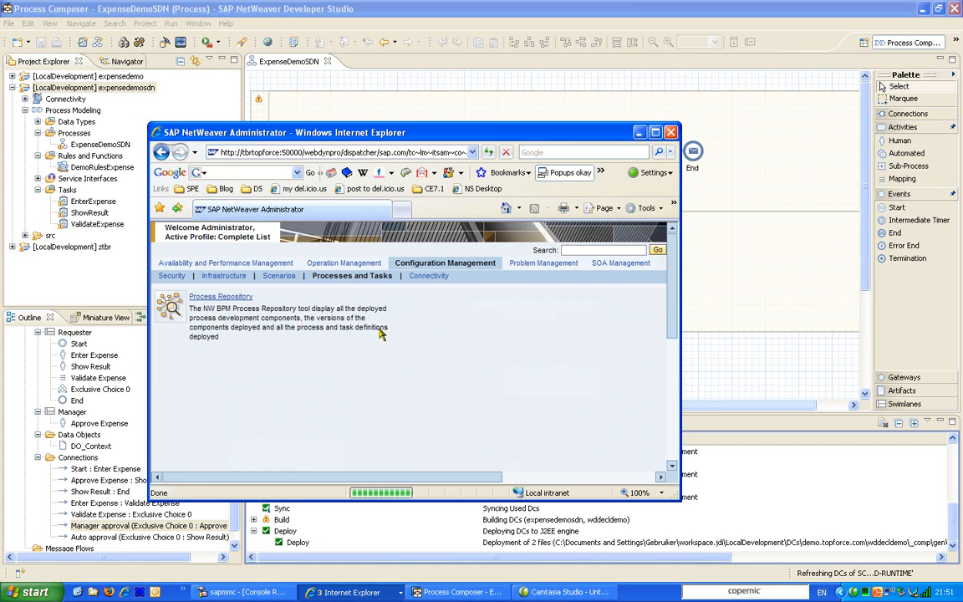
click(221, 296)
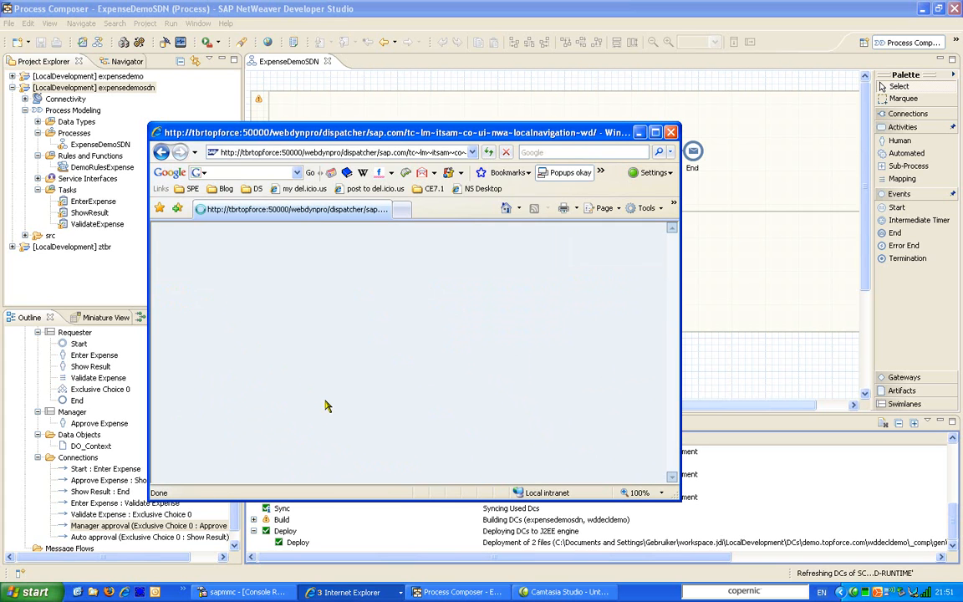
mouse_move(333, 388)
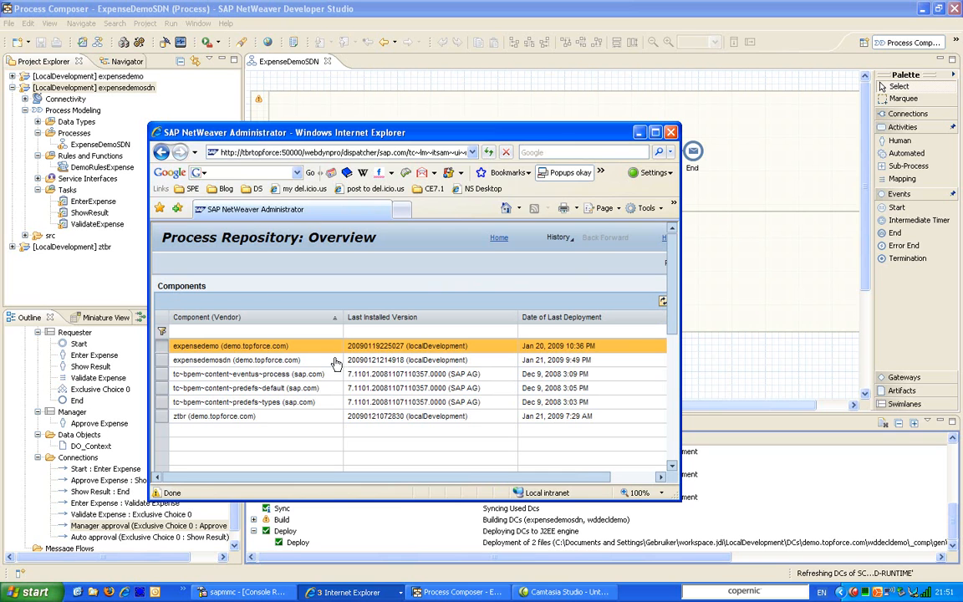
mouse_move(218, 369)
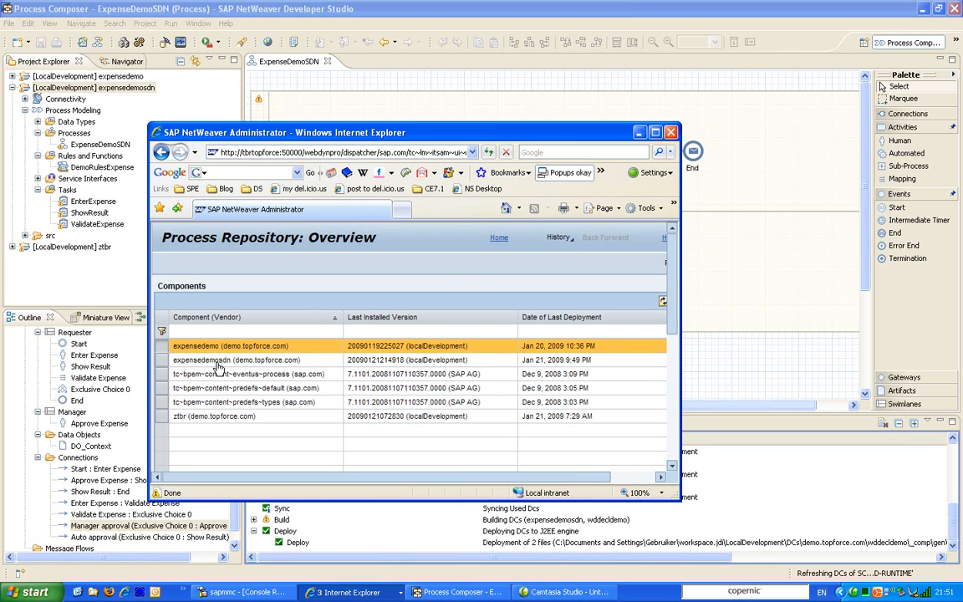
click(236, 359)
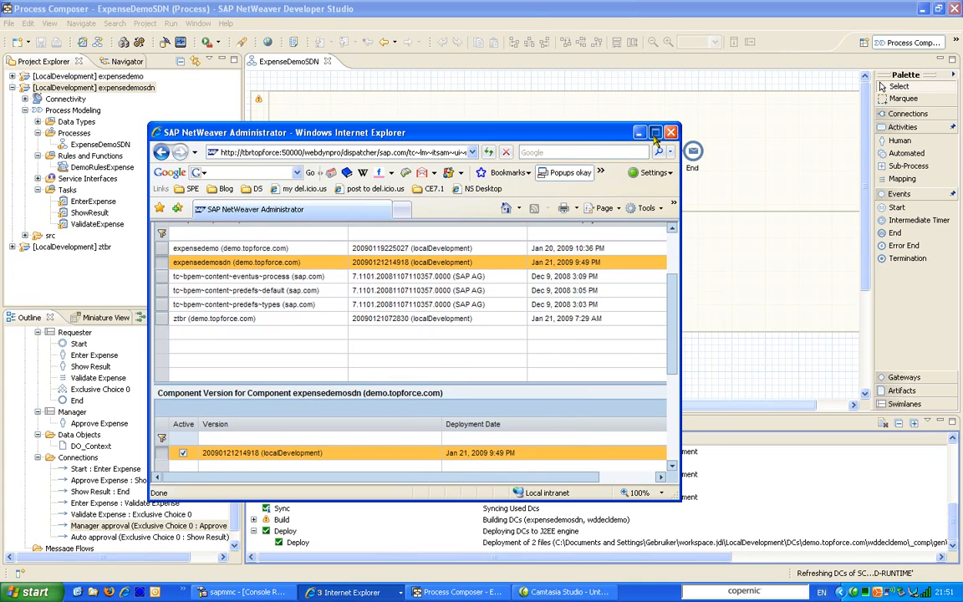
click(655, 132)
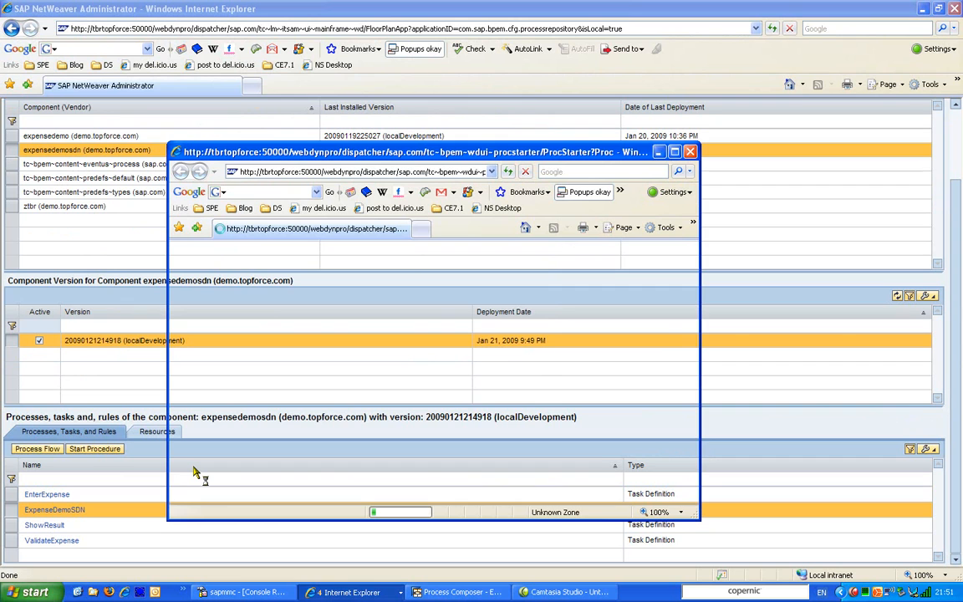
Step: Start an ExpenseDemoSDN process instance and open its EnterExpense task
click(95, 449)
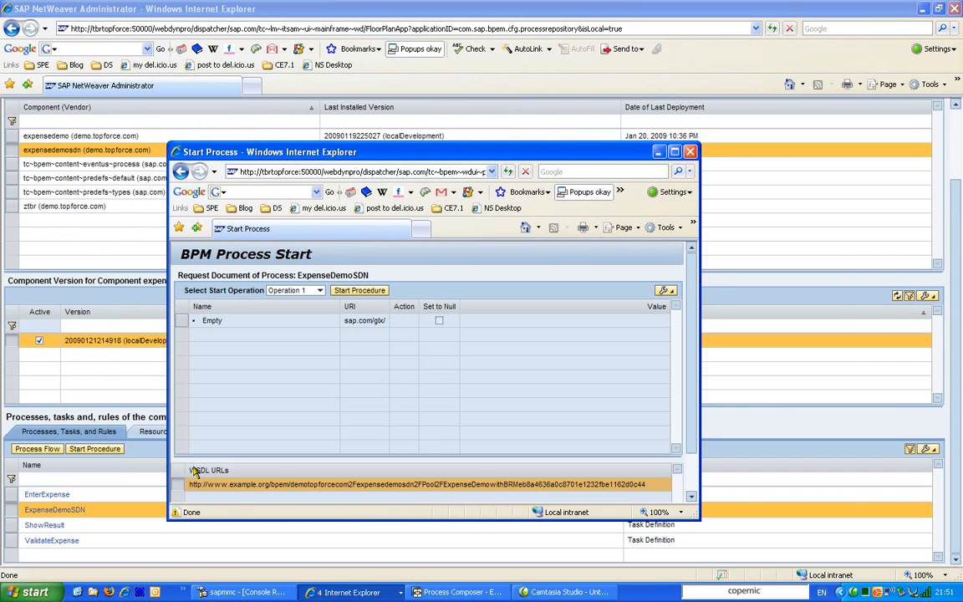
mouse_move(247, 324)
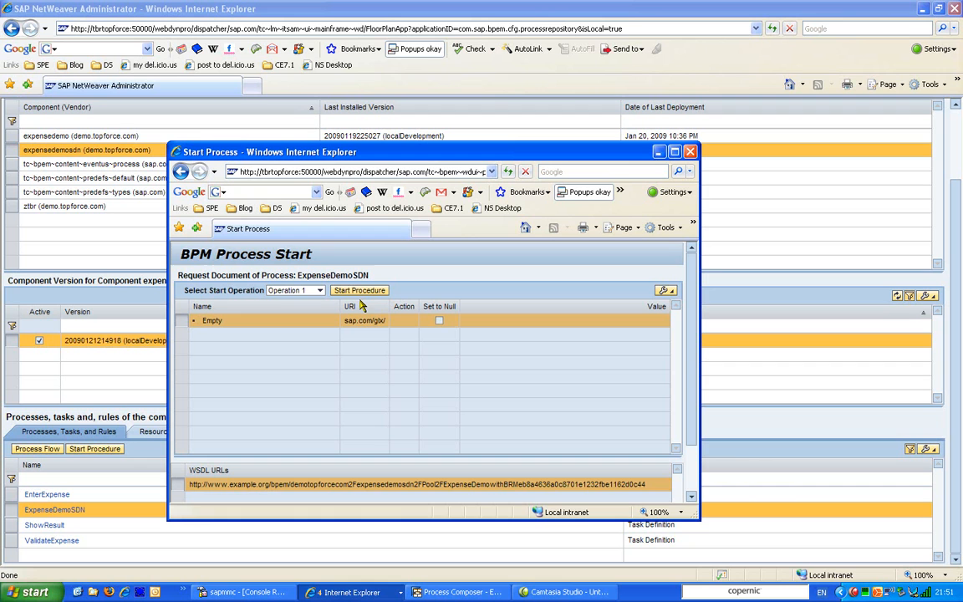
click(359, 290)
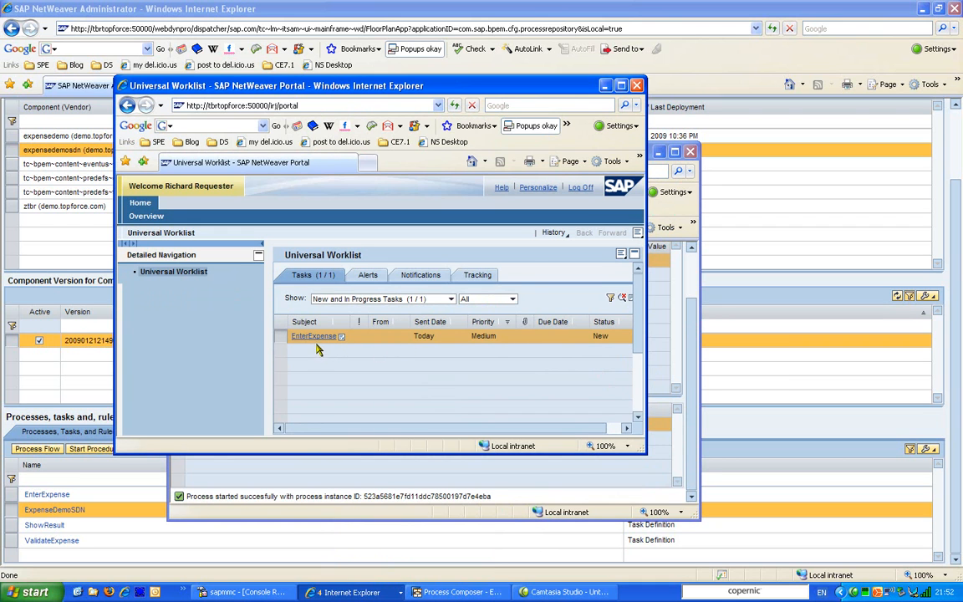
click(313, 336)
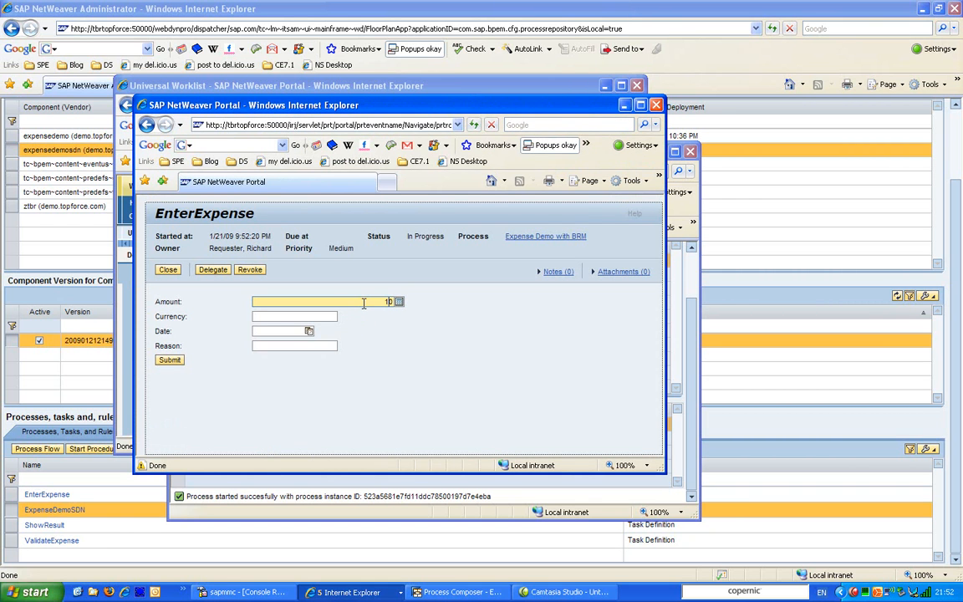
Step: Submit EnterExpense with amount 1000 EUR and reason 'dinner and gifts', then close it
text(1000)
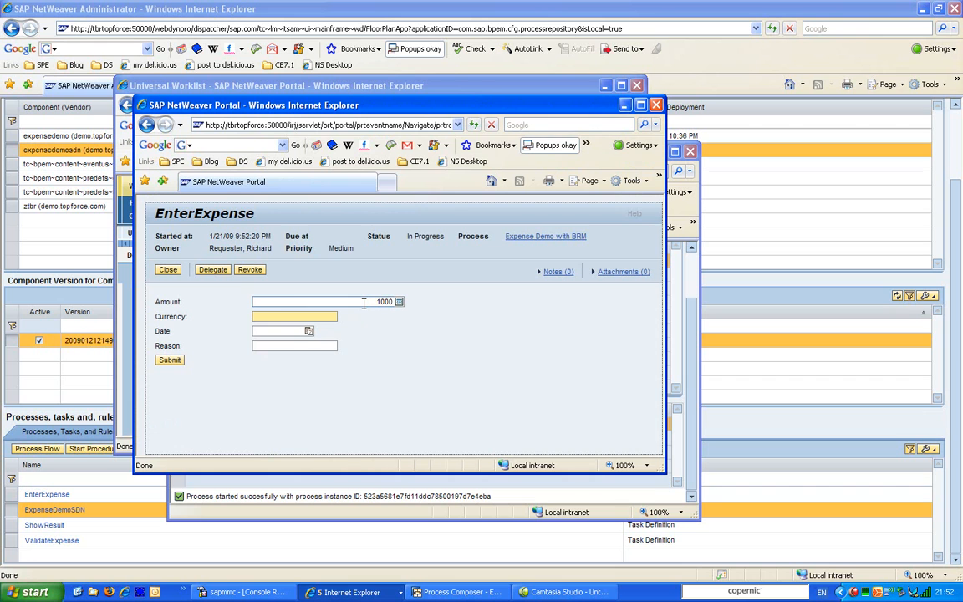
click(308, 331)
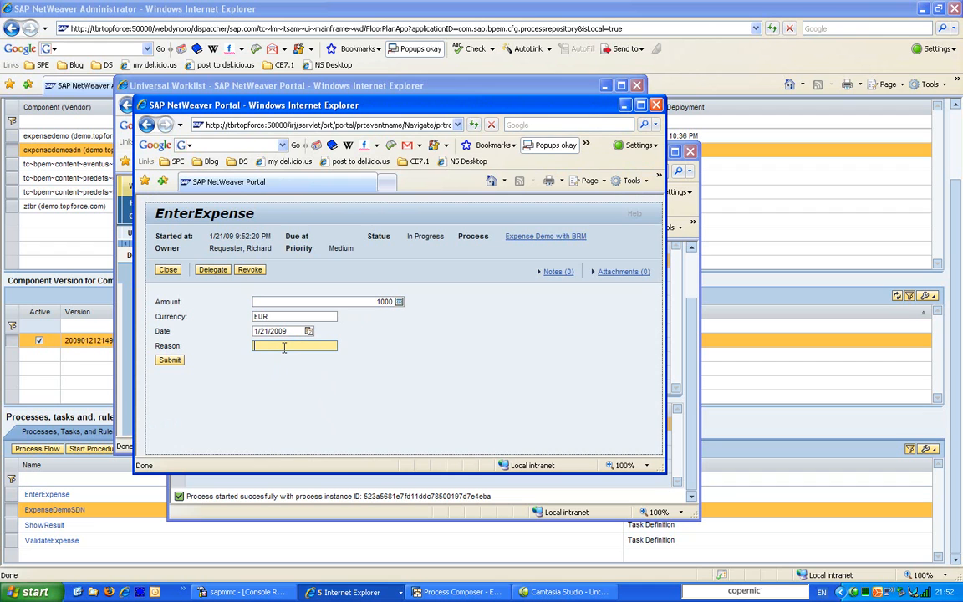
text(dinner)
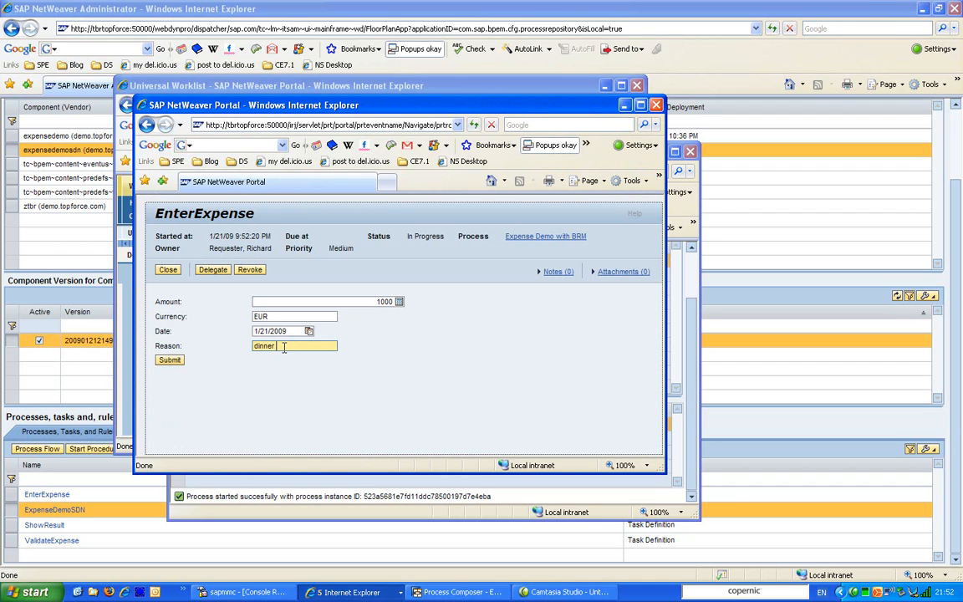
text(and gifts)
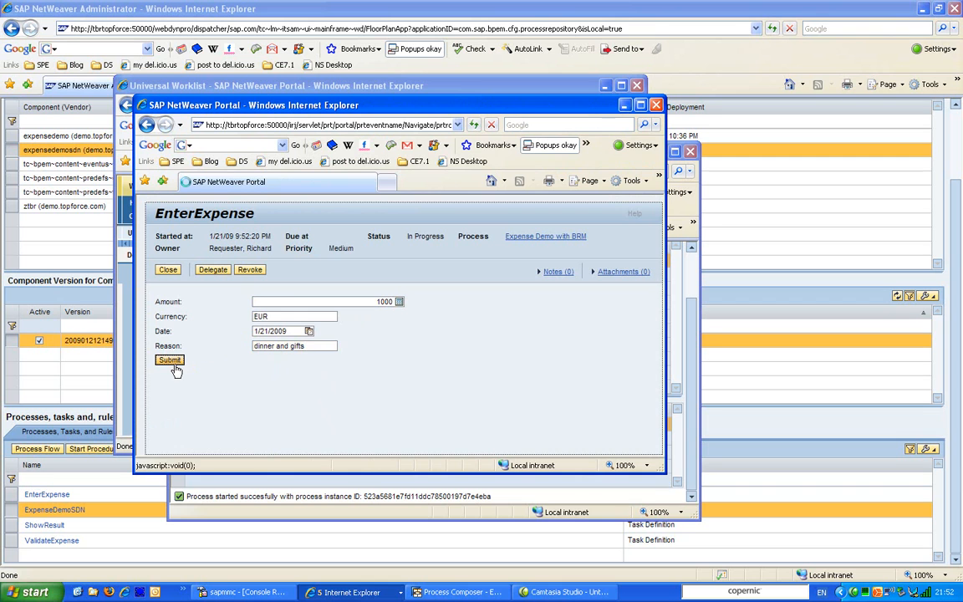
click(170, 360)
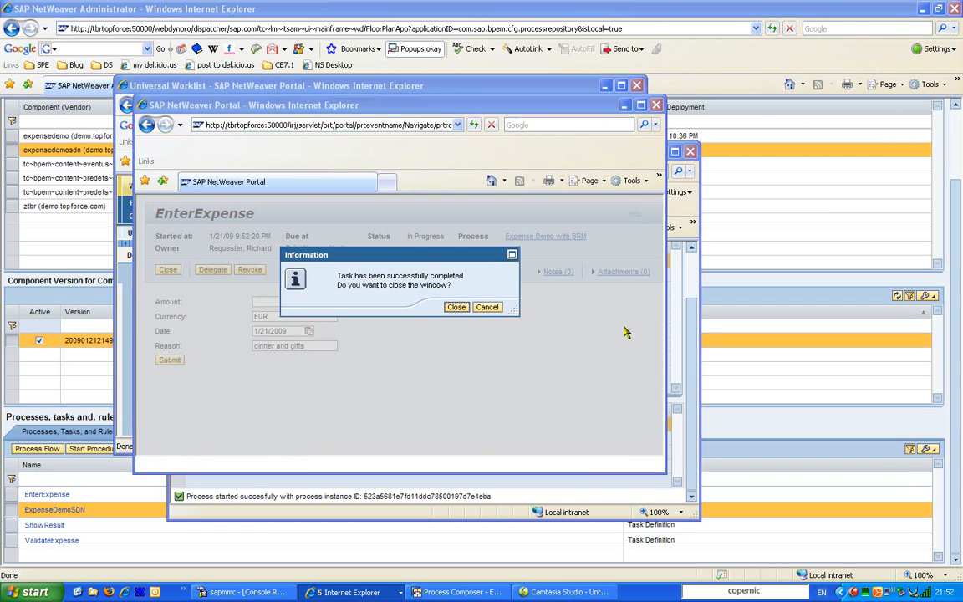
click(456, 307)
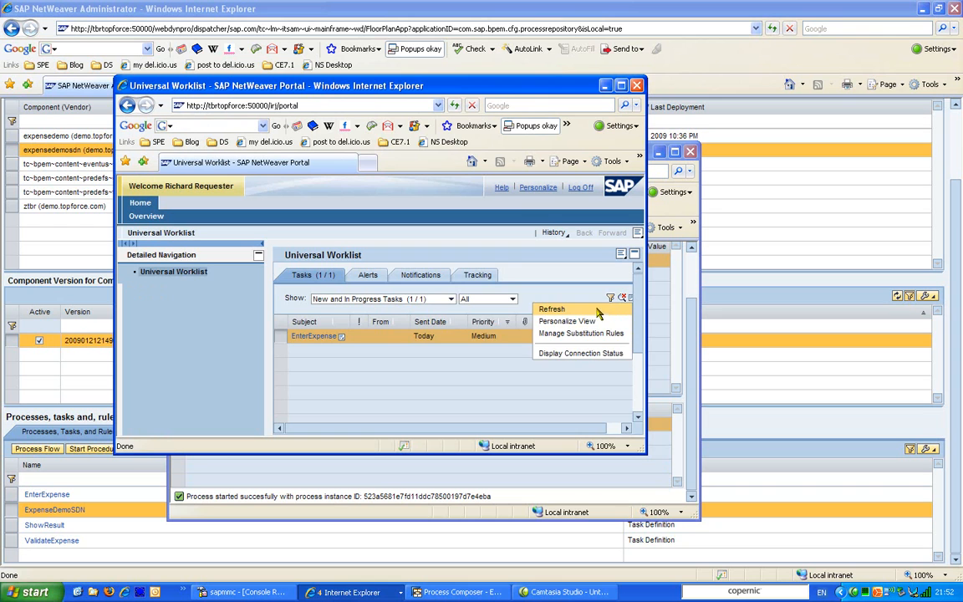
Step: Refresh the manager's worklist, open ValidateExpense, and reject the 1000 EUR expense
click(552, 310)
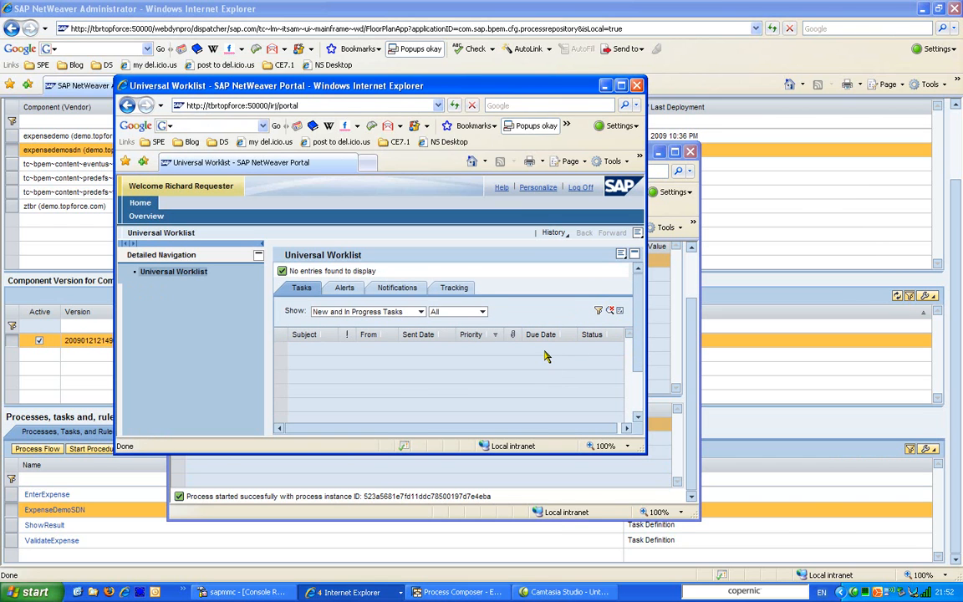
mouse_move(365, 577)
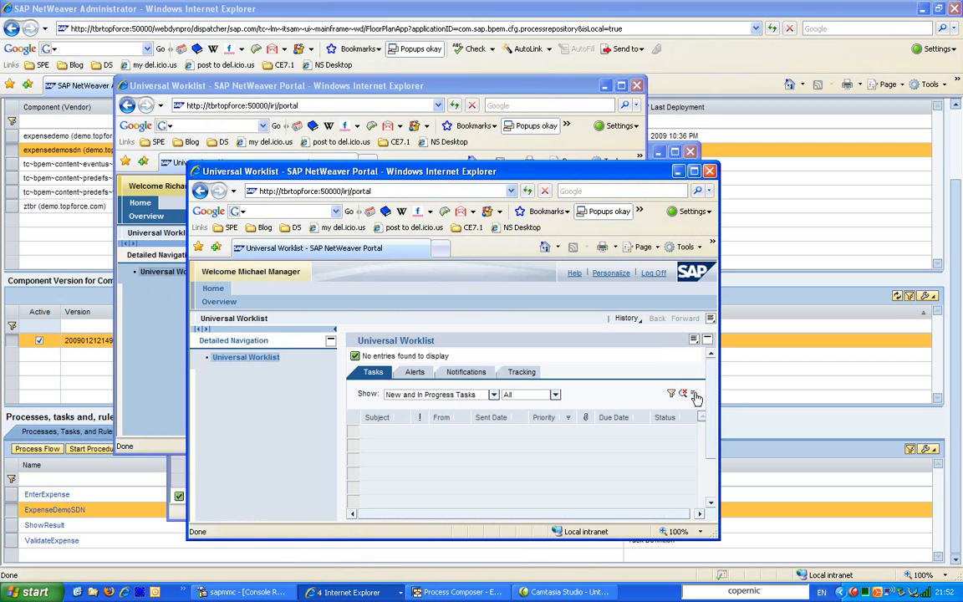
click(694, 393)
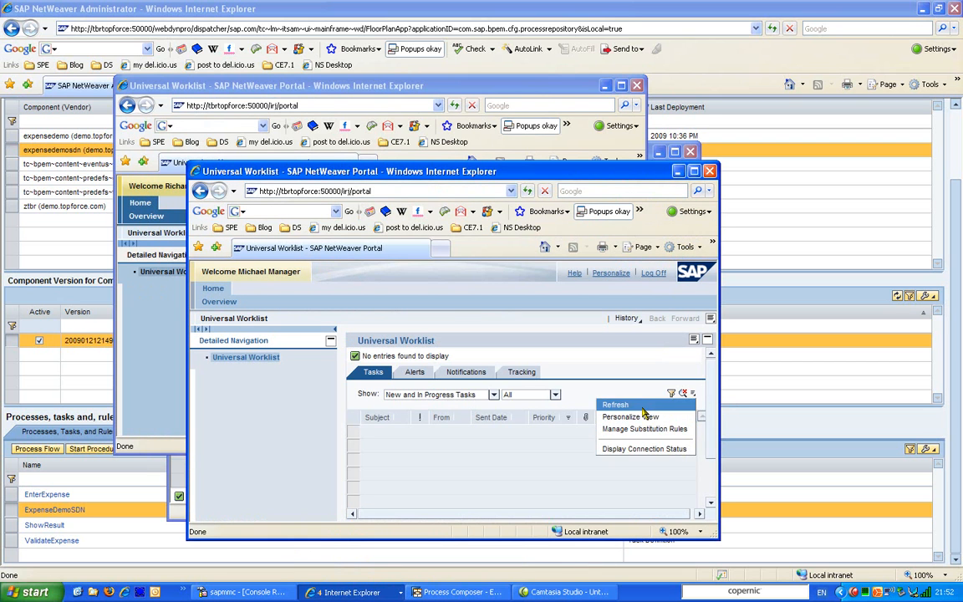
click(615, 404)
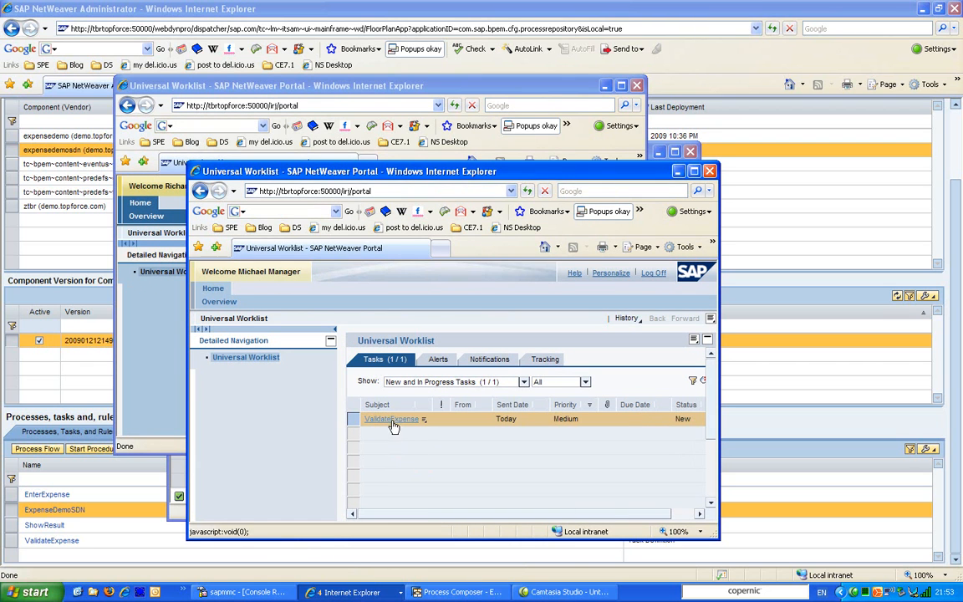
click(392, 419)
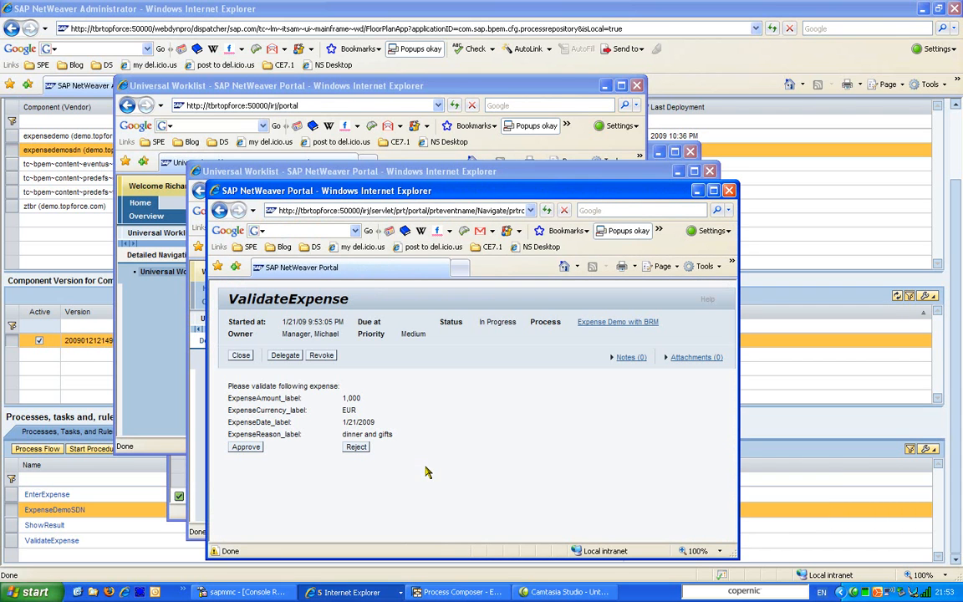
mouse_move(374, 362)
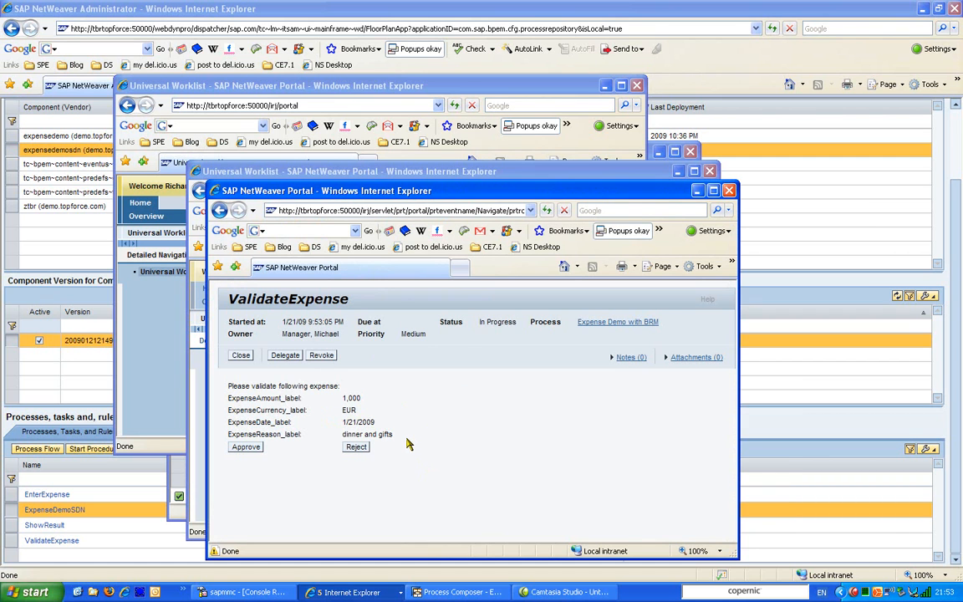
click(618, 321)
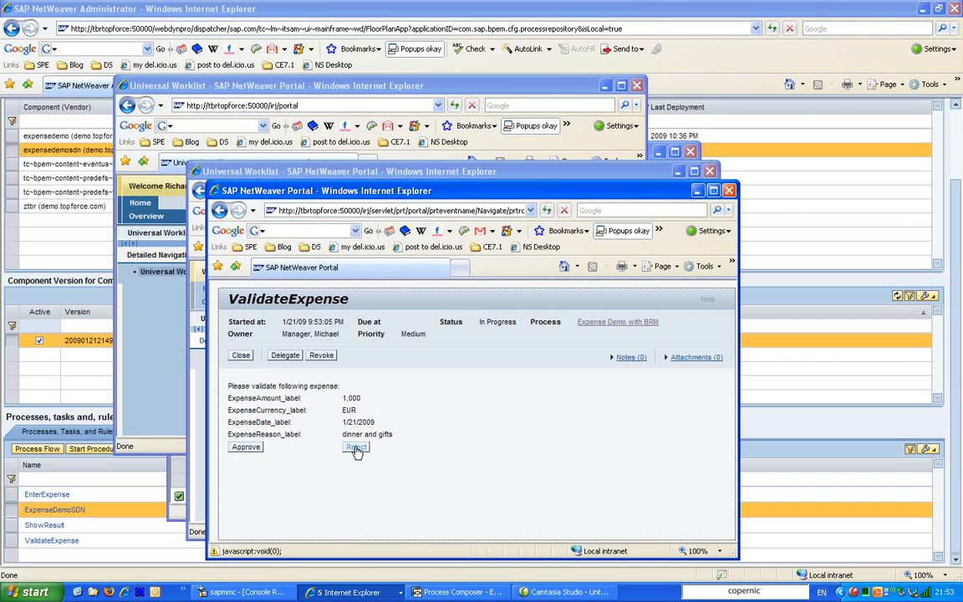
click(355, 447)
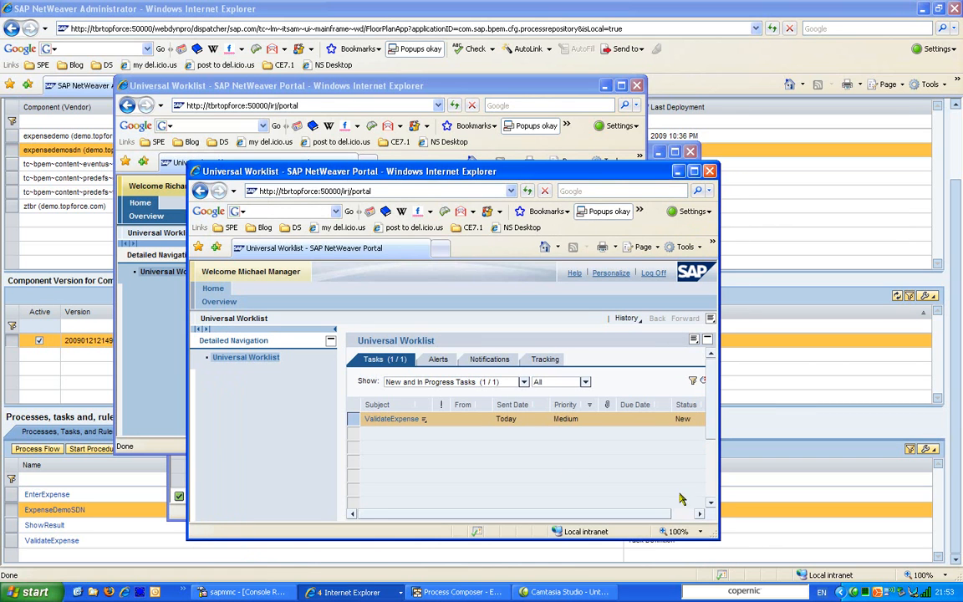
Step: Refresh the worklist, then acknowledge and close Richard Requester's ShowResult task reporting Rejected
click(679, 381)
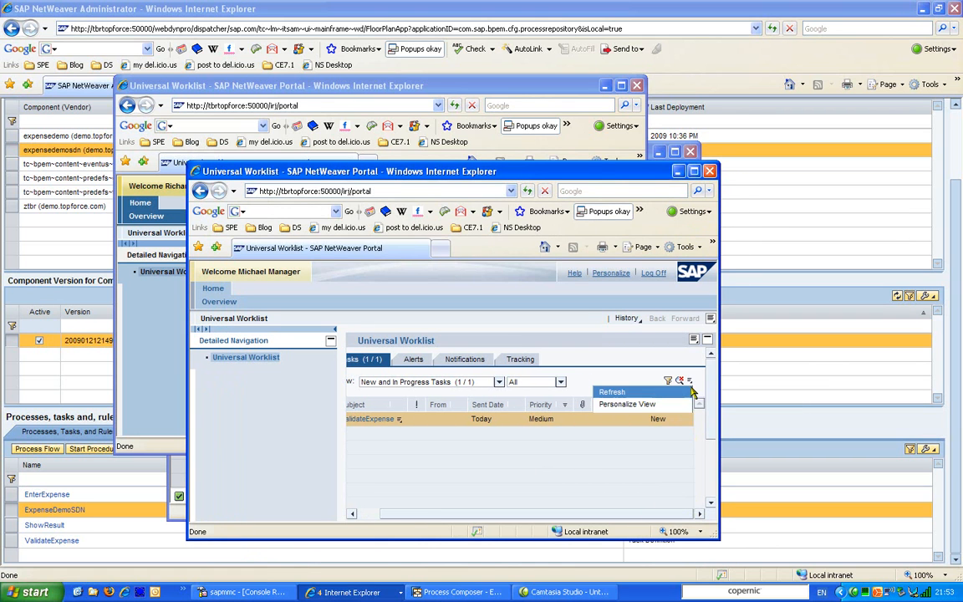
click(610, 391)
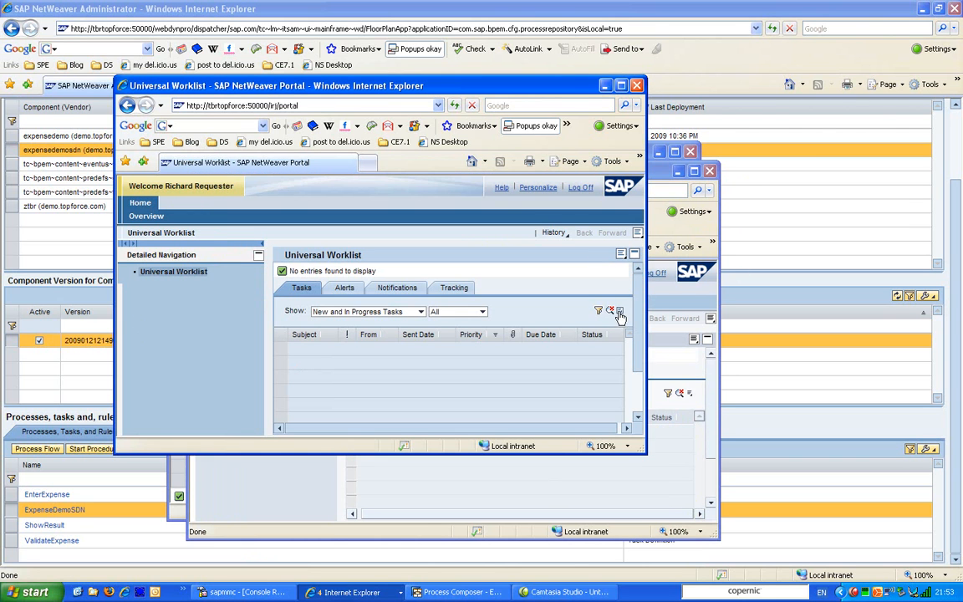
mouse_move(598, 342)
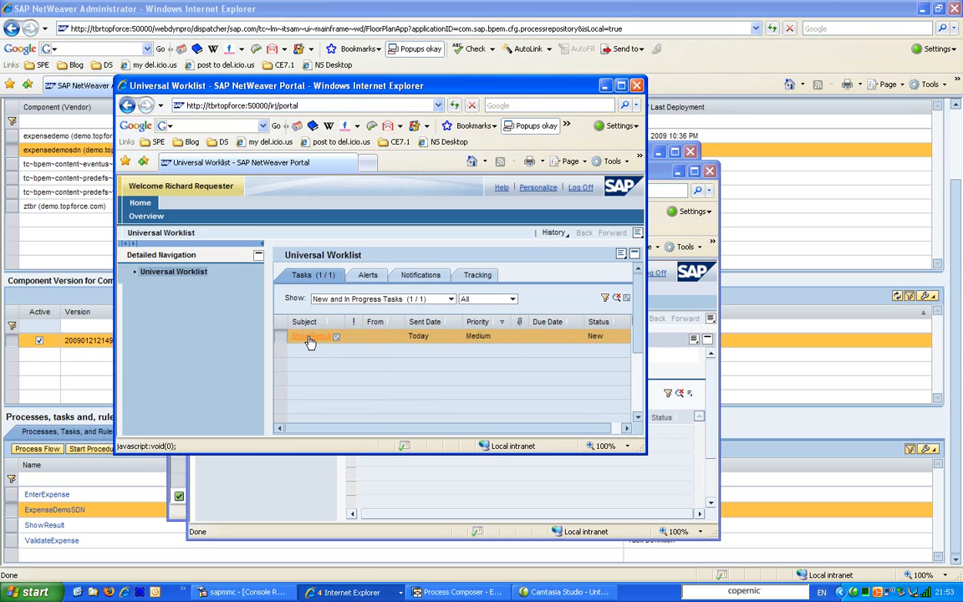
click(310, 335)
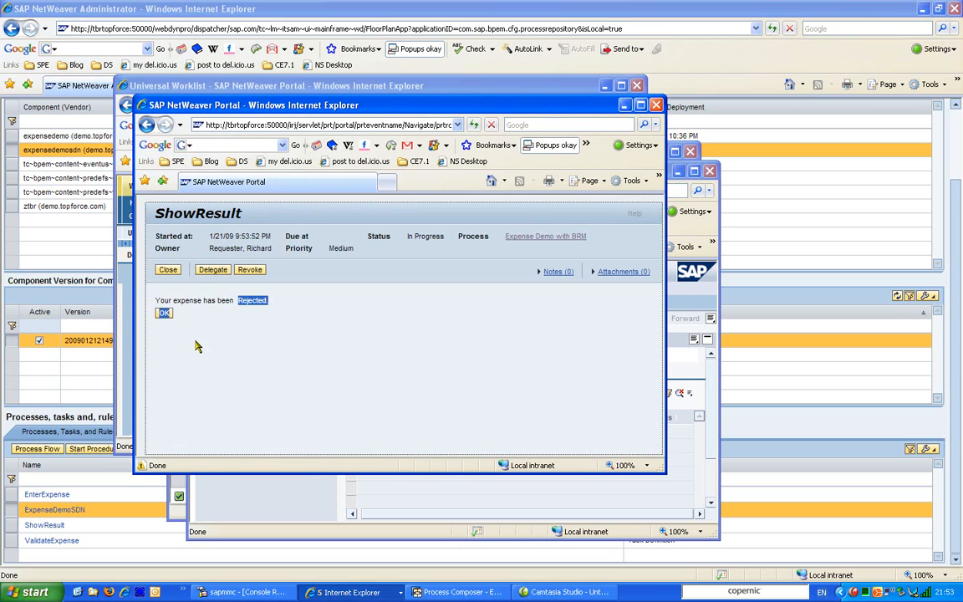
click(163, 312)
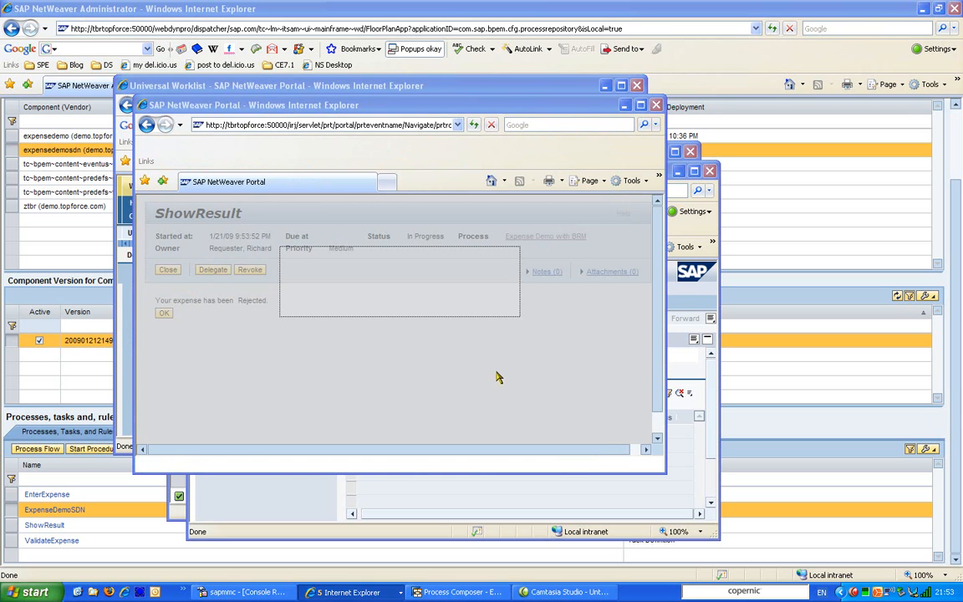
click(164, 313)
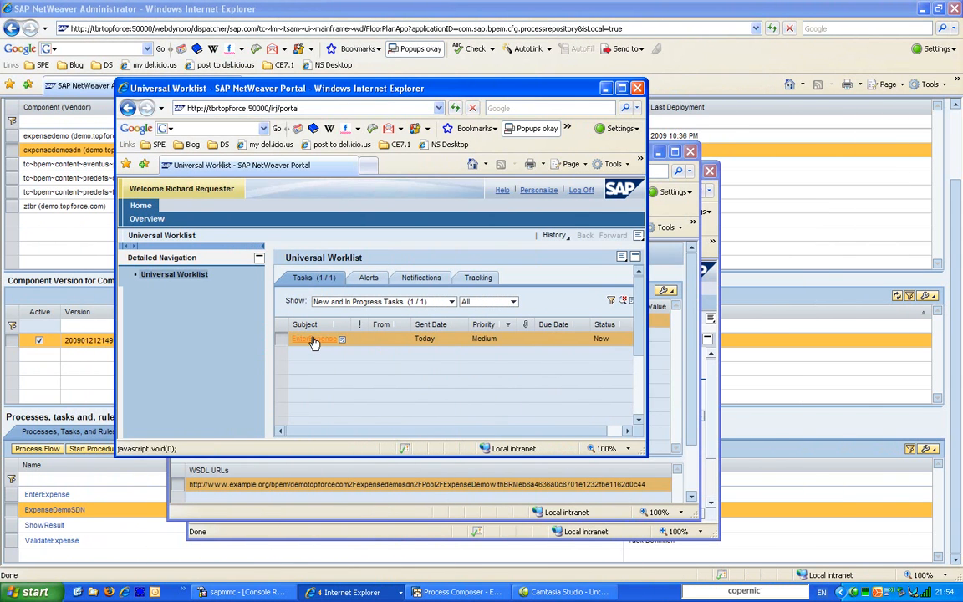
Step: Submit an EnterExpense task for 10 EUR, reason dinner, dated 1/21/2009
click(313, 338)
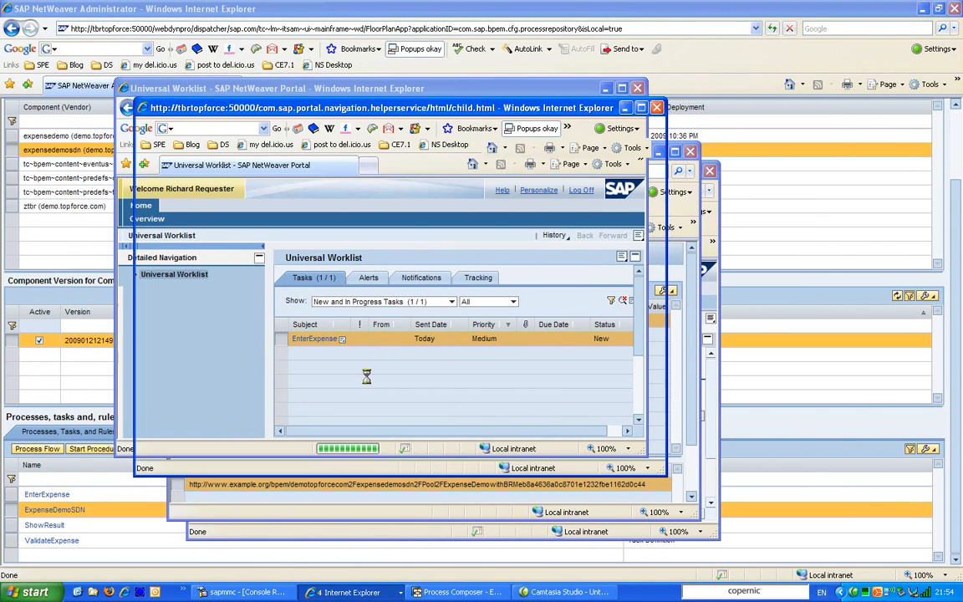
click(314, 337)
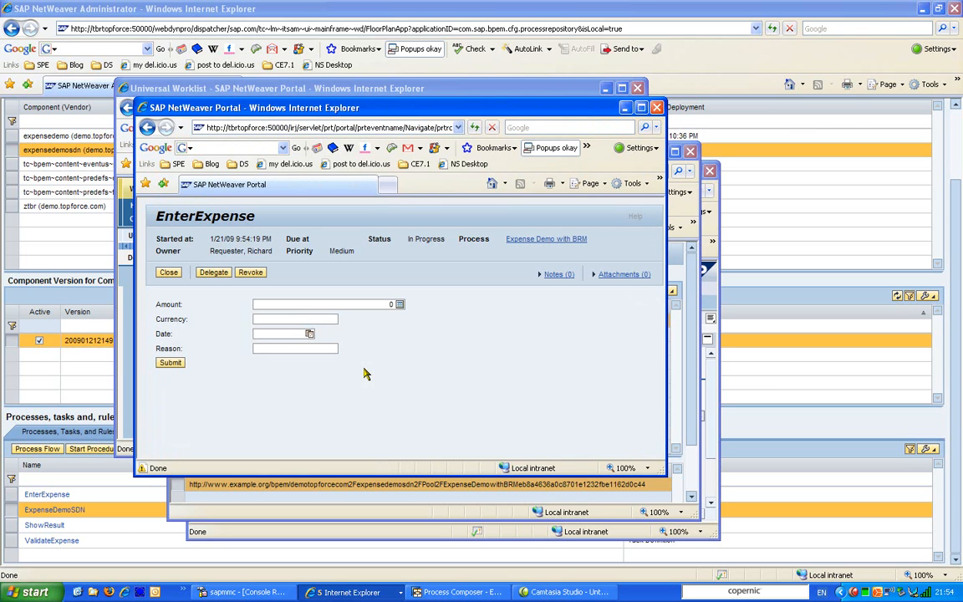
click(322, 303)
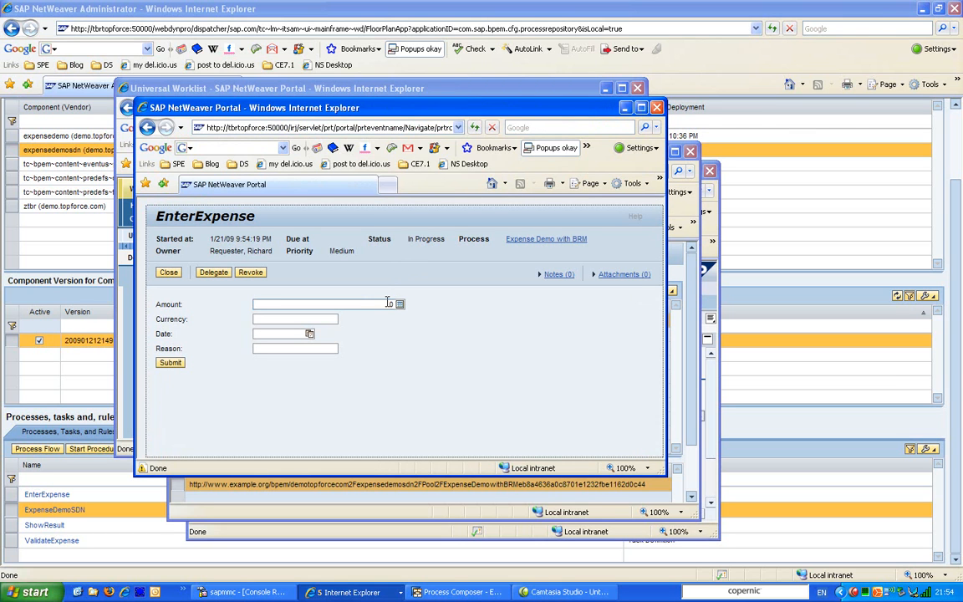
click(318, 303)
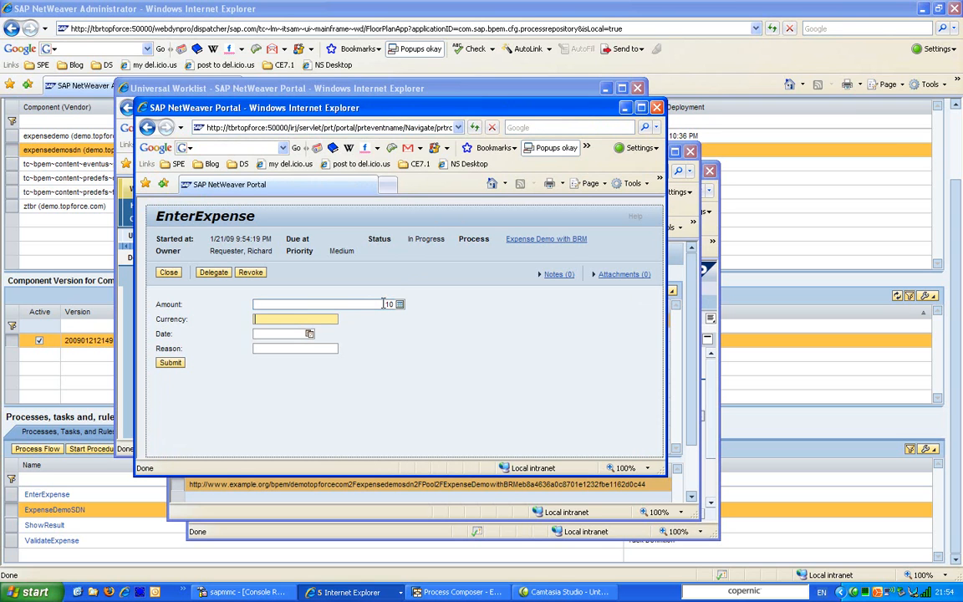
text(EUR)
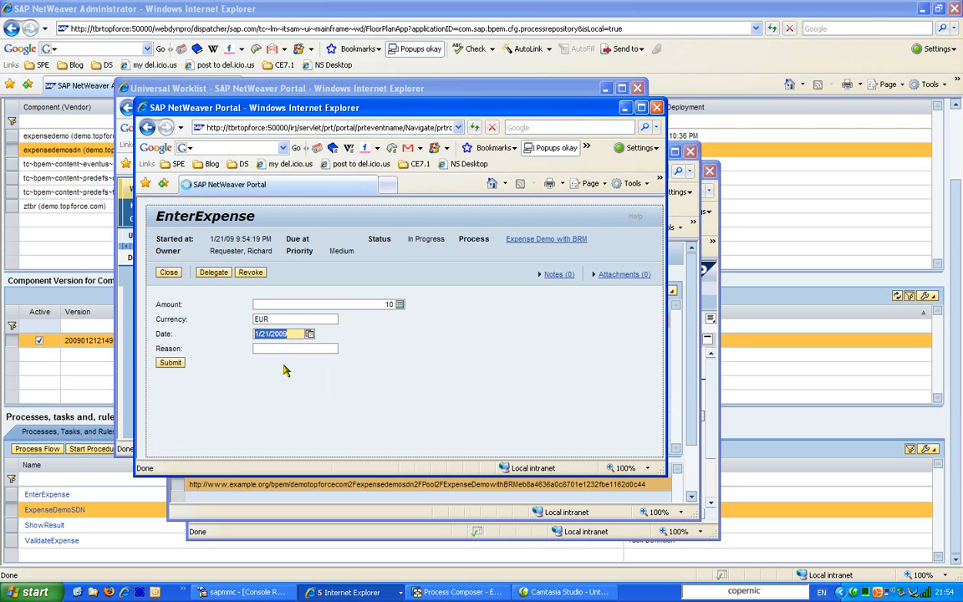
text(dinner)
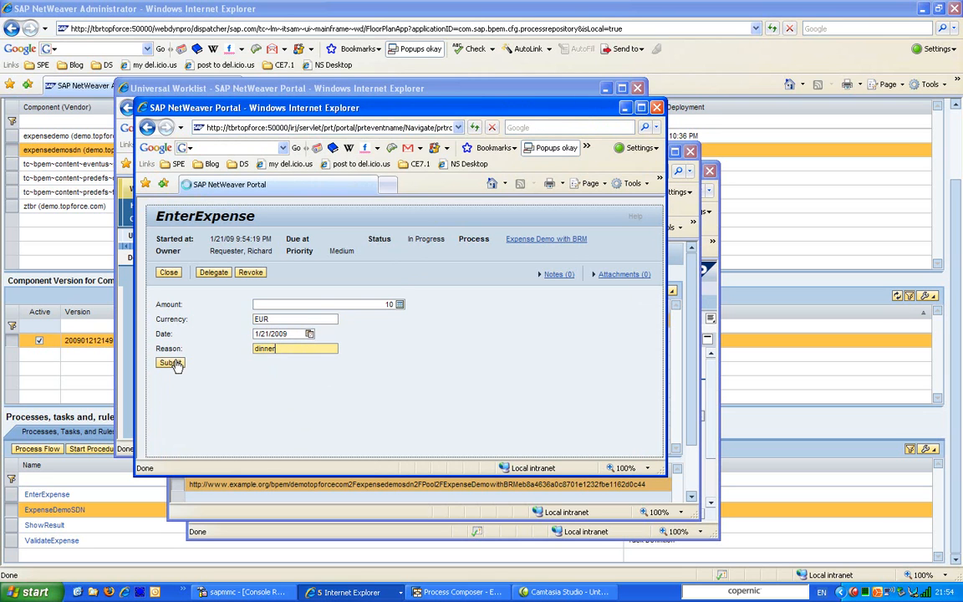
click(170, 362)
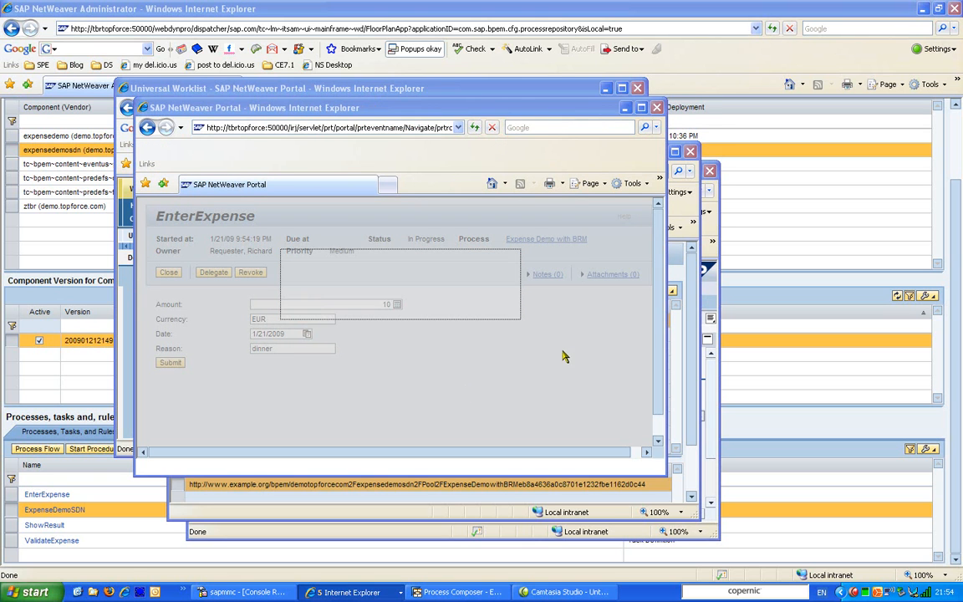
click(168, 272)
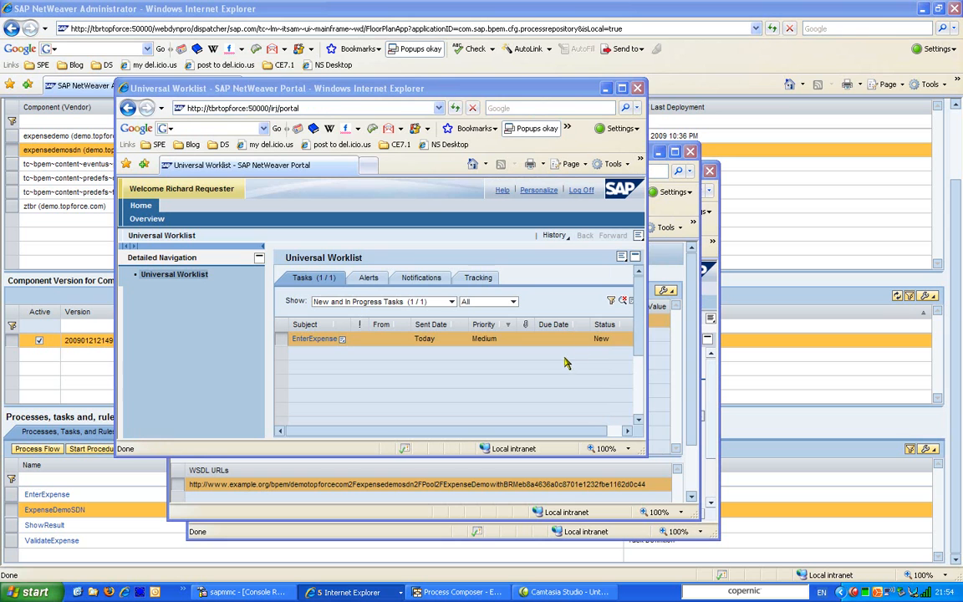
Step: Refresh the worklist and acknowledge the ShowResult task reporting the 10 EUR expense Approved
click(611, 300)
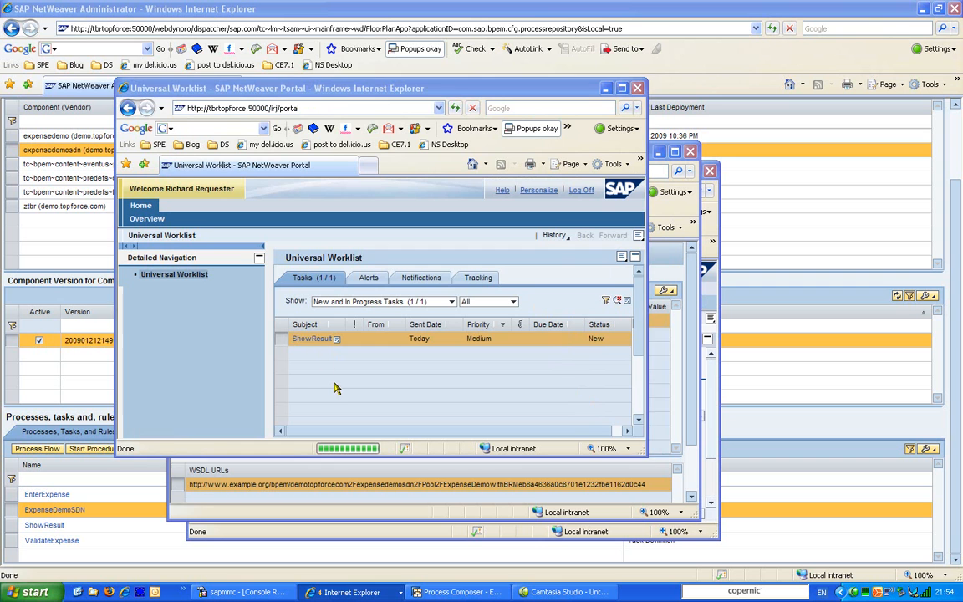
click(311, 339)
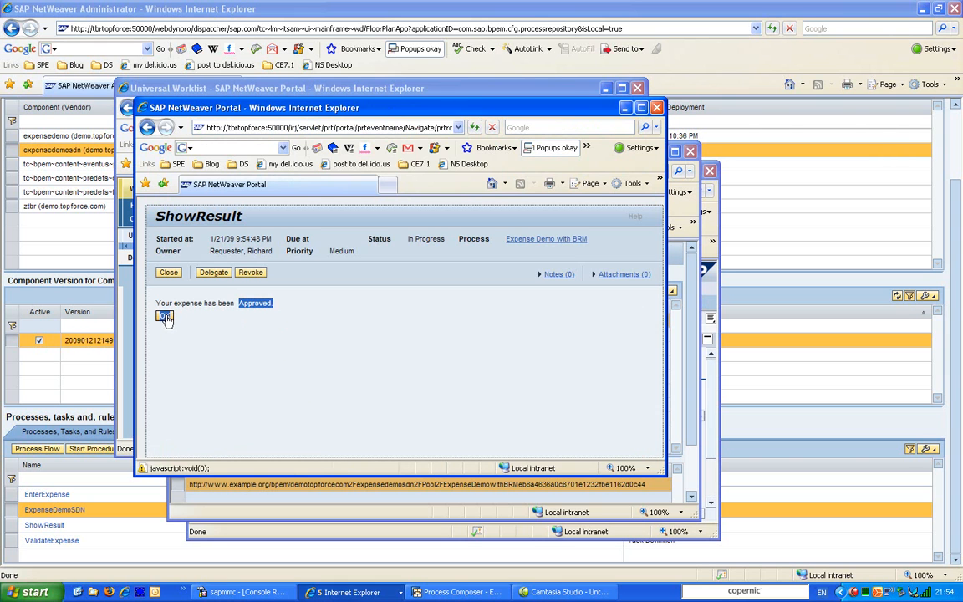
click(165, 316)
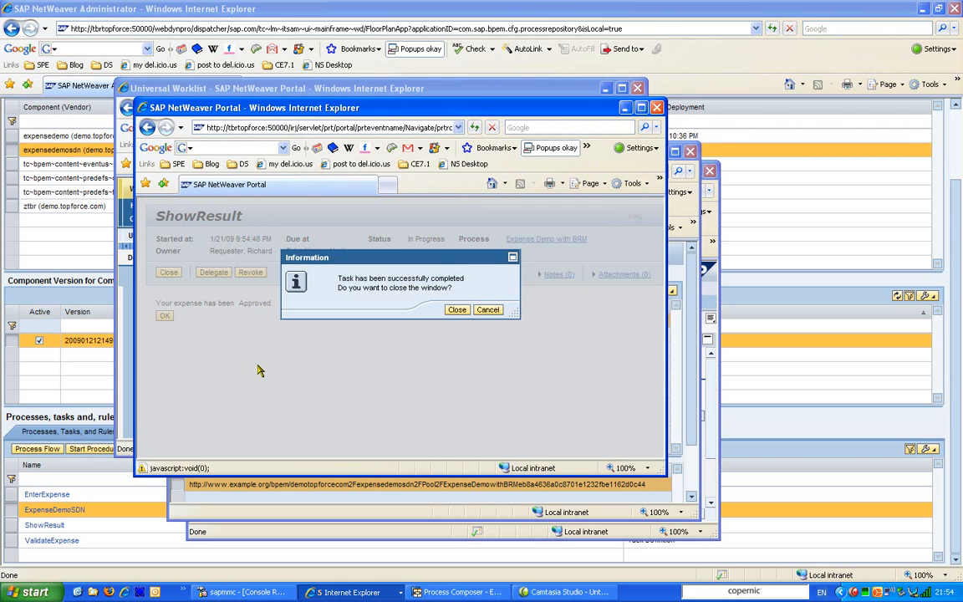